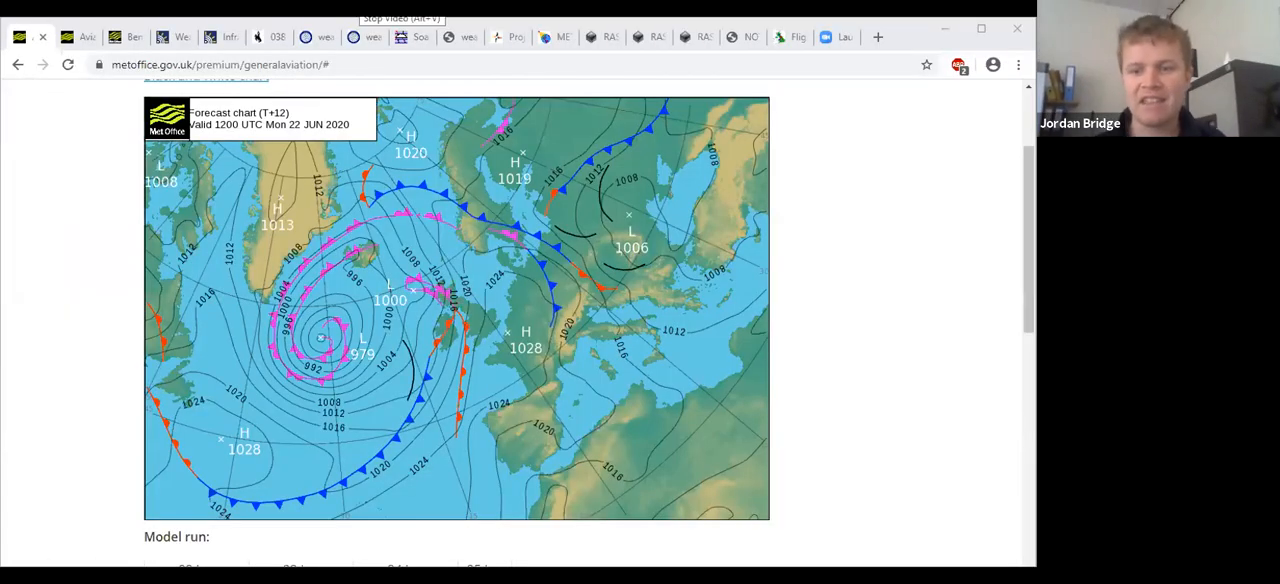
mouse_move(1008, 268)
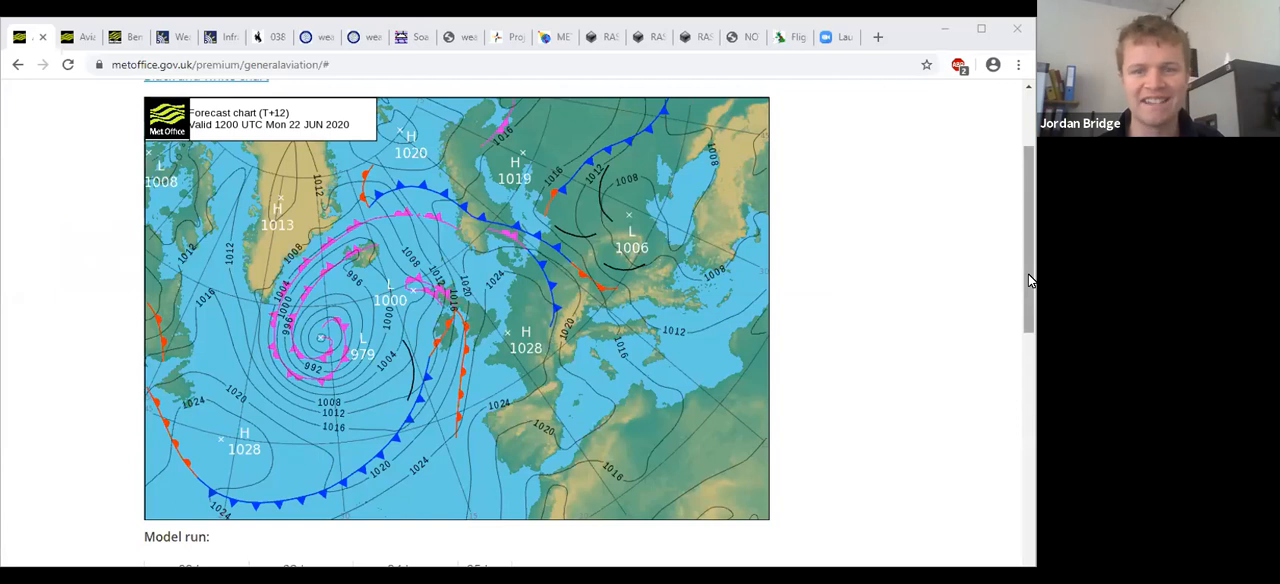
Compare the forecast charts for 24 June 1200 and 22 June 1200.
scroll("down", 3)
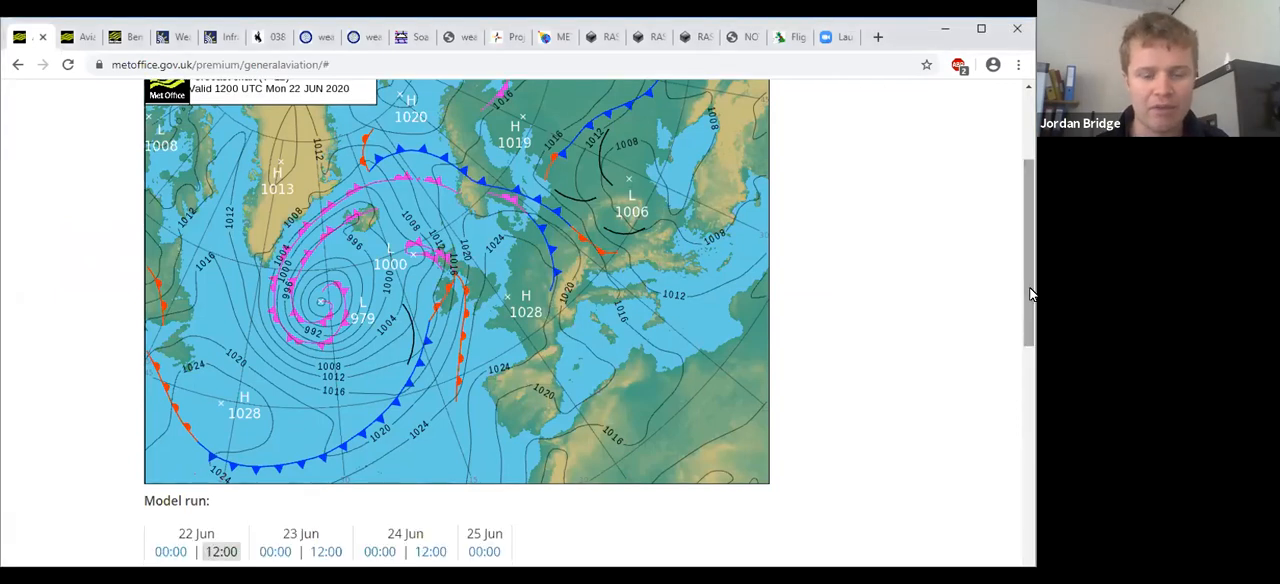
mouse_move(540, 398)
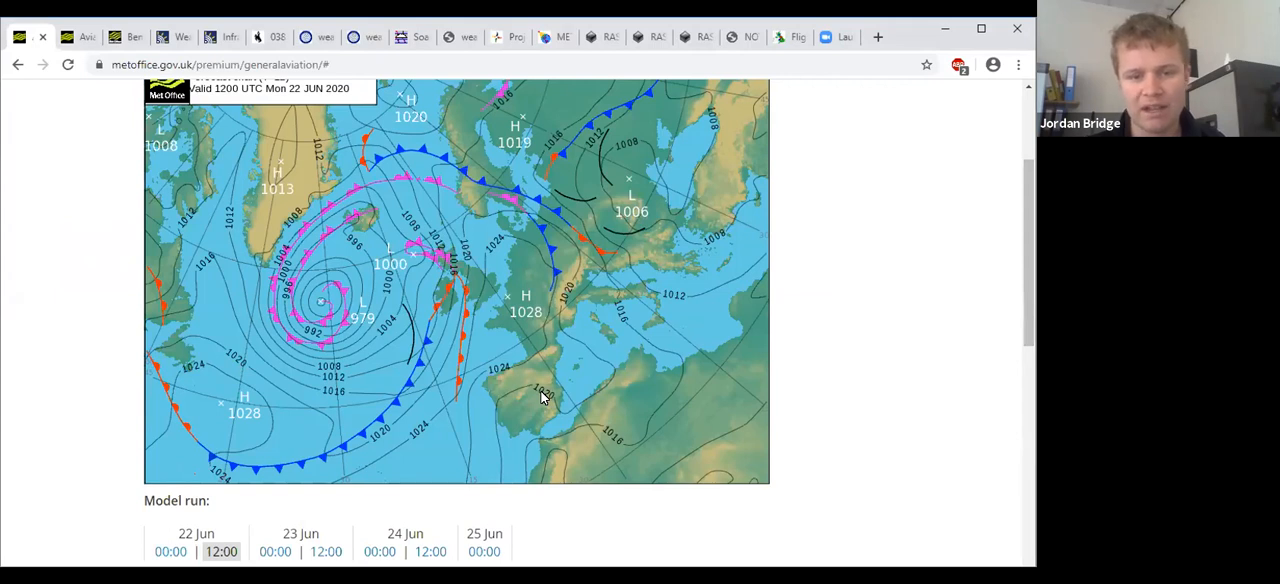
mouse_move(448, 324)
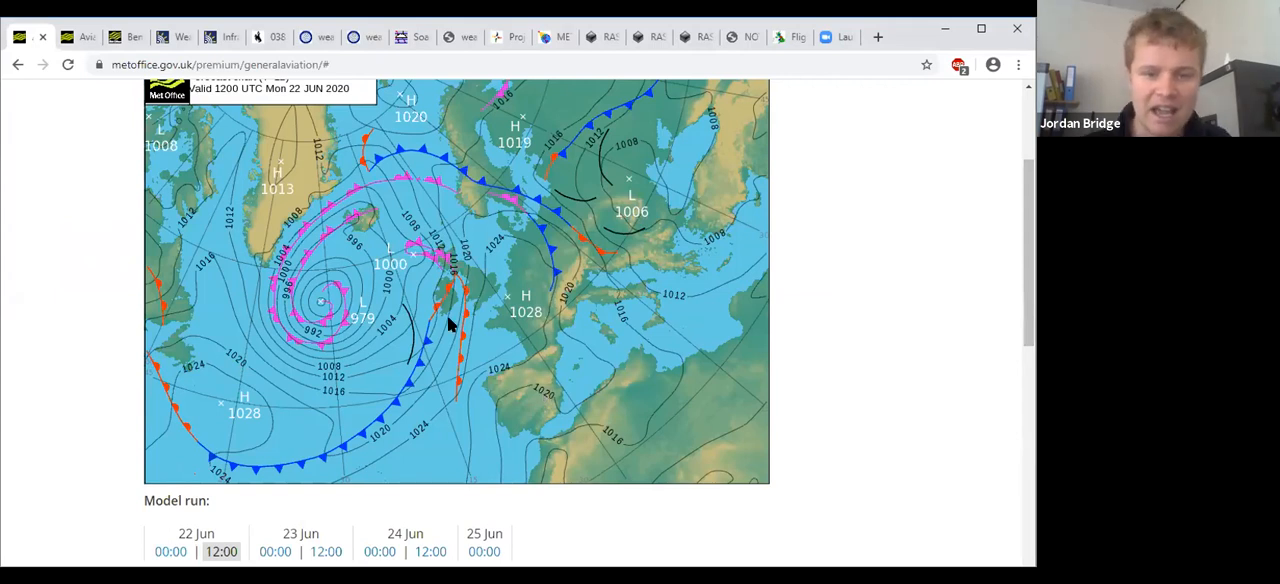
mouse_move(608, 382)
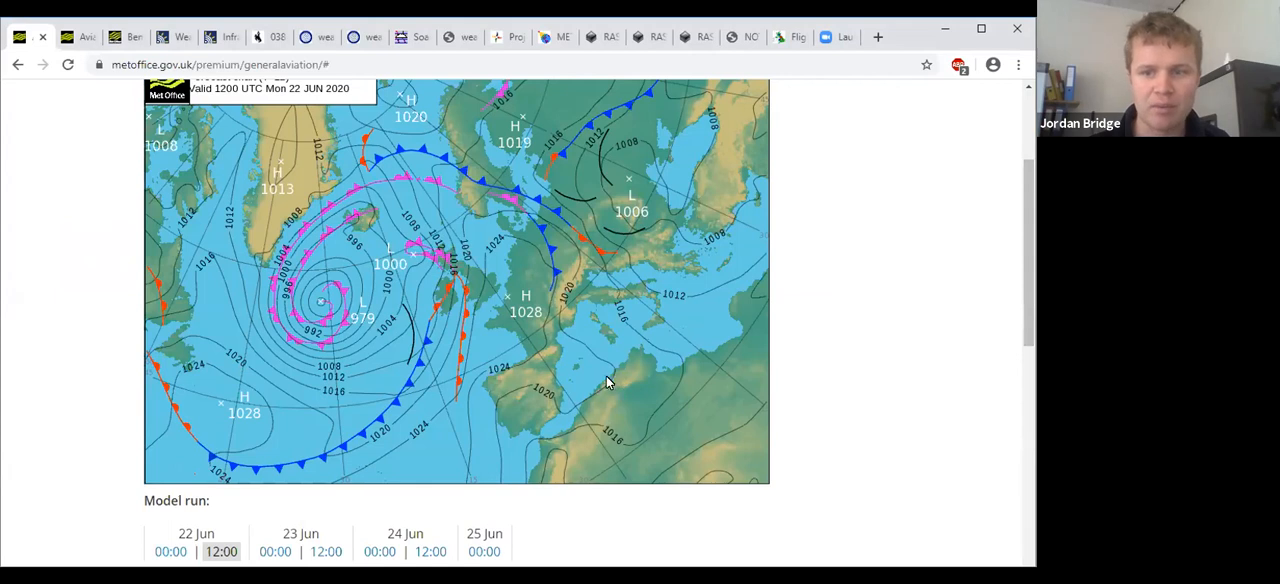
mouse_move(540, 318)
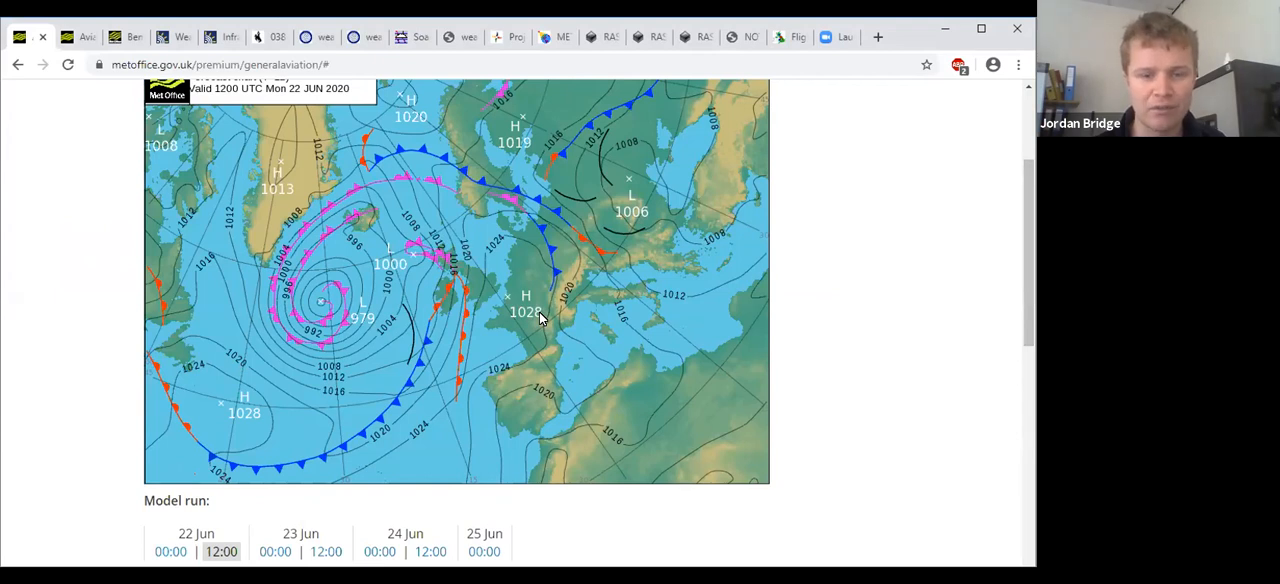
mouse_move(462, 278)
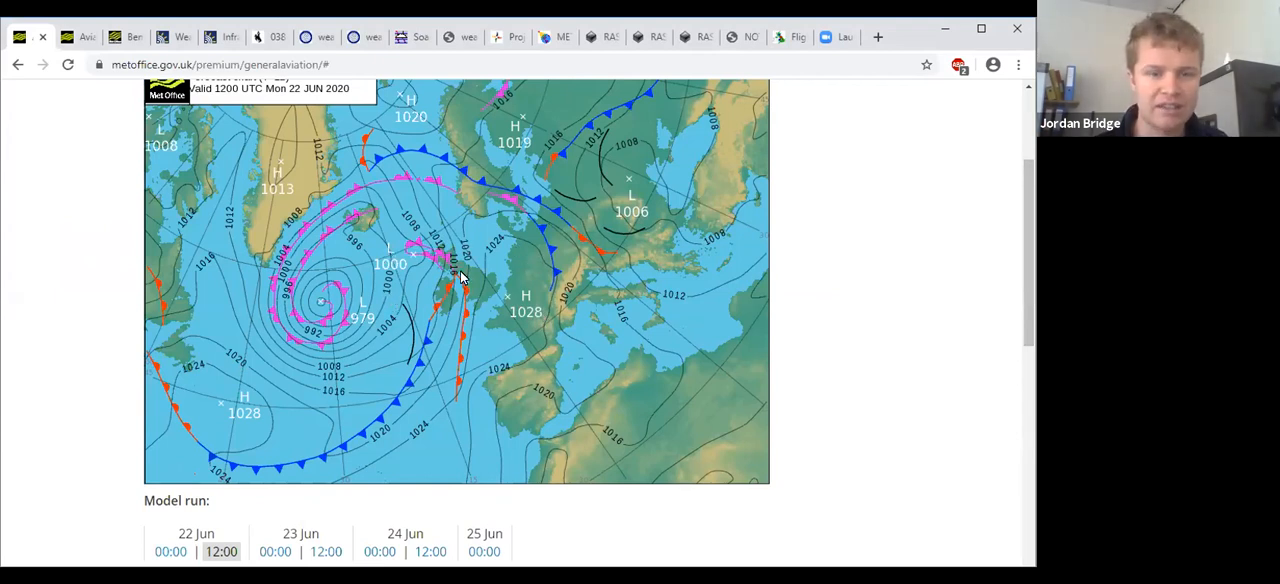
mouse_move(364, 348)
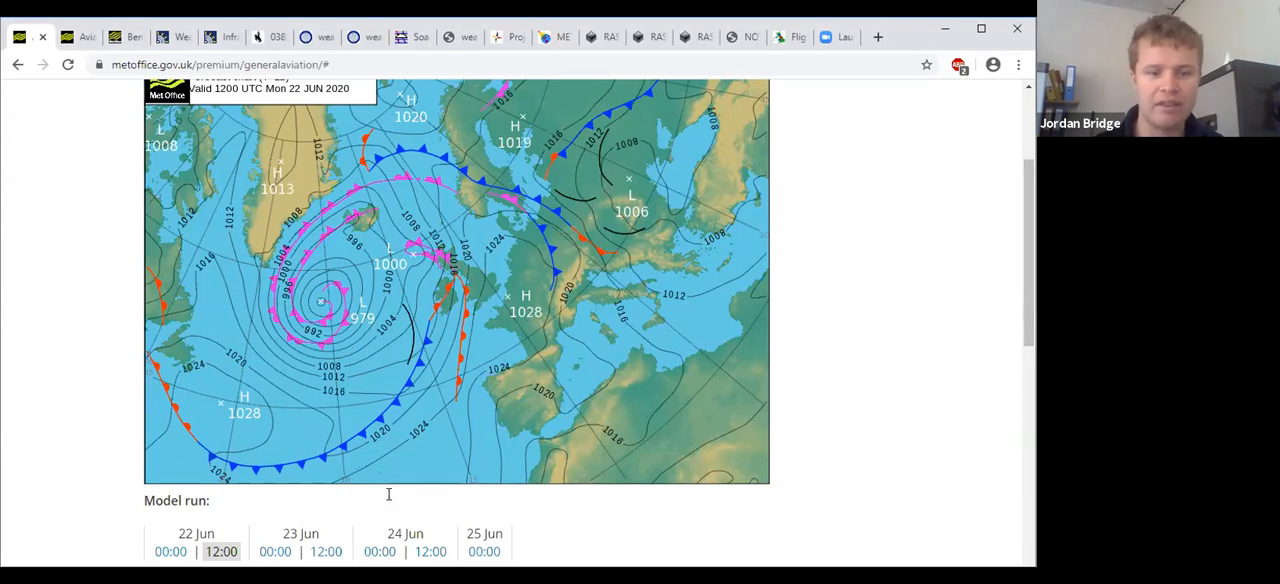
left_click(276, 552)
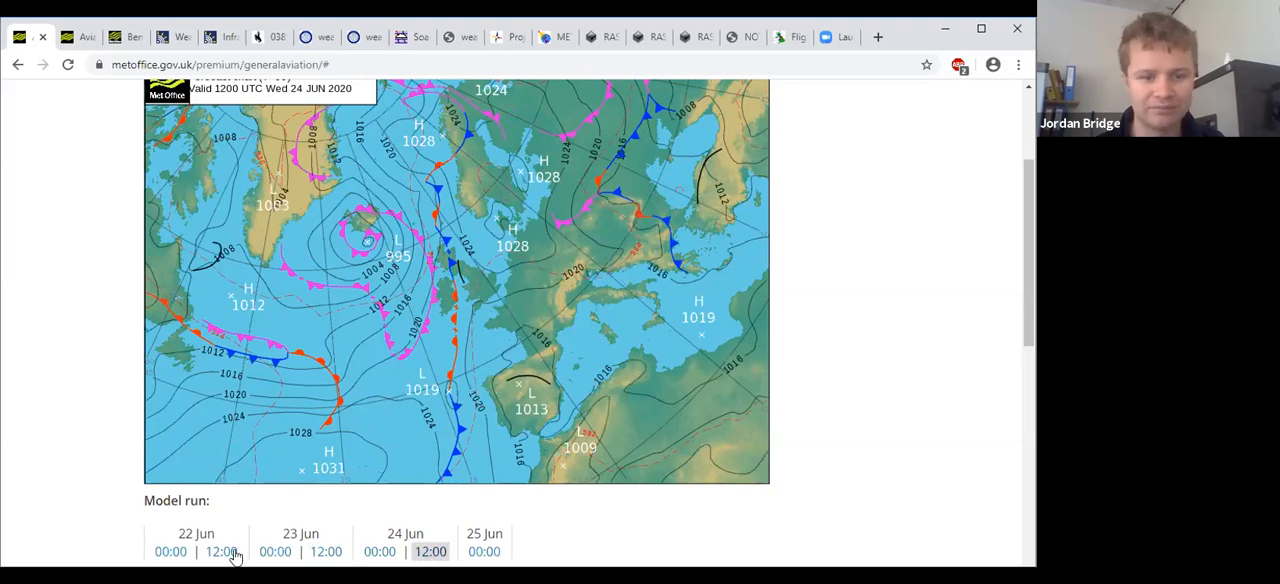
left_click(220, 552)
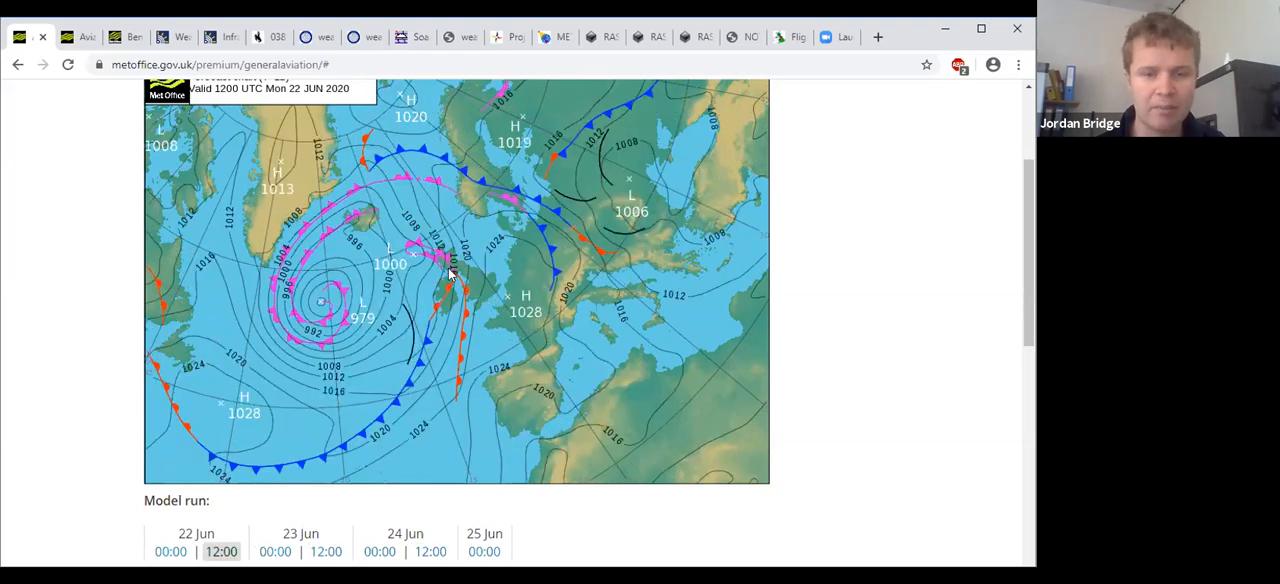
mouse_move(458, 292)
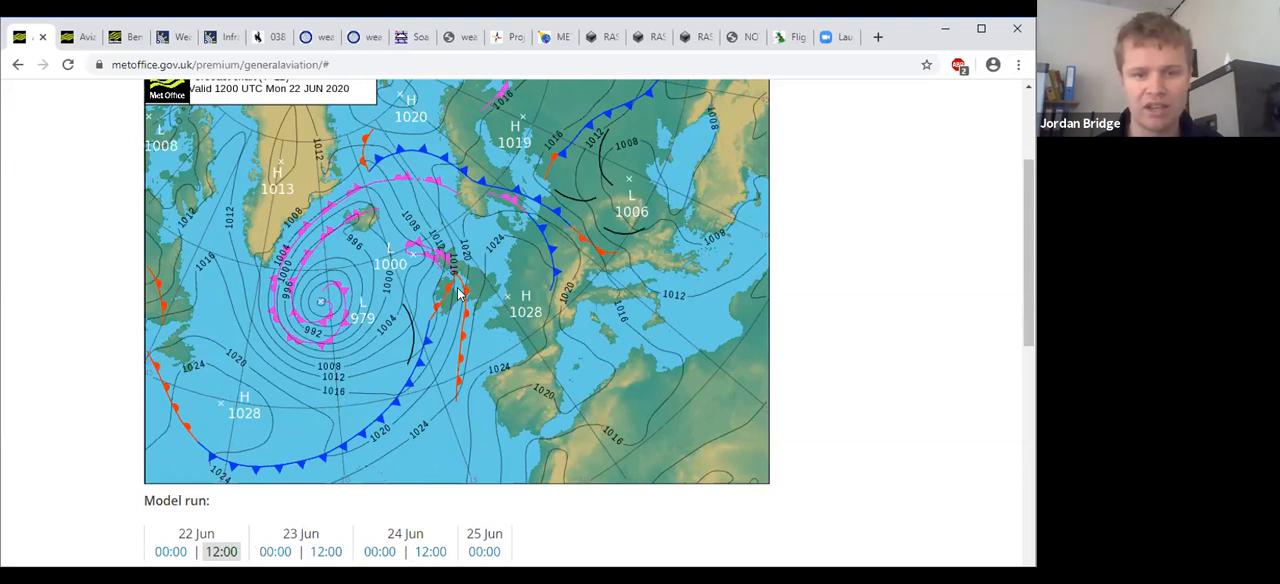
mouse_move(84, 136)
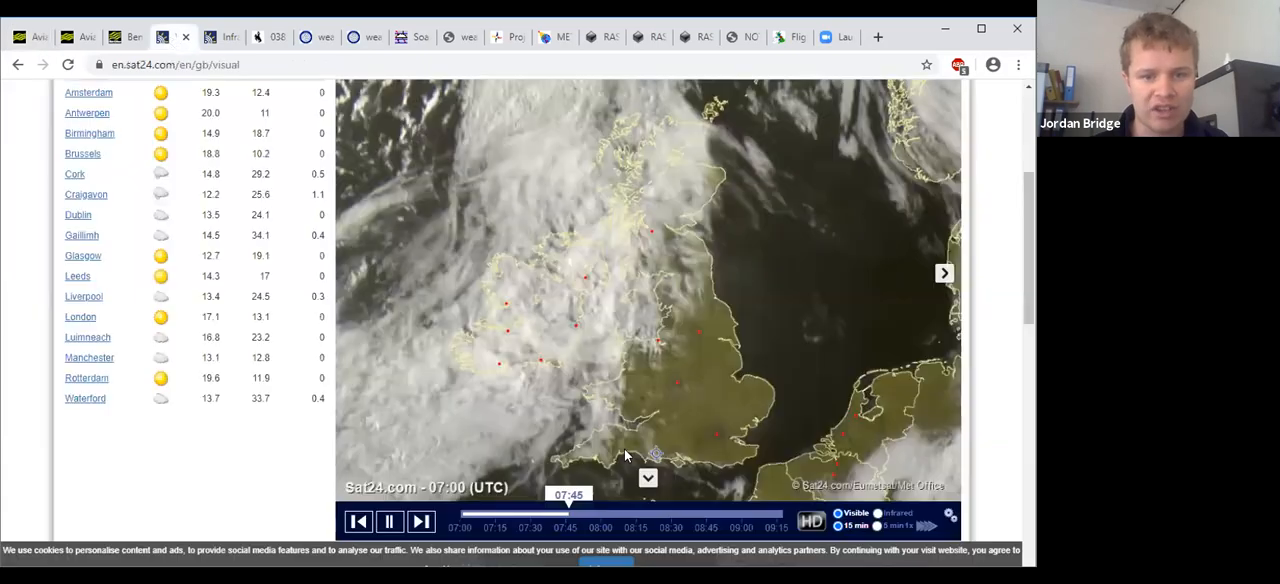
Scrub the Sat24 UK visible satellite loop between earlier frames and the latest 08:15 UTC image.
left_click(388, 520)
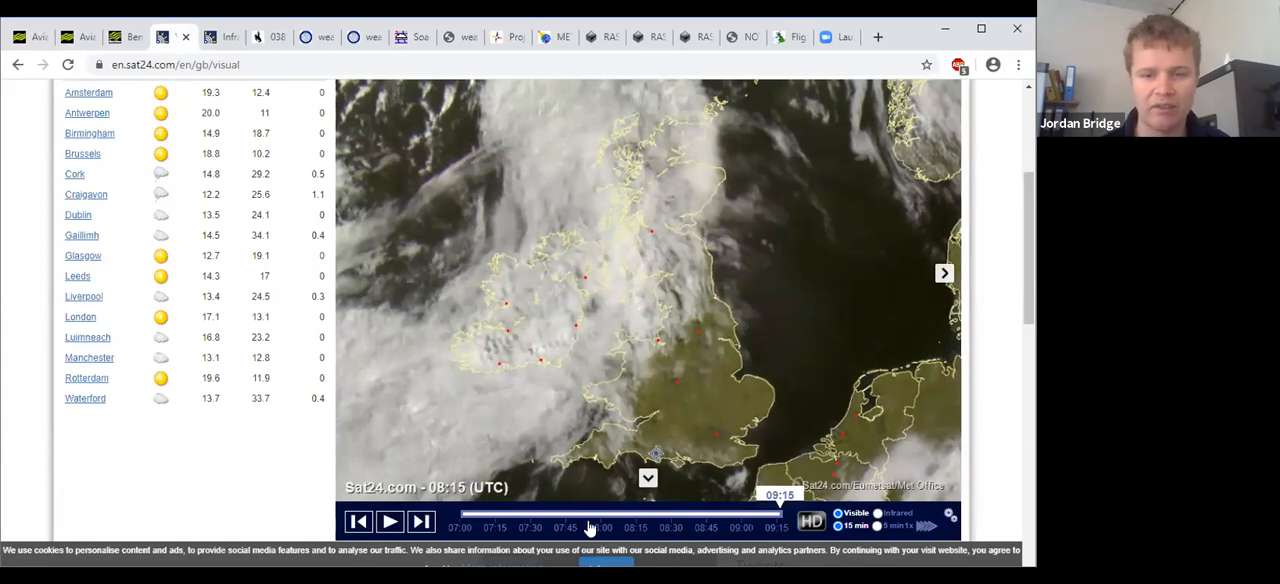
left_click(390, 520)
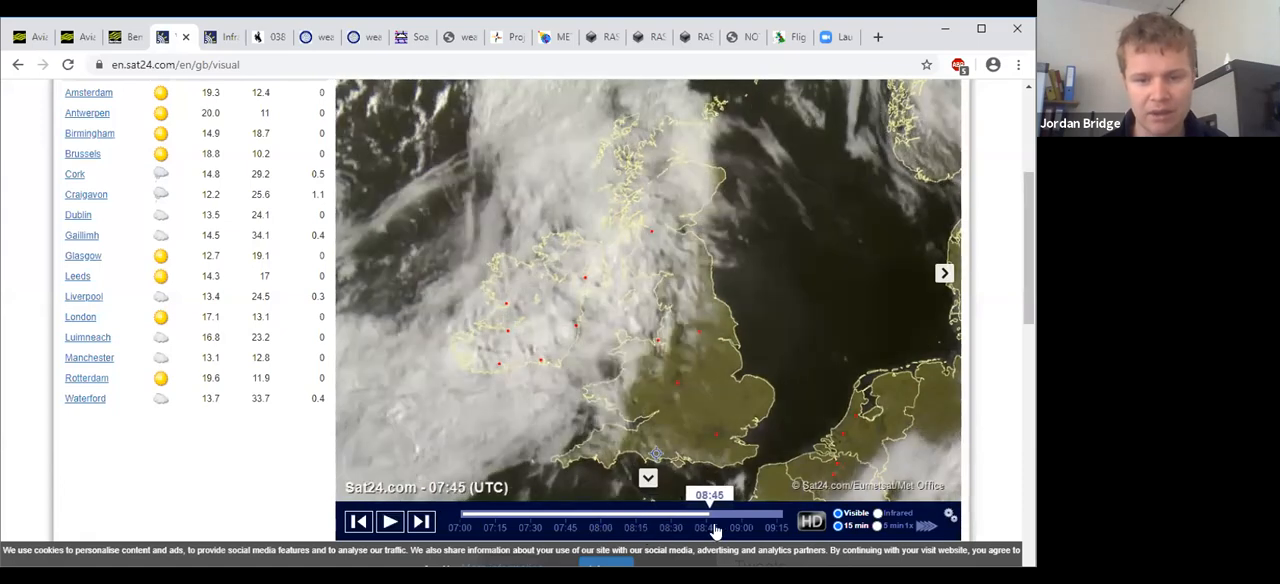
left_click(388, 520)
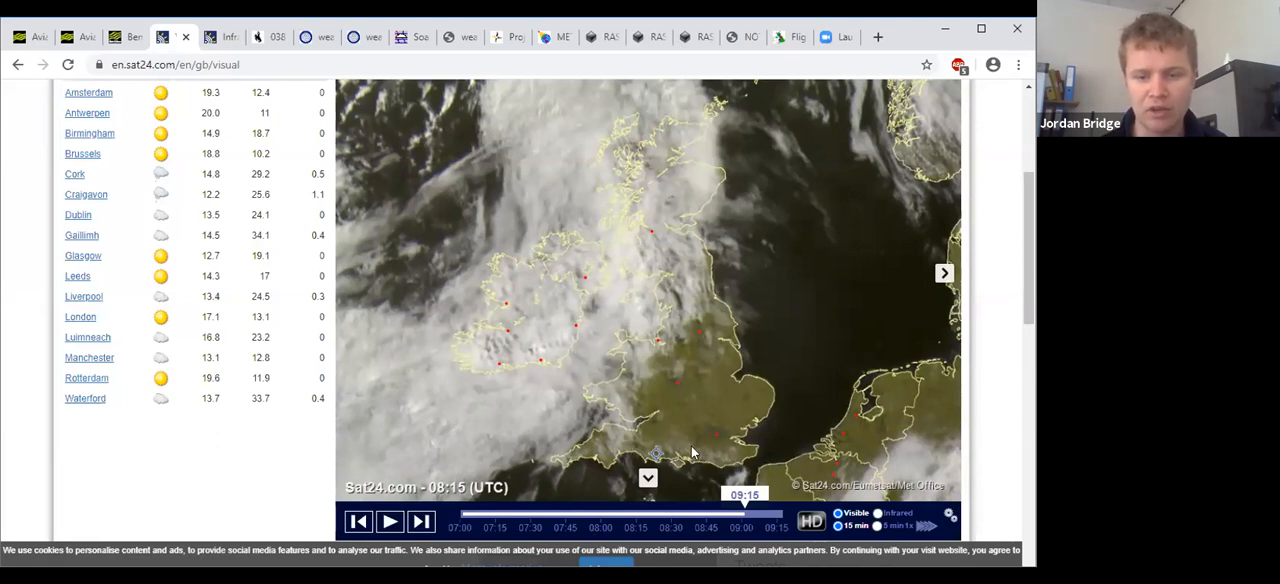
mouse_move(752, 444)
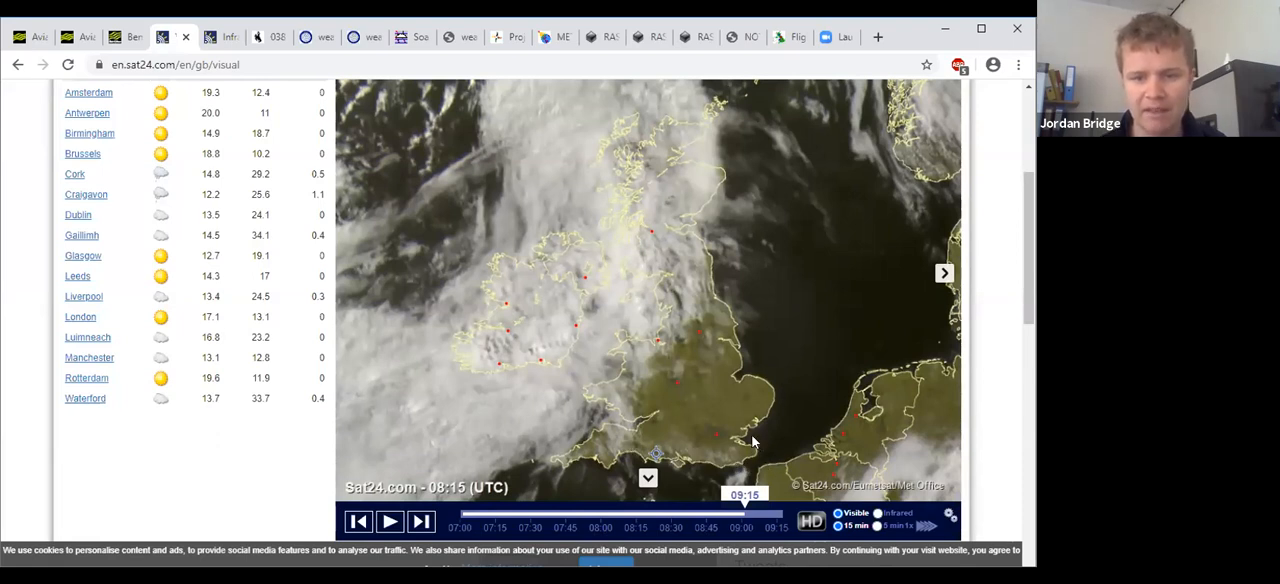
mouse_move(632, 448)
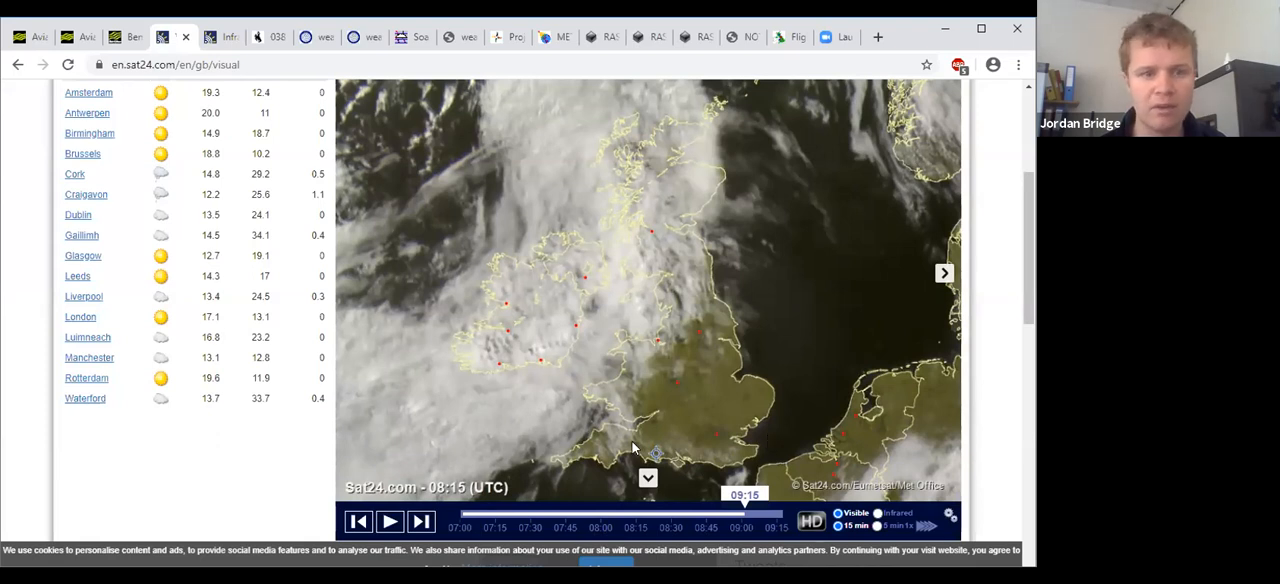
mouse_move(444, 352)
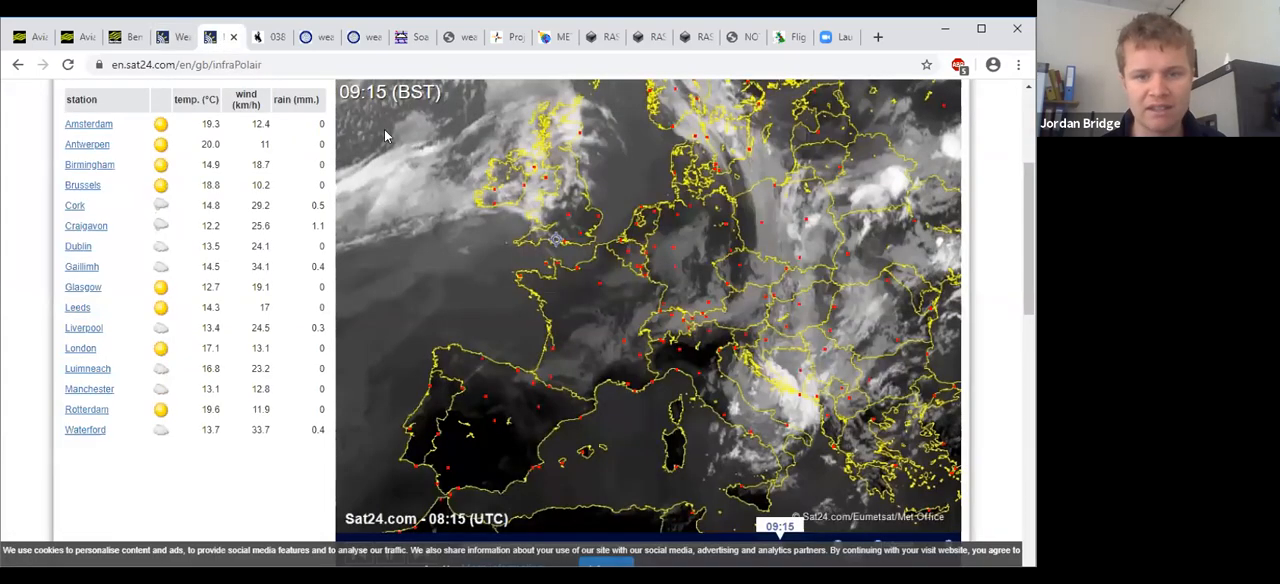
mouse_move(624, 236)
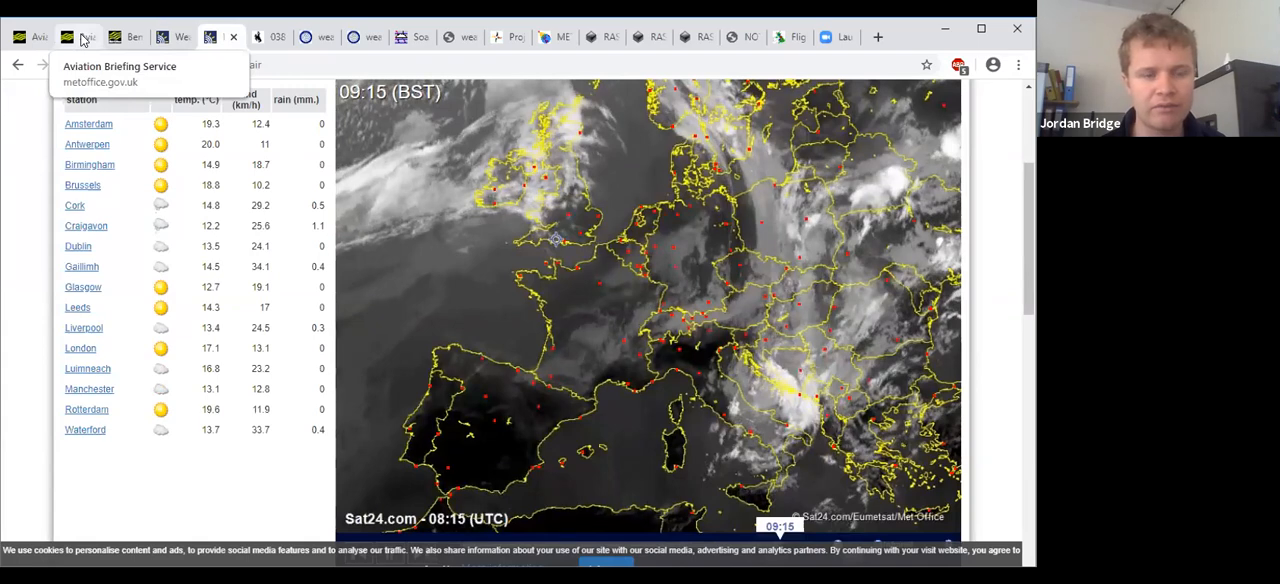
Return to the Met Office aviation briefing and scroll the spot wind and temperature chart.
left_click(78, 36)
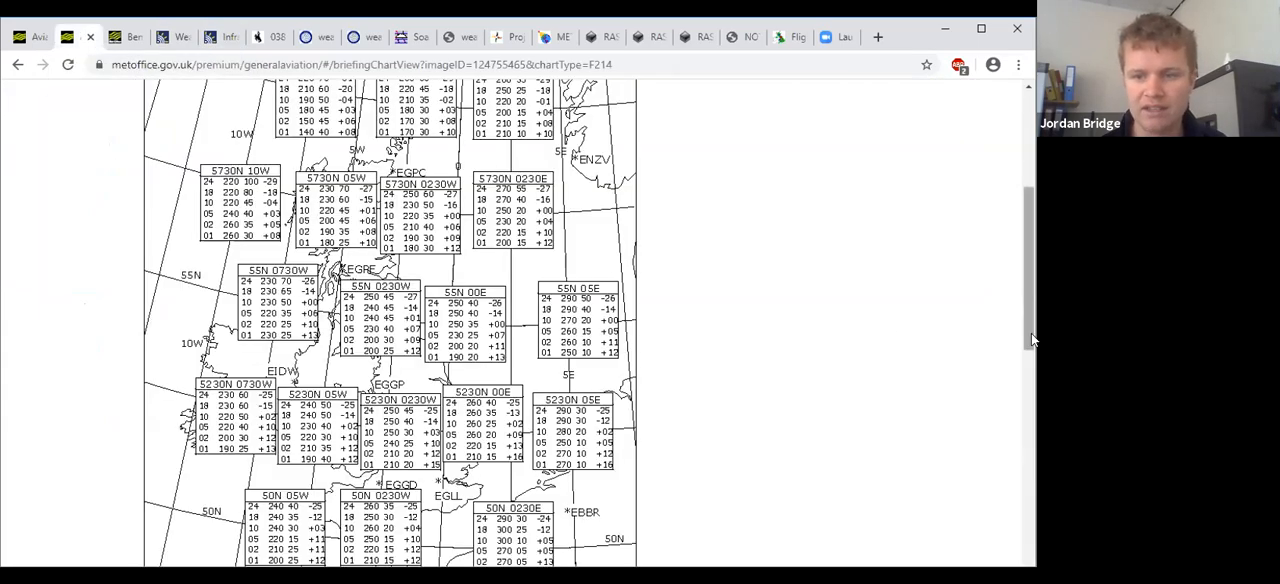
scroll("down", 3)
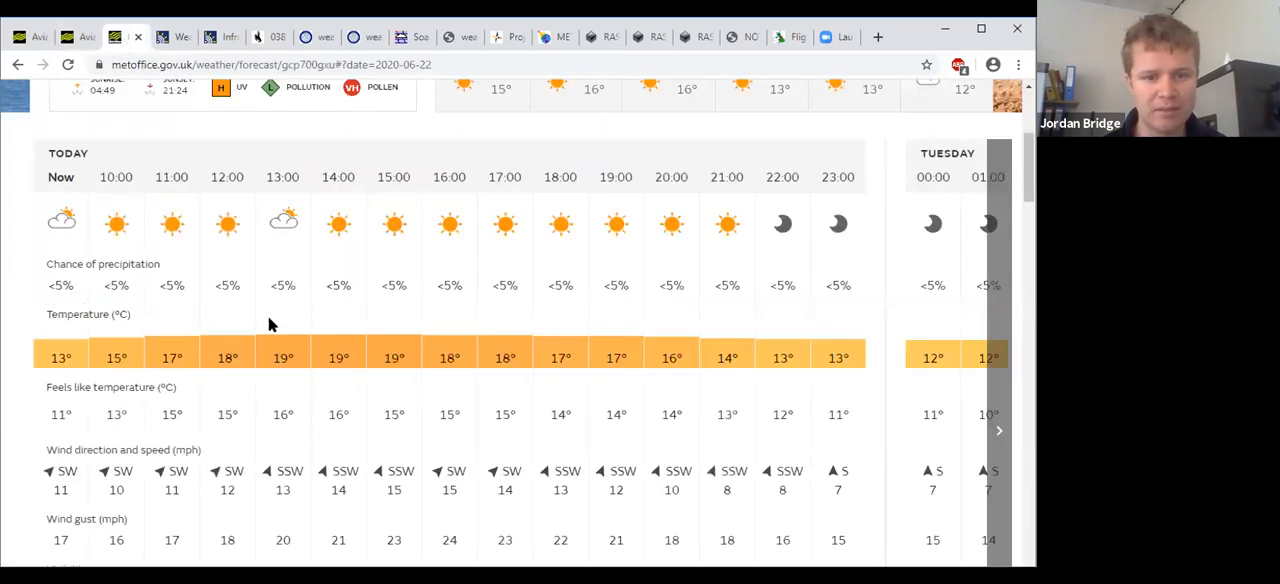
mouse_move(470, 364)
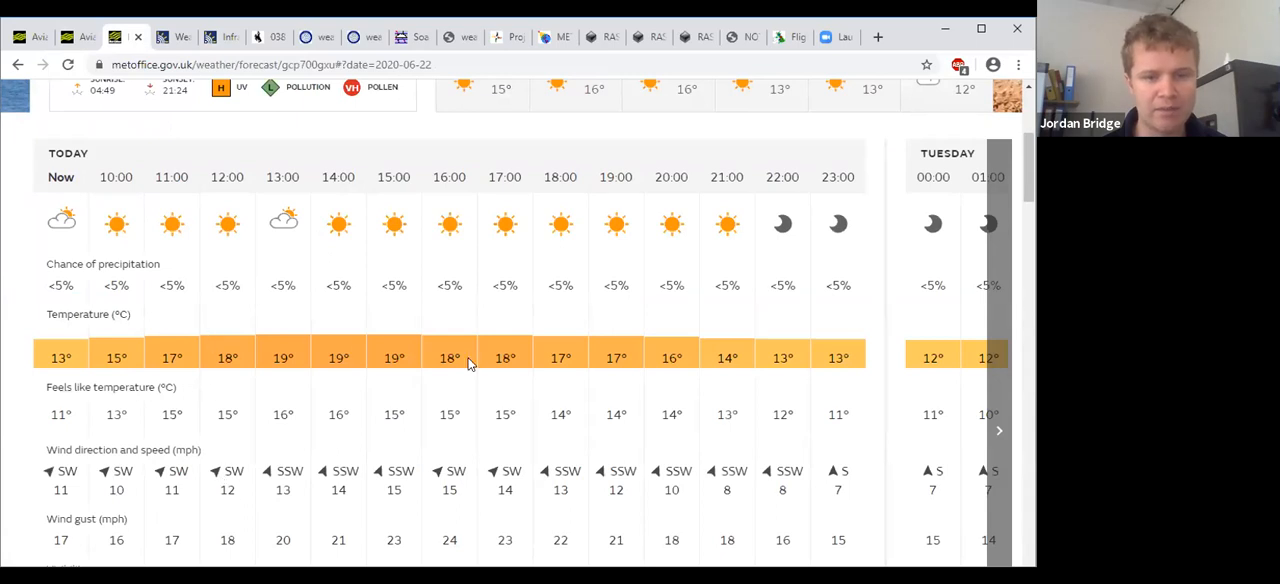
mouse_move(322, 444)
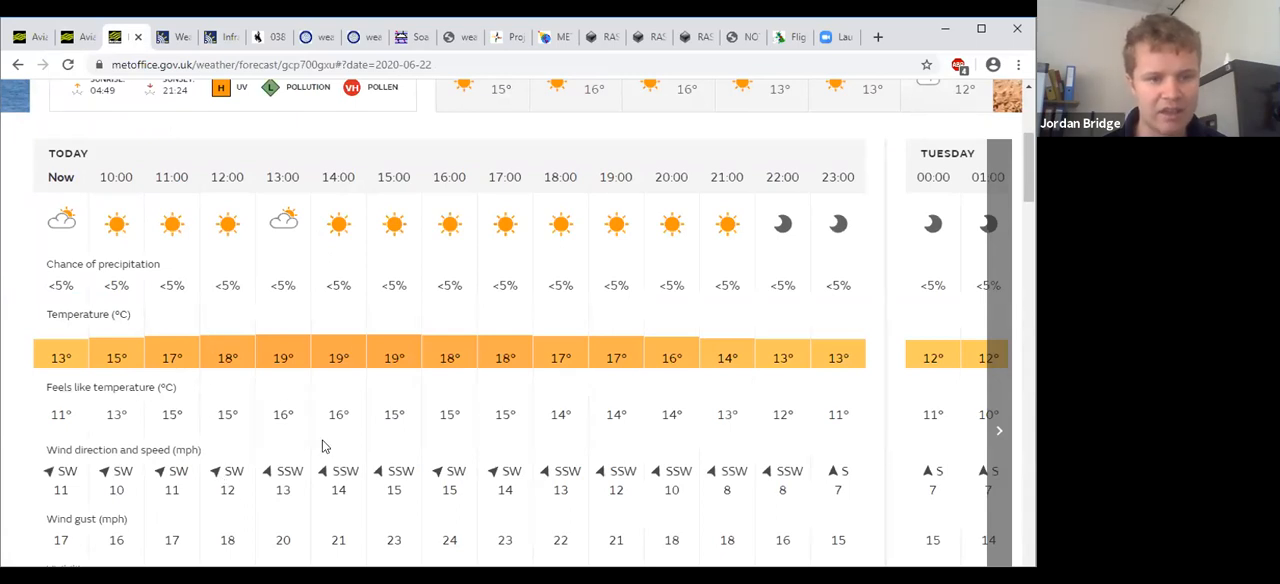
mouse_move(296, 484)
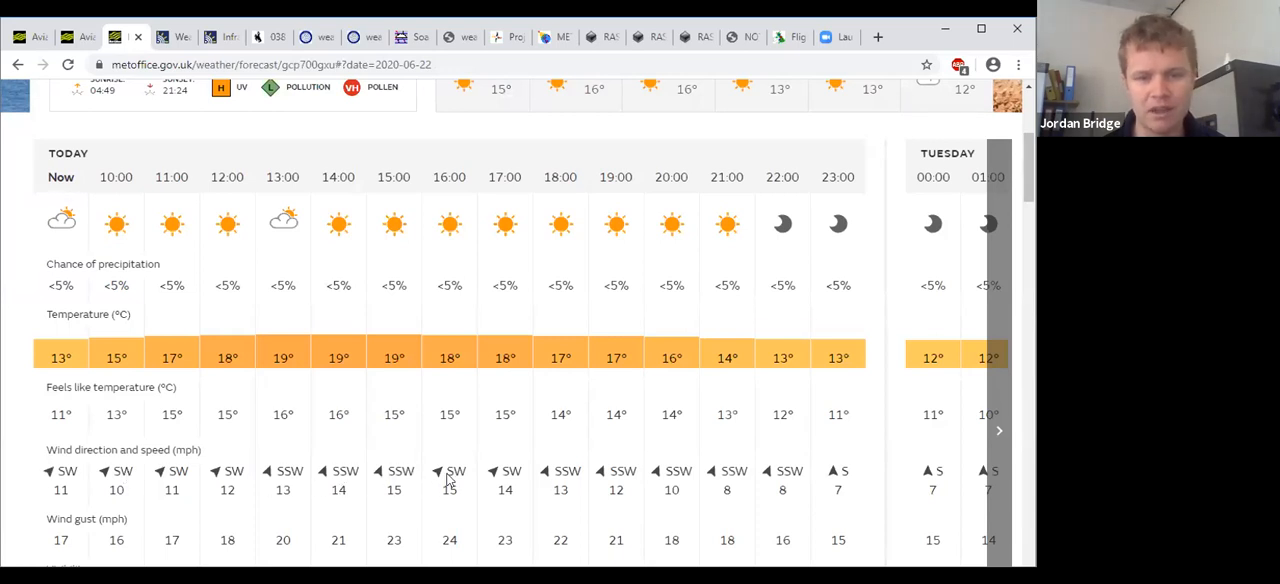
mouse_move(640, 490)
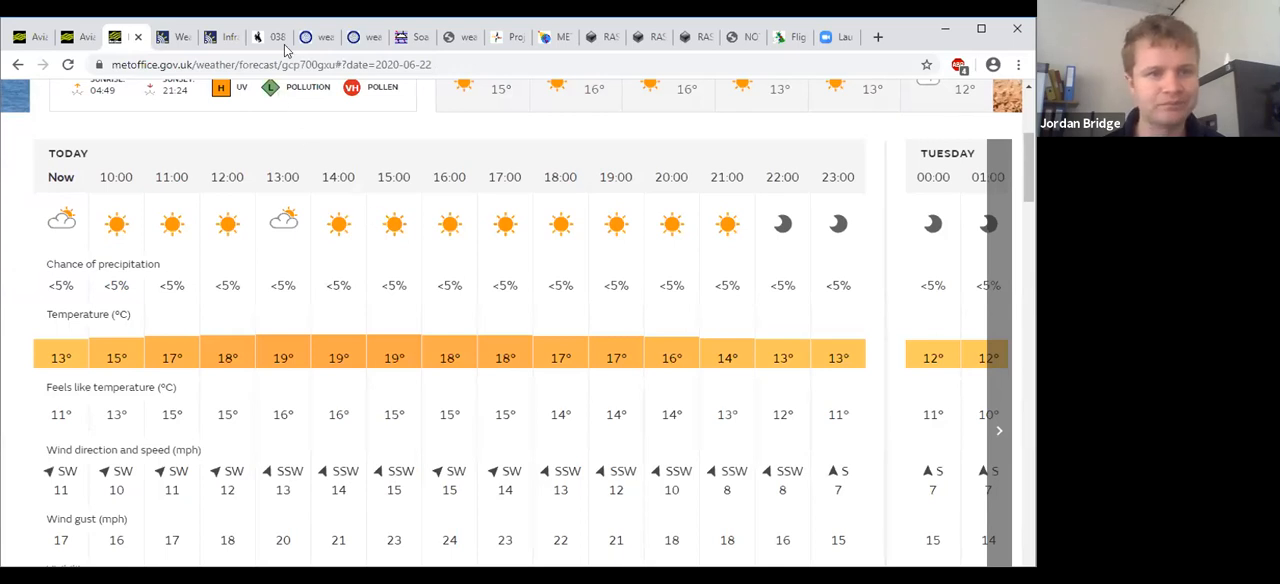
Switch from the Met Office hourly forecast to the Herstmonceux (03882) Wyoming sounding.
left_click(268, 36)
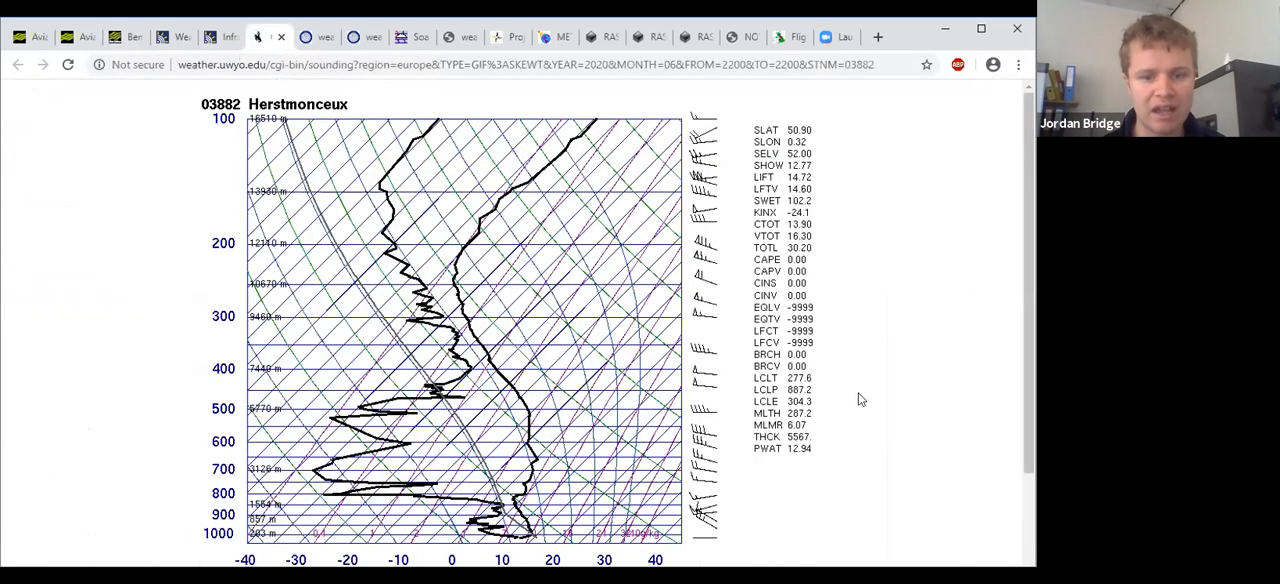
Scroll through the 00Z 22 Jun 2020 Herstmonceux skew-T and its stability indices.
scroll("down", 3)
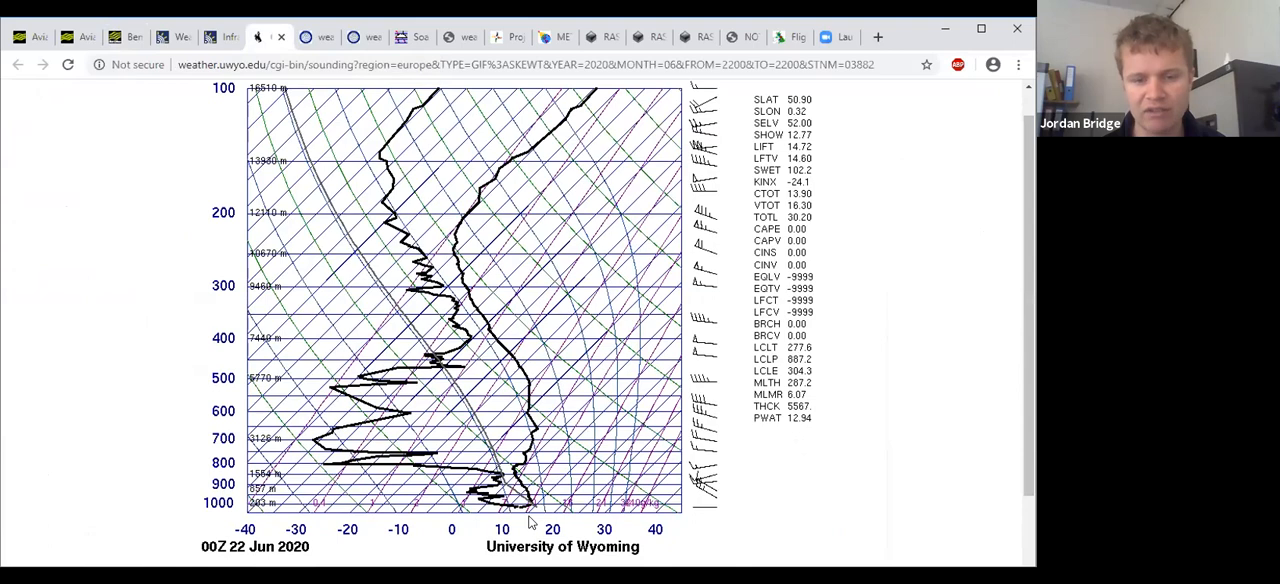
mouse_move(428, 126)
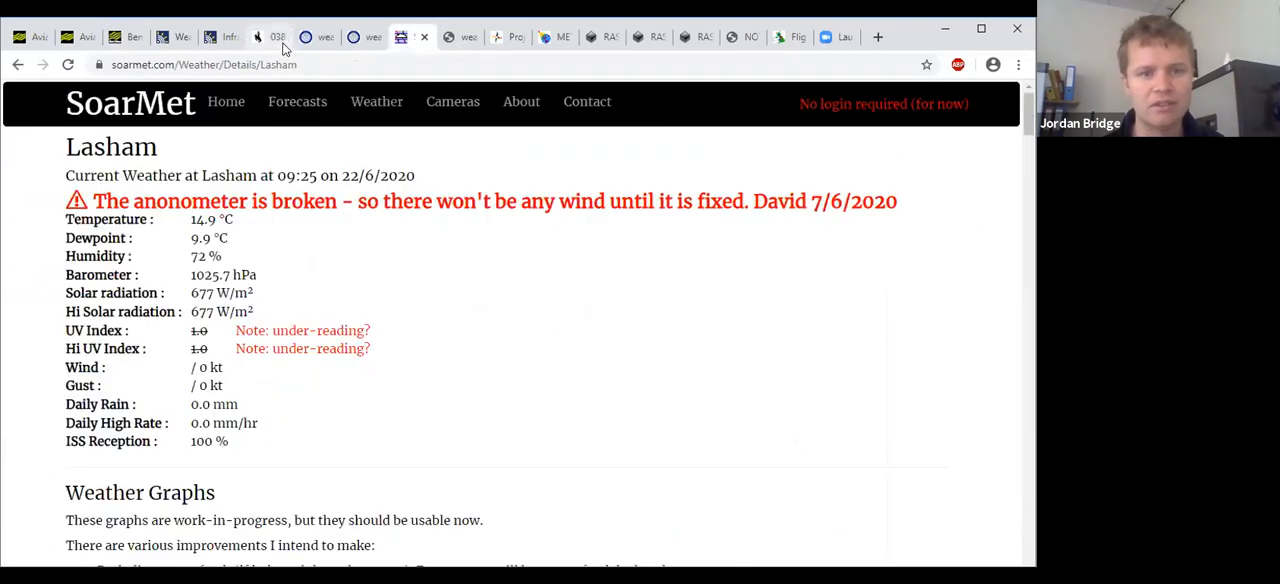
left_click(268, 36)
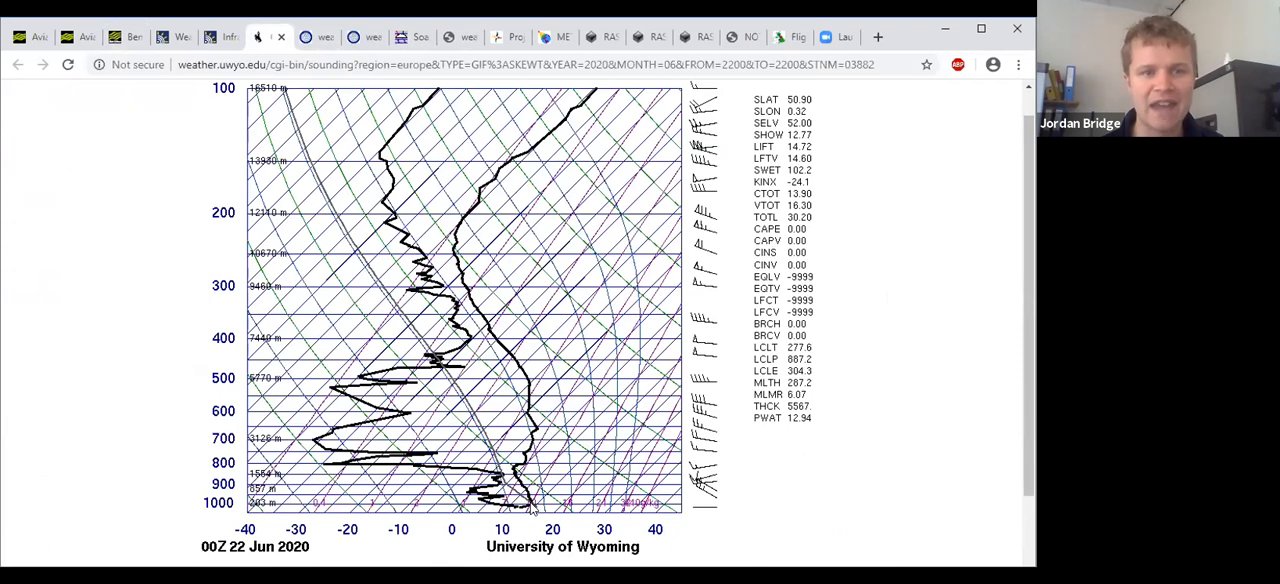
mouse_move(316, 48)
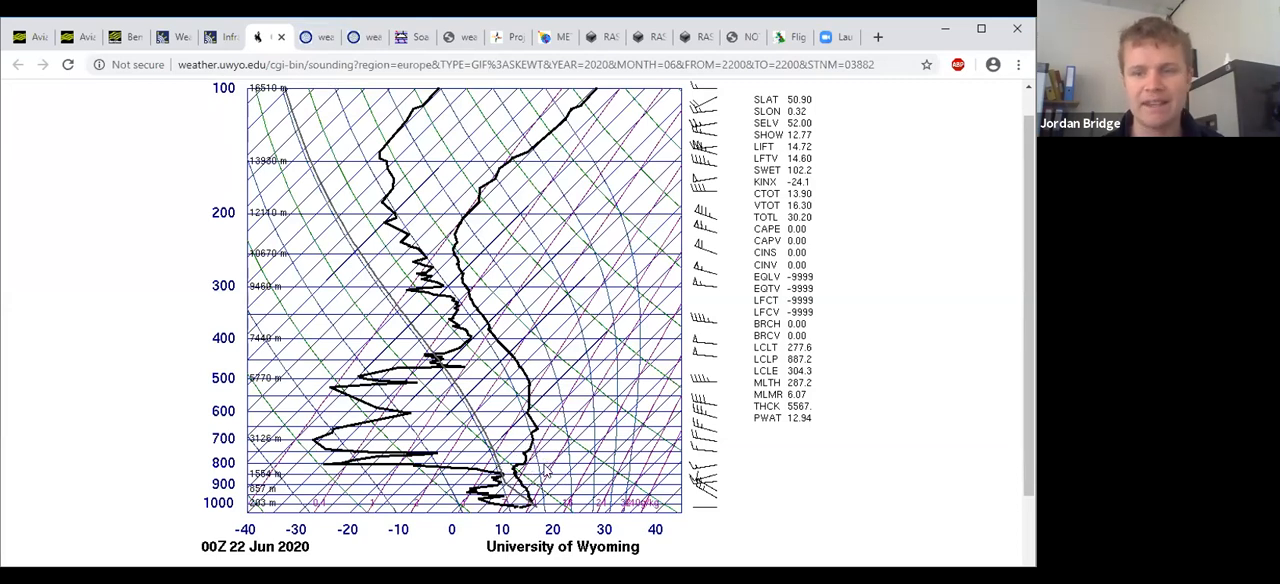
mouse_move(372, 156)
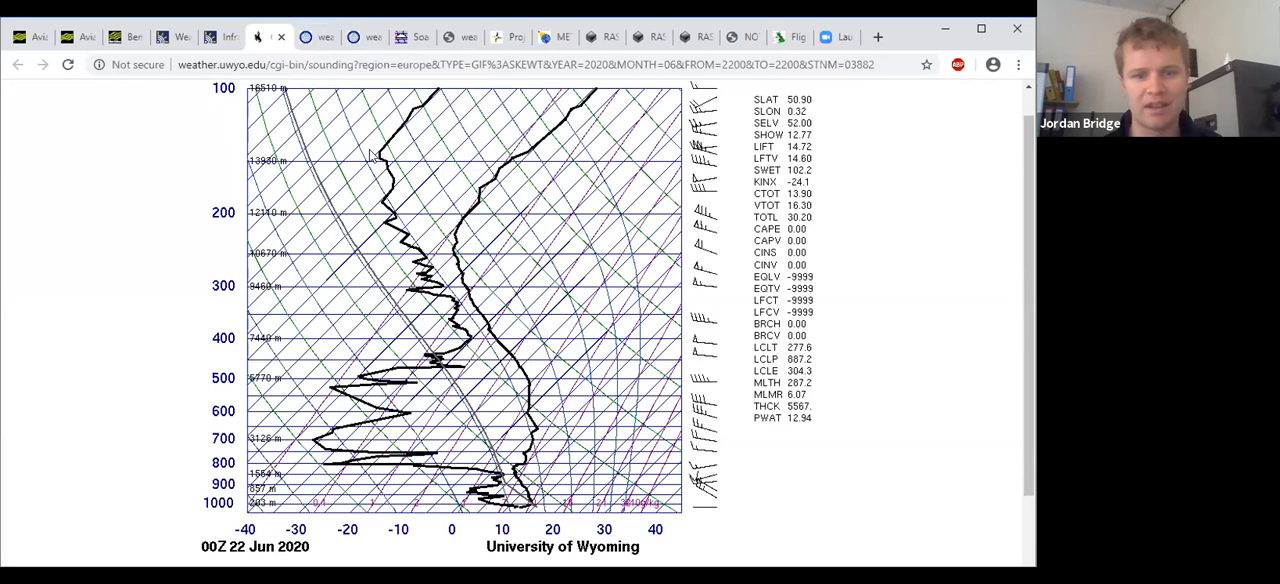
mouse_move(318, 36)
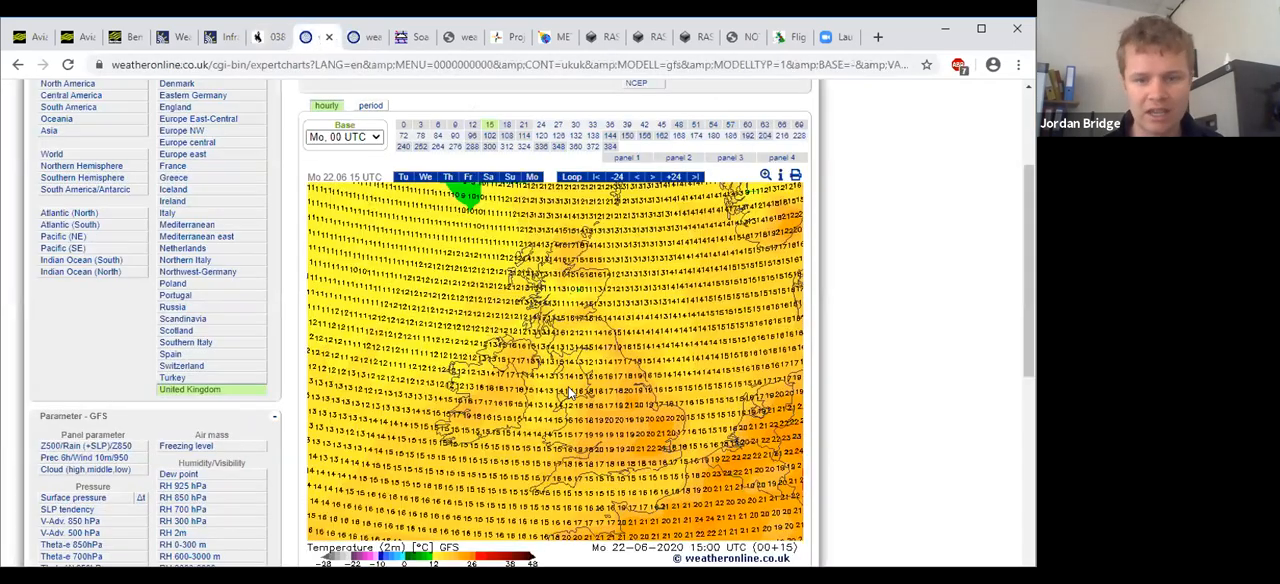
Show the UK GFS dew point chart for 22 June 15:00 UTC, then move to TopMeteo.
scroll("down", 3)
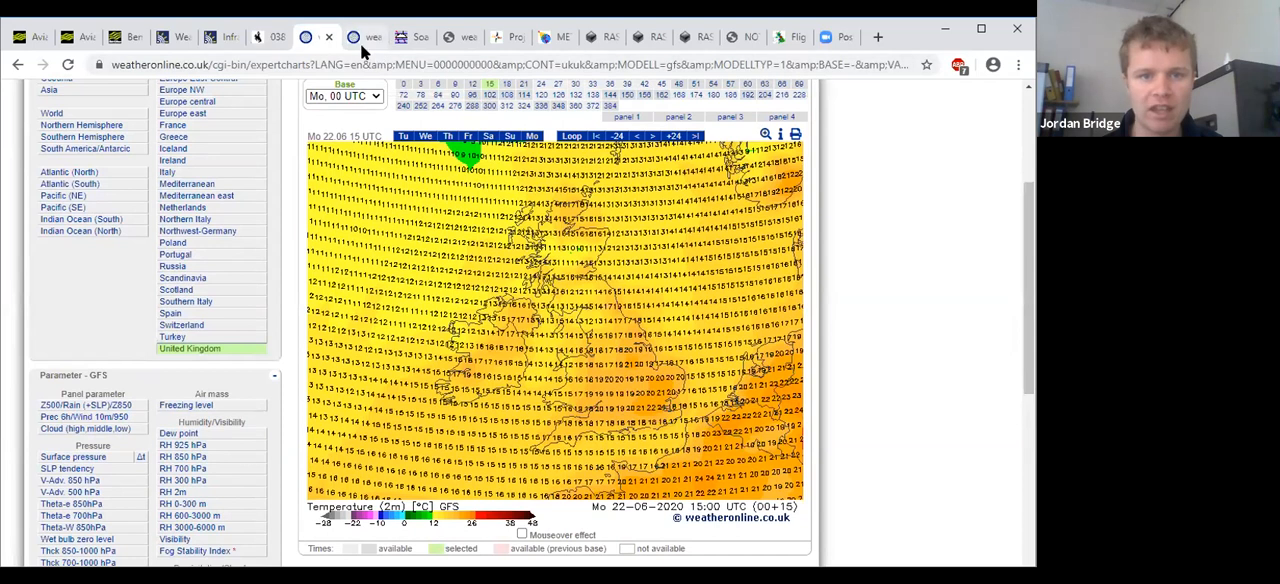
left_click(178, 432)
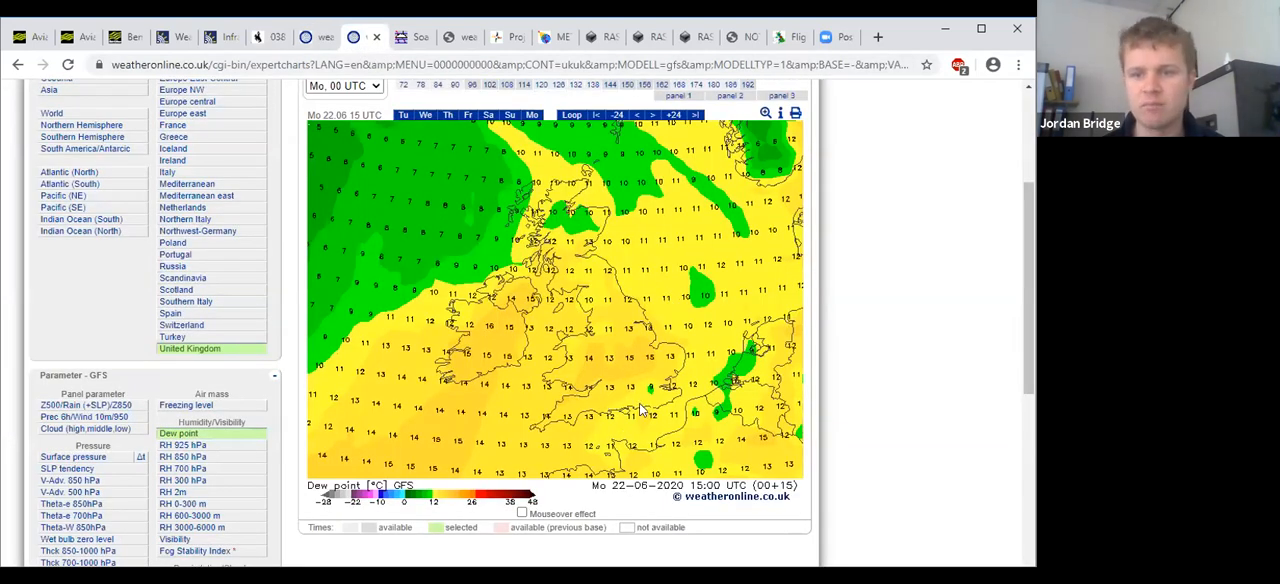
mouse_move(520, 310)
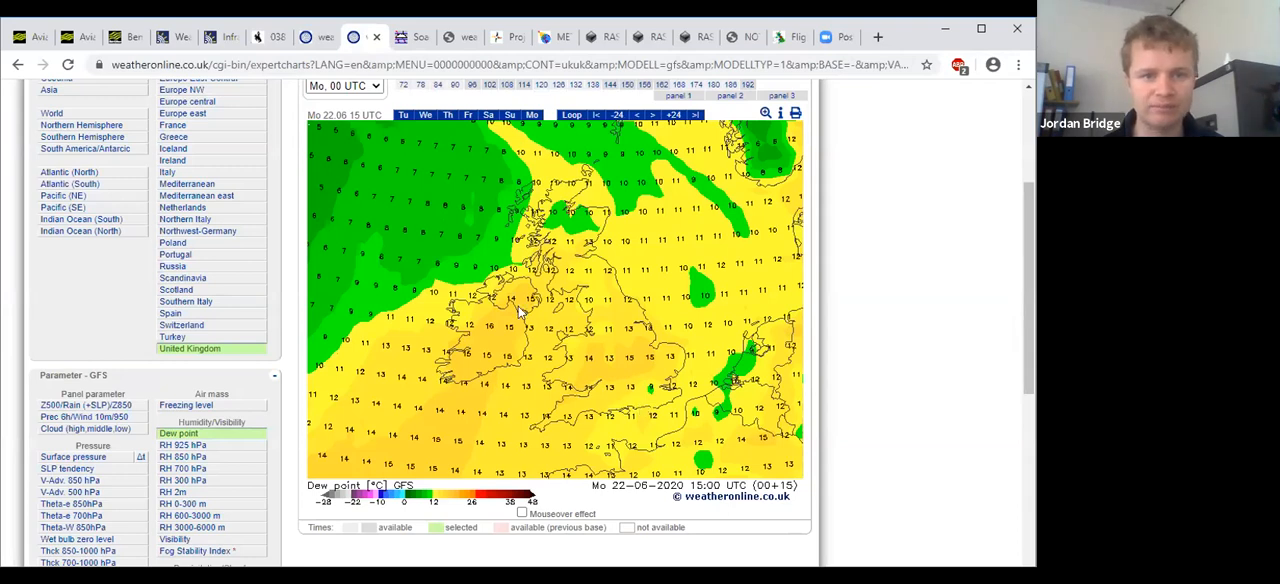
mouse_move(460, 36)
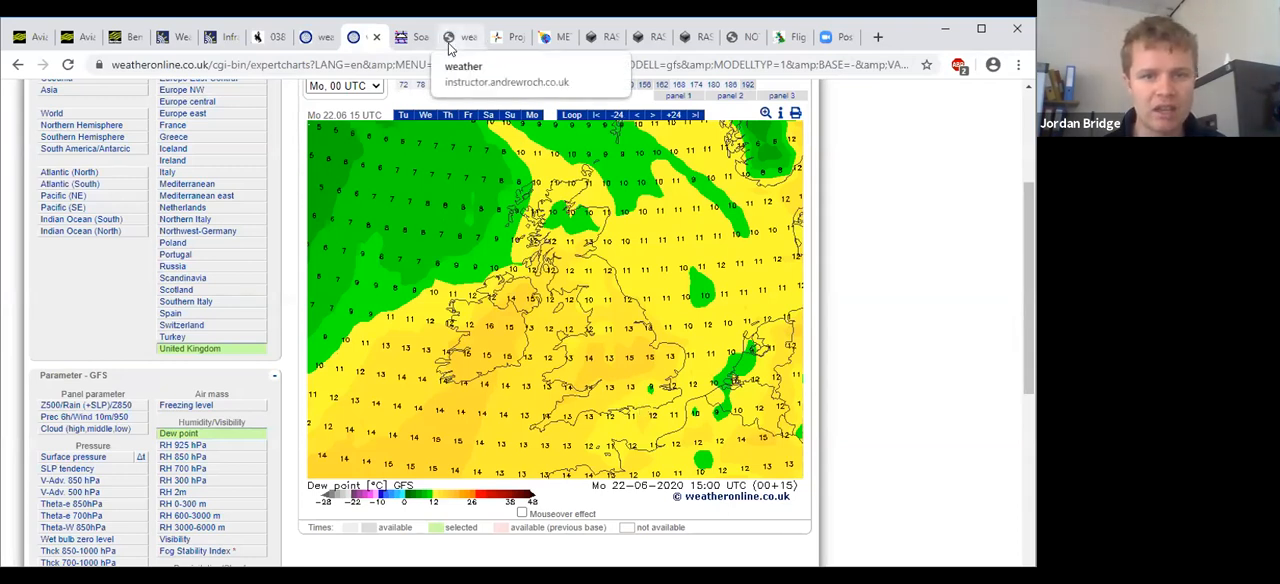
left_click(508, 36)
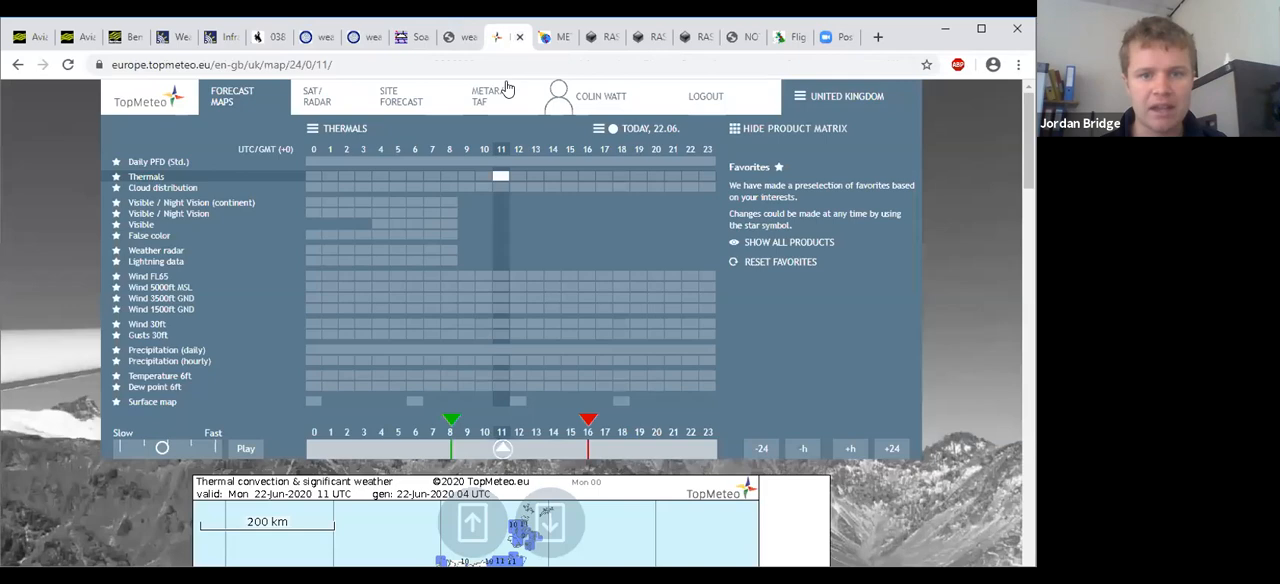
View TopMeteo's daily potential flight distance map for Britain and return to the product matrix.
left_click(158, 160)
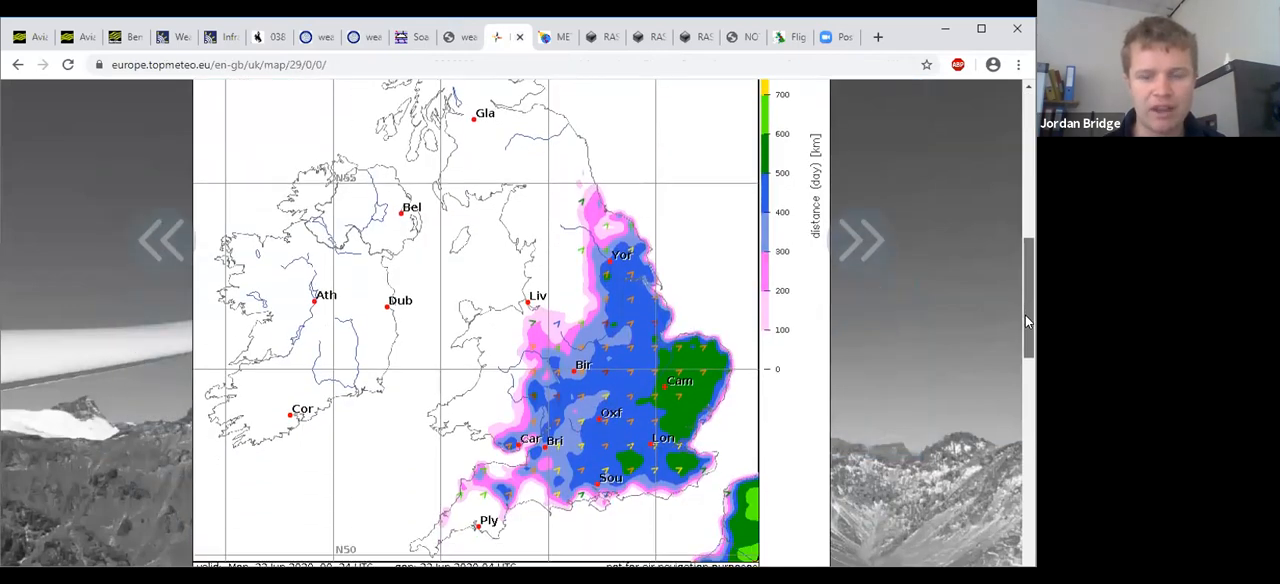
scroll("up", 3)
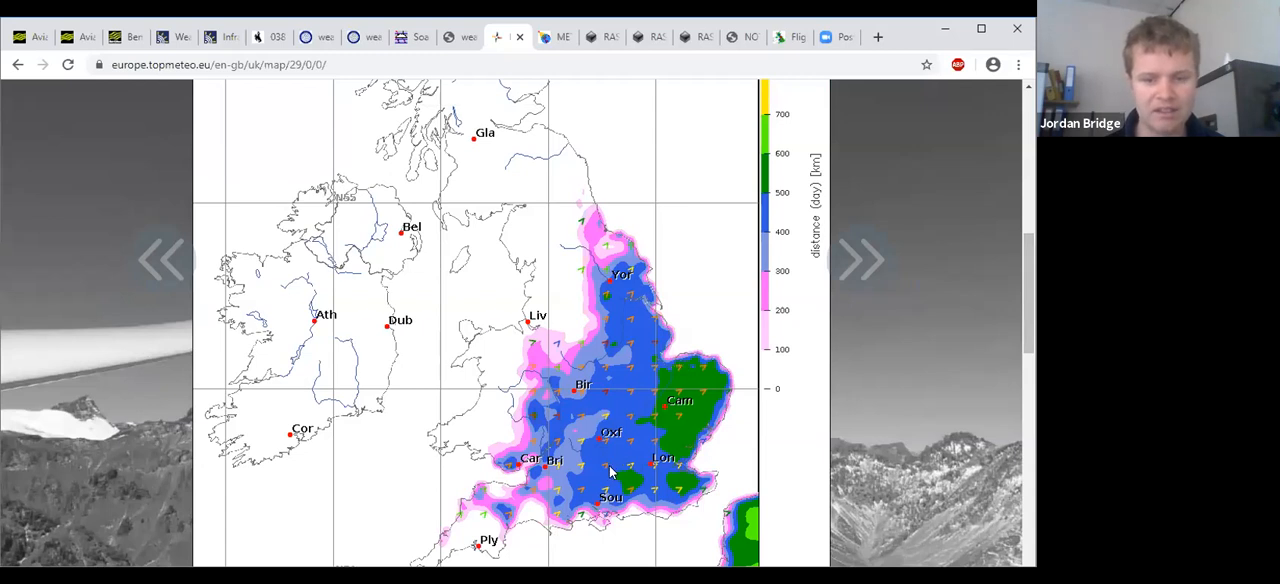
mouse_move(676, 412)
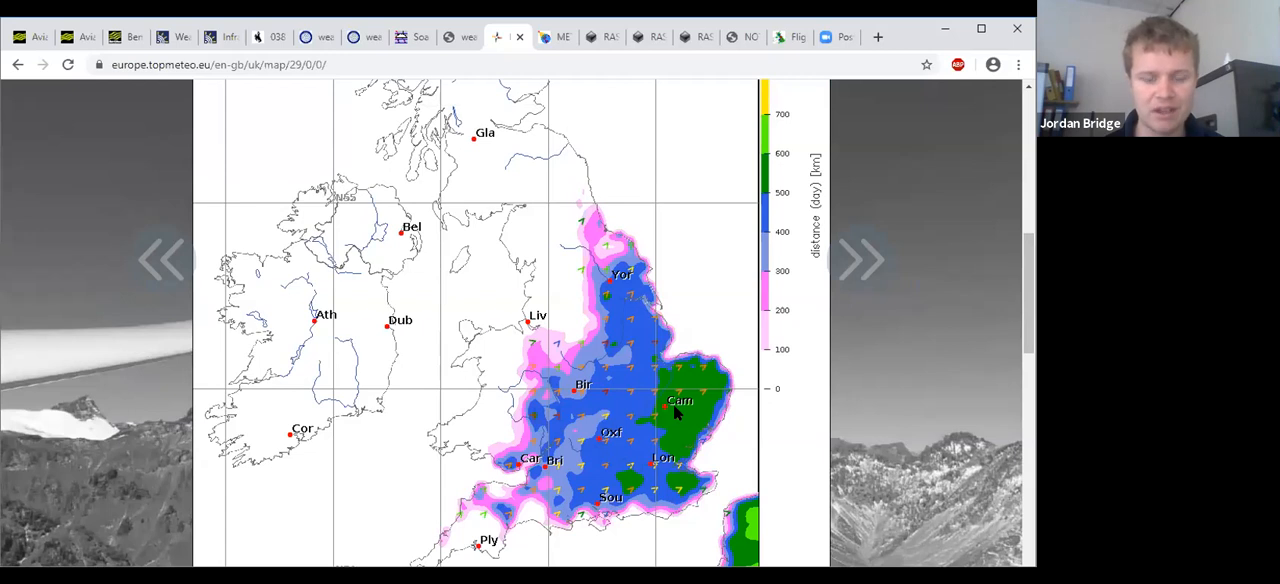
mouse_move(448, 456)
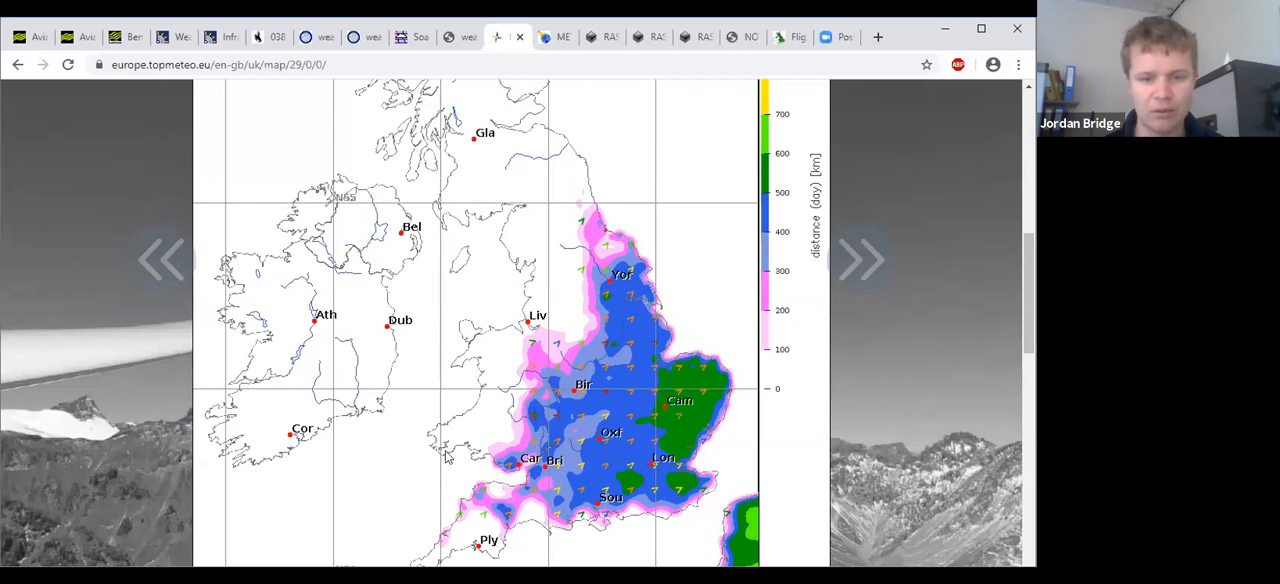
mouse_move(584, 352)
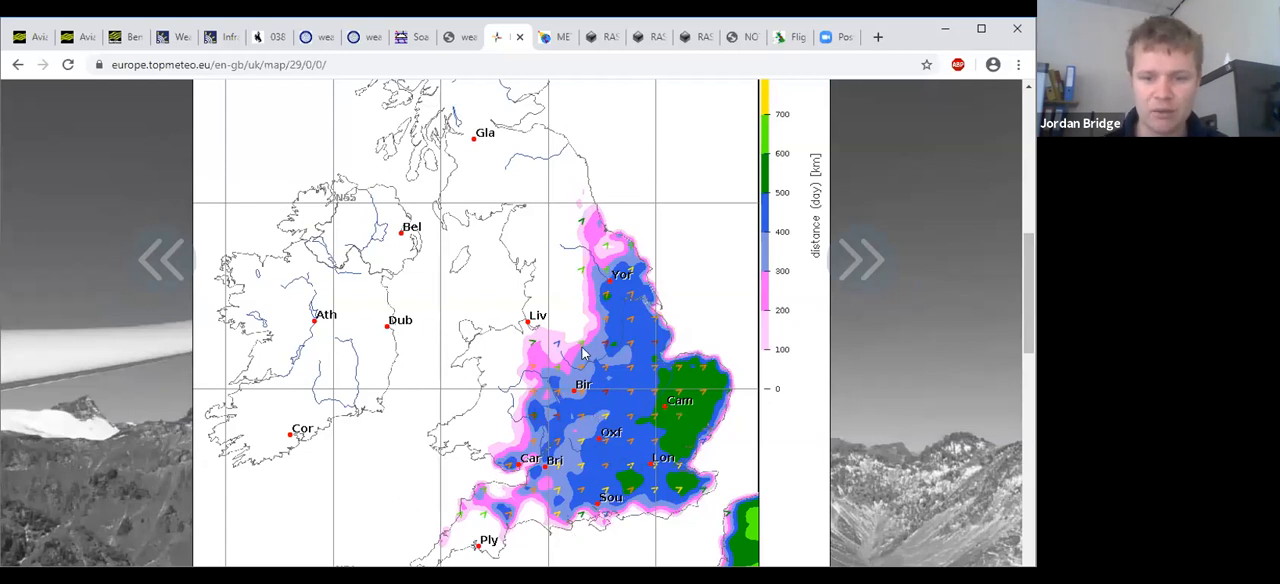
mouse_move(986, 328)
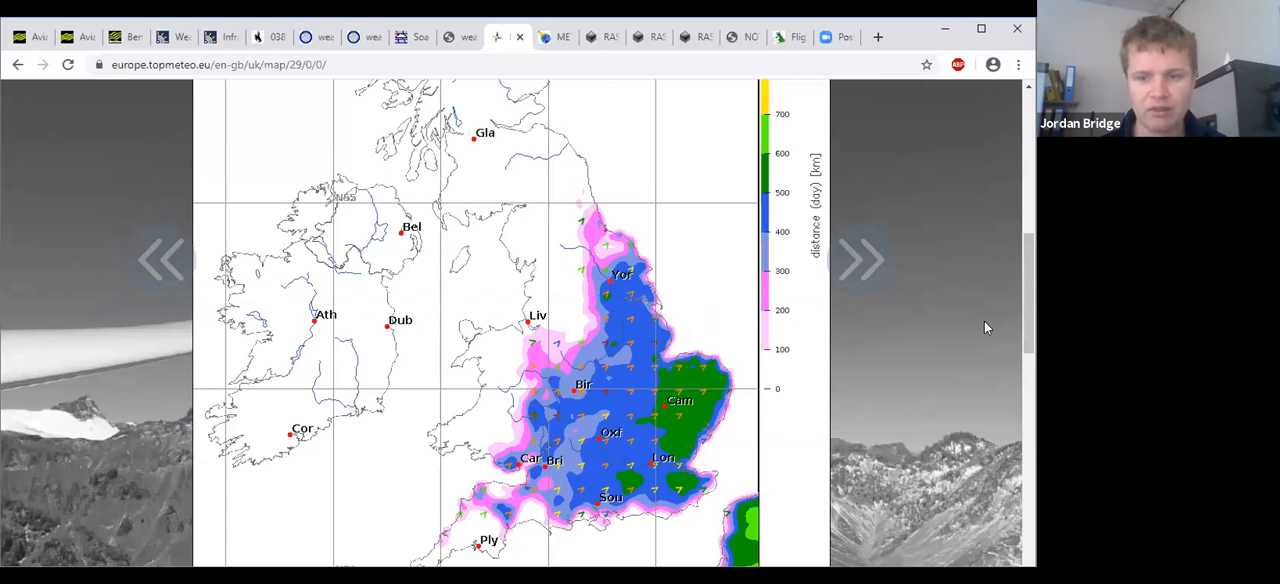
mouse_move(1020, 340)
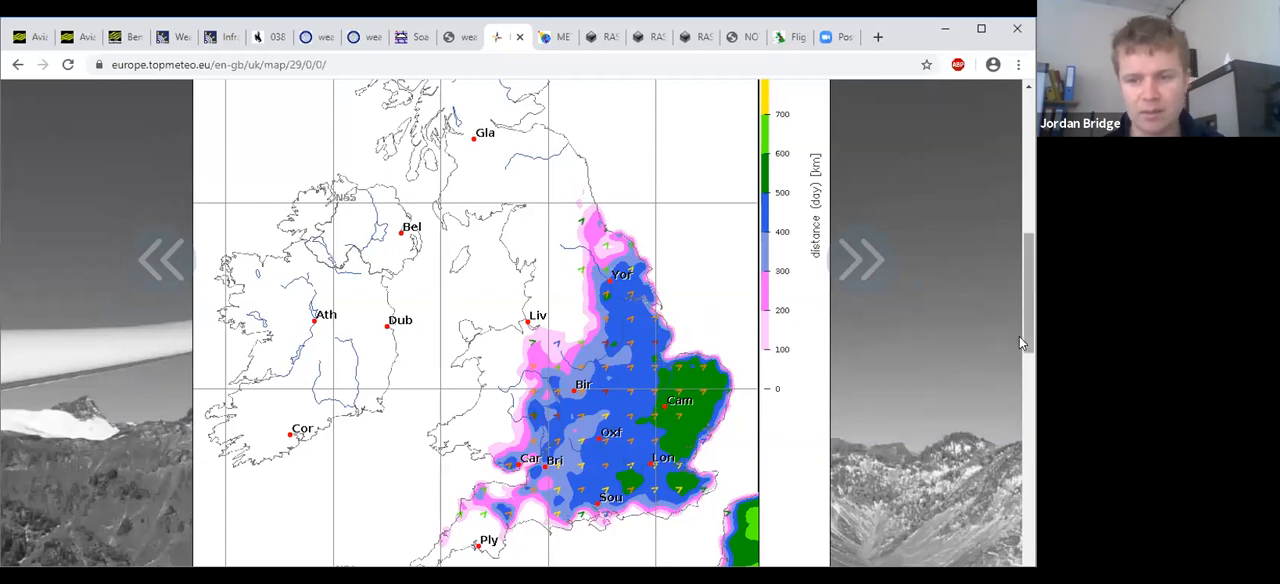
scroll("up", 3)
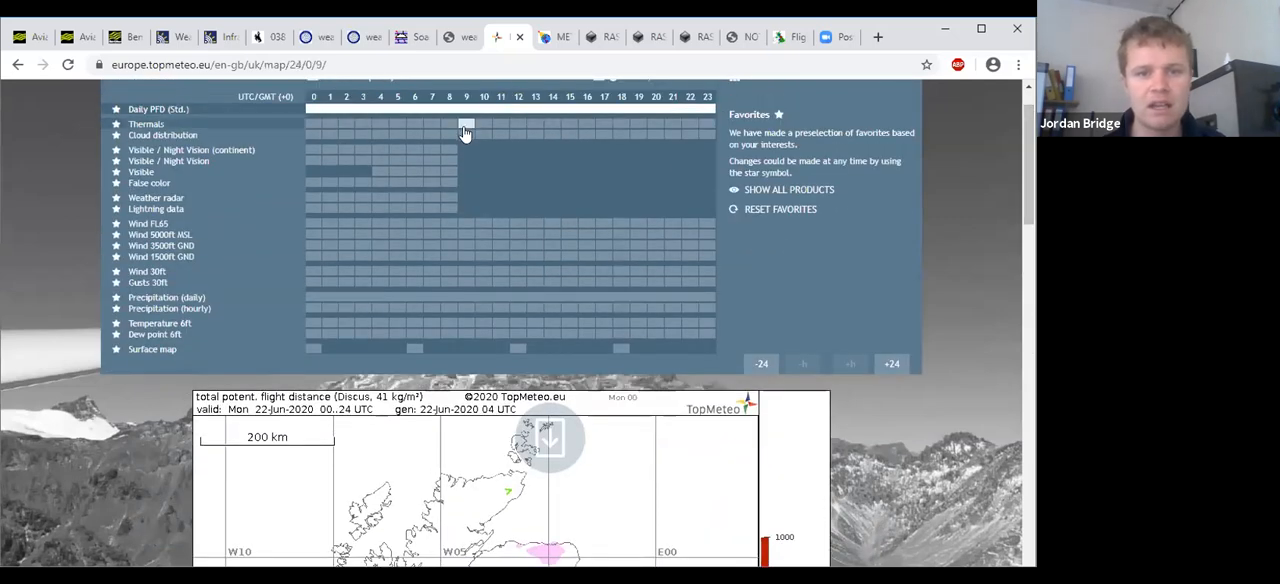
Step the TopMeteo thermals chart hourly from 09 UTC forward to 15 UTC.
left_click(464, 124)
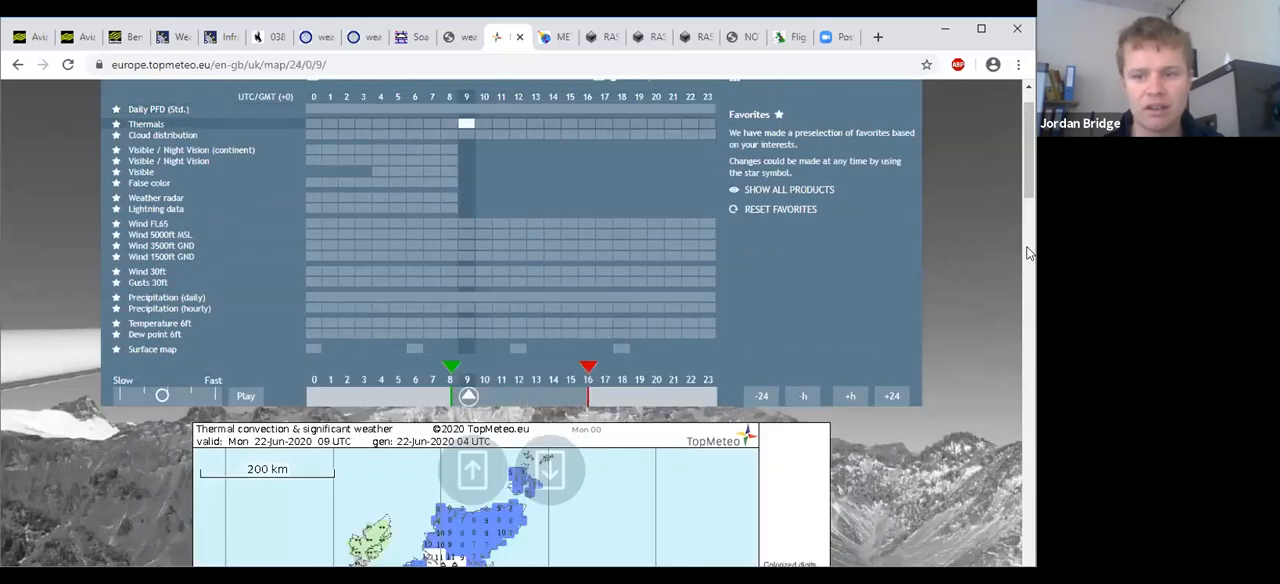
scroll("down", 3)
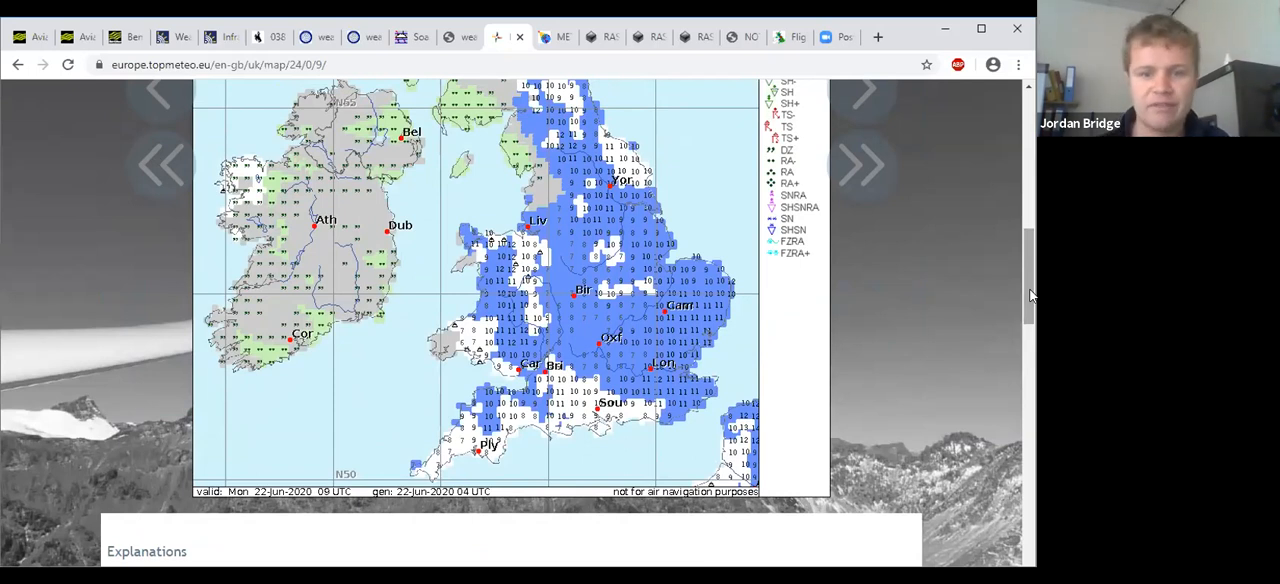
scroll("up", 3)
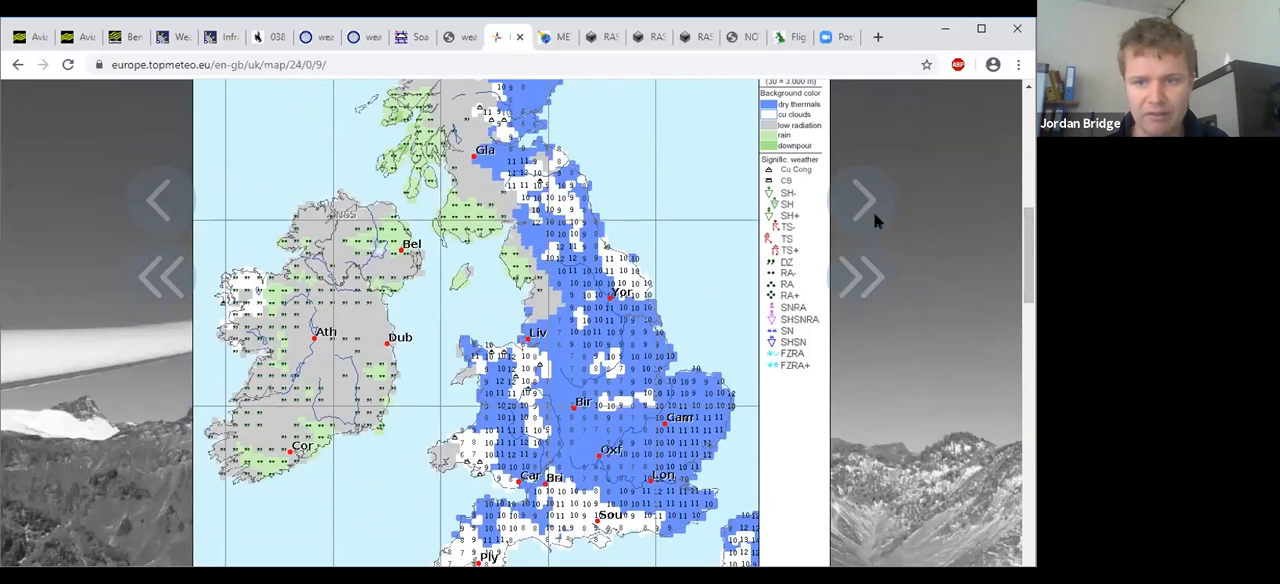
left_click(860, 198)
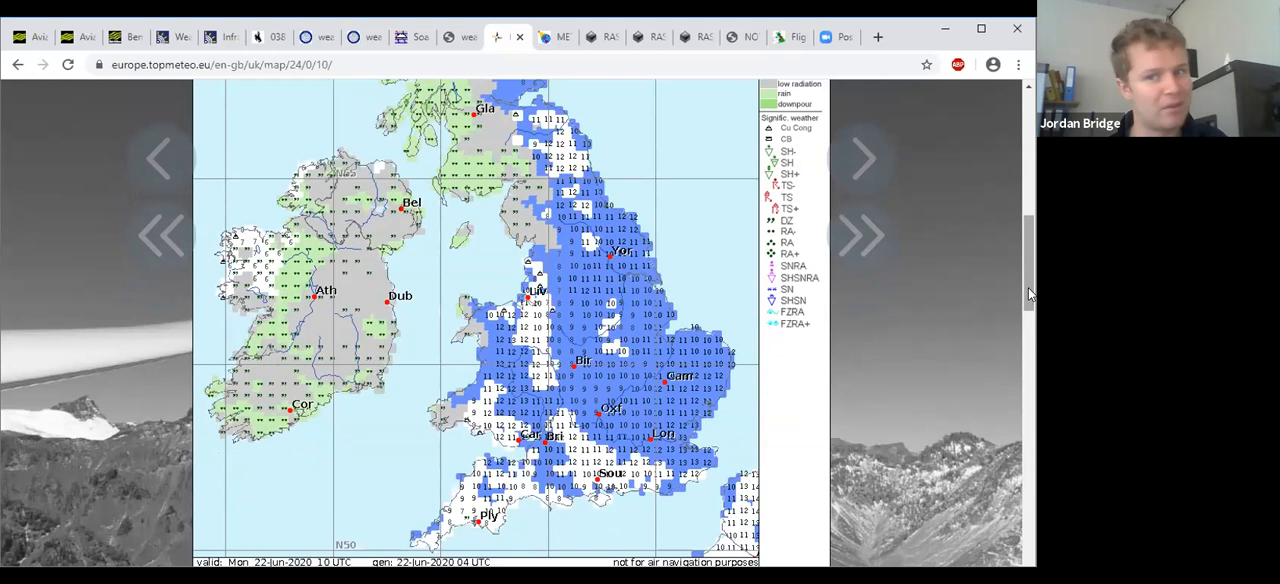
mouse_move(862, 160)
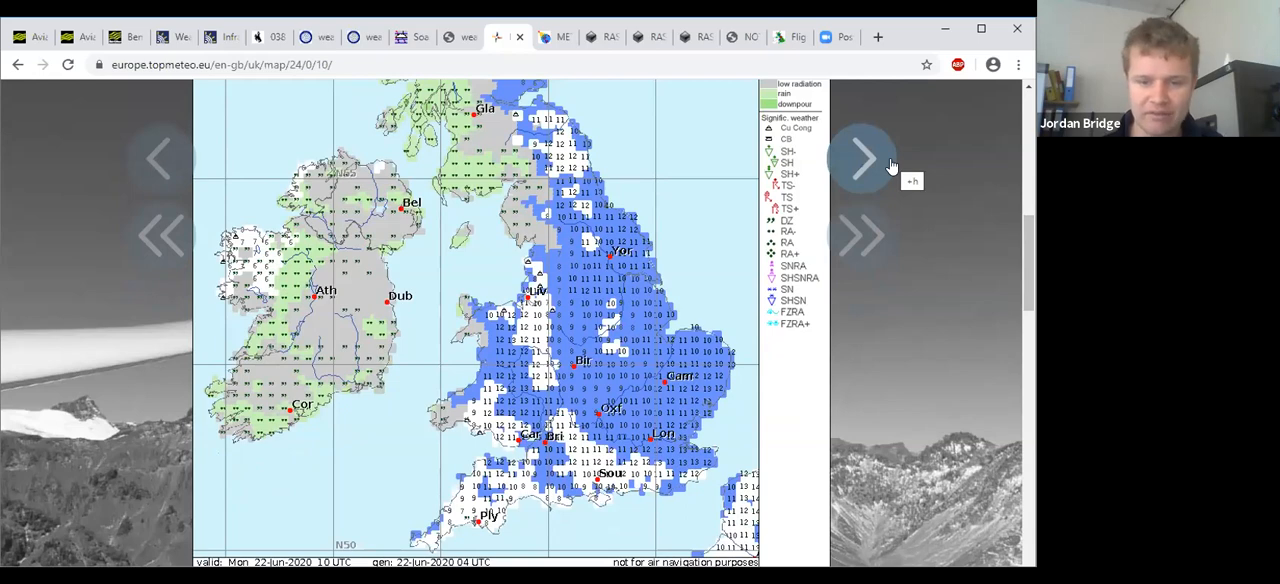
left_click(862, 160)
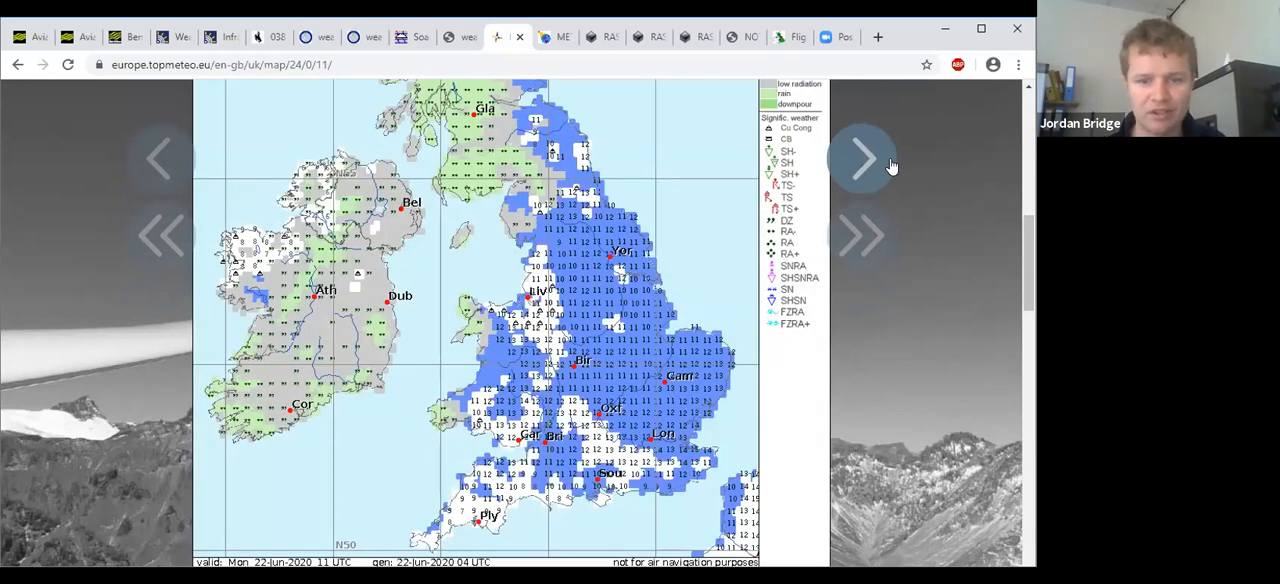
left_click(860, 160)
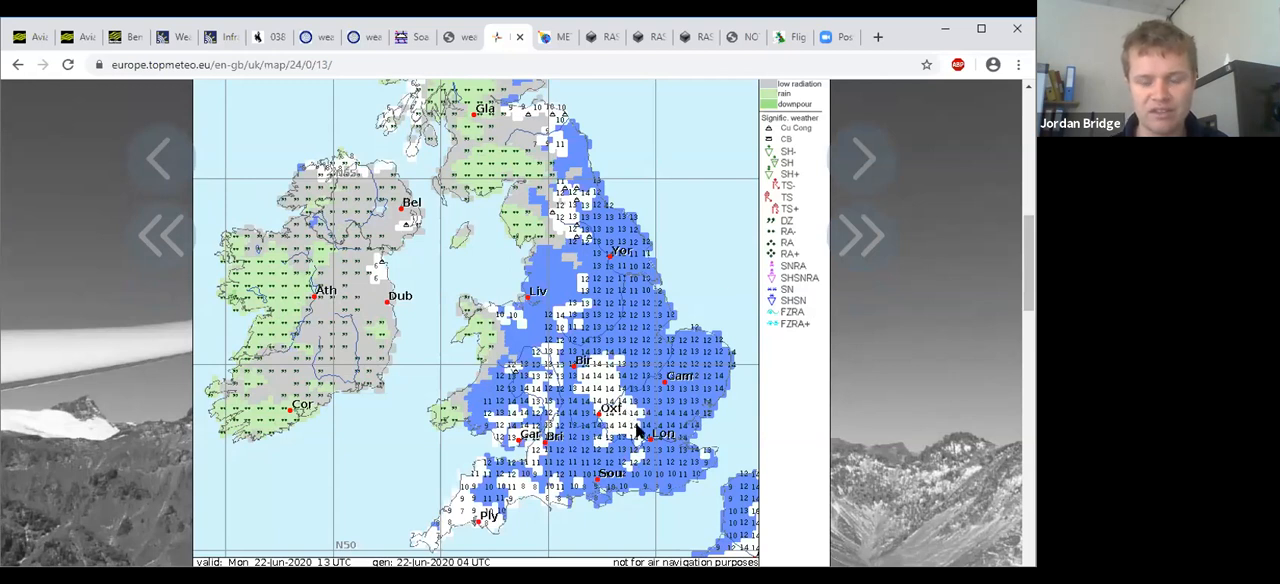
mouse_move(636, 484)
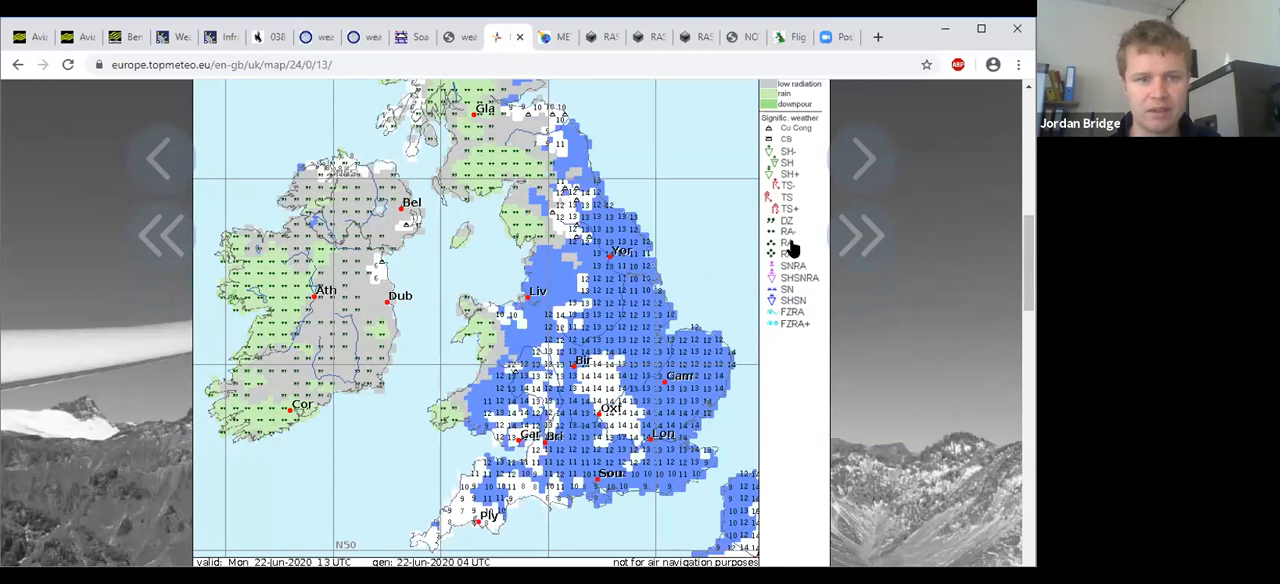
left_click(862, 158)
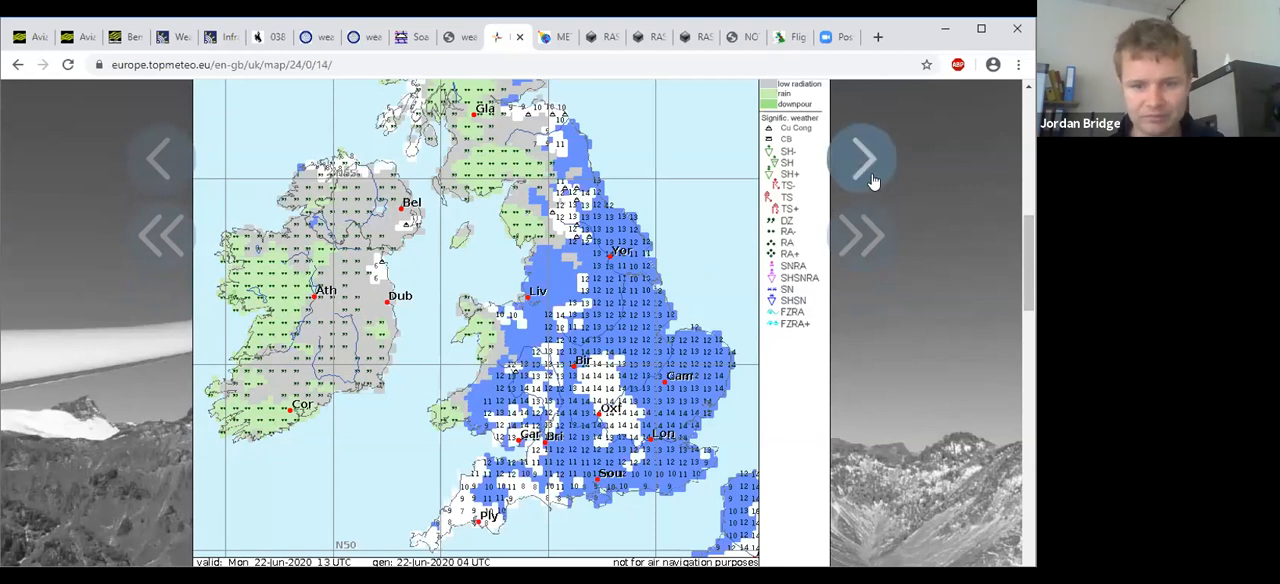
left_click(862, 158)
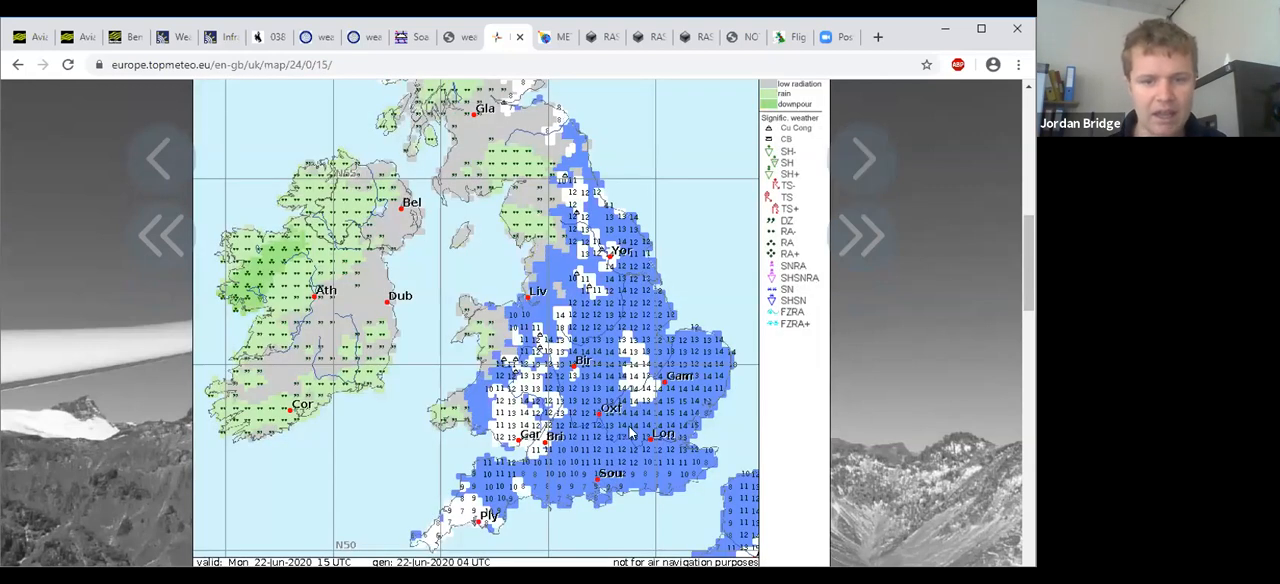
mouse_move(552, 502)
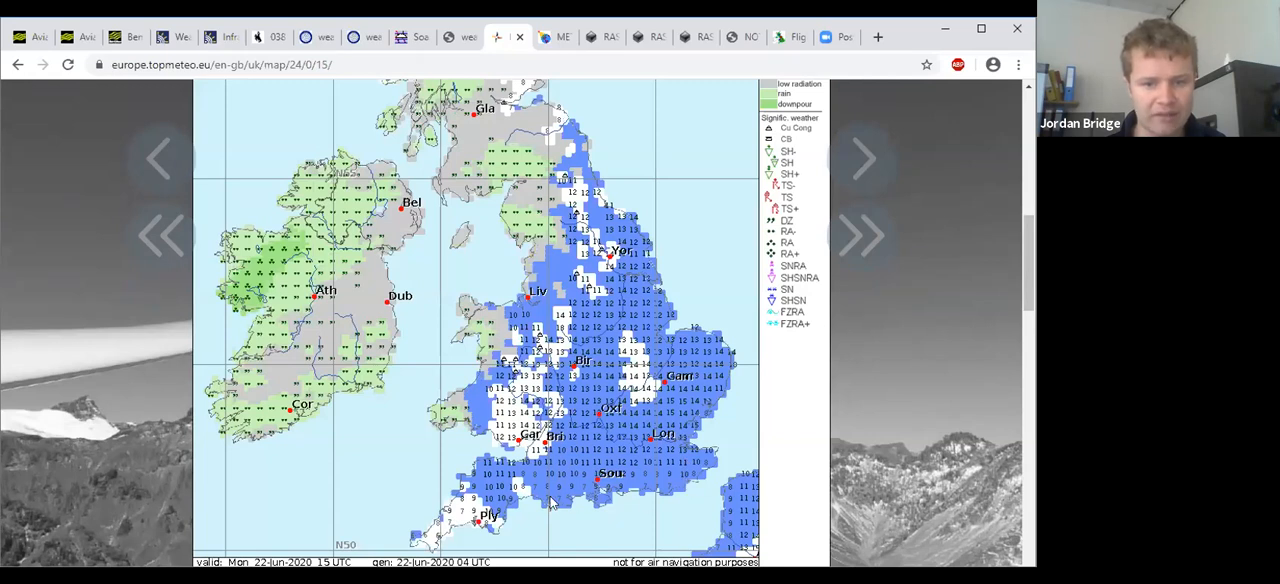
mouse_move(688, 484)
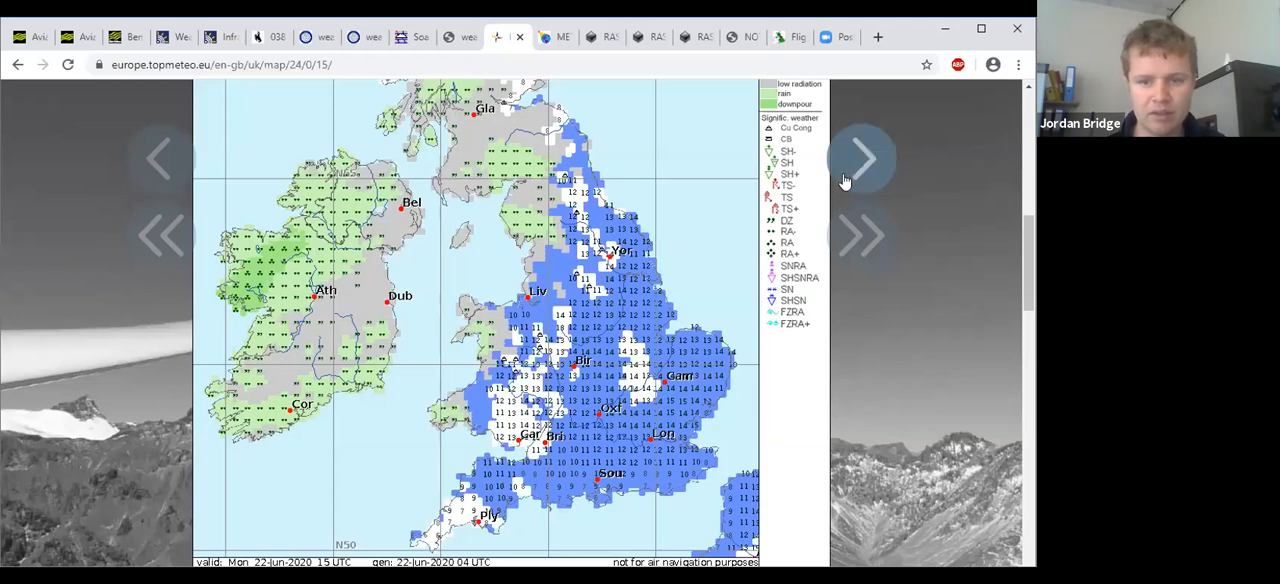
Advance the weather and precipitation map hour by hour from 15:00 to 18:00 UTC.
left_click(862, 160)
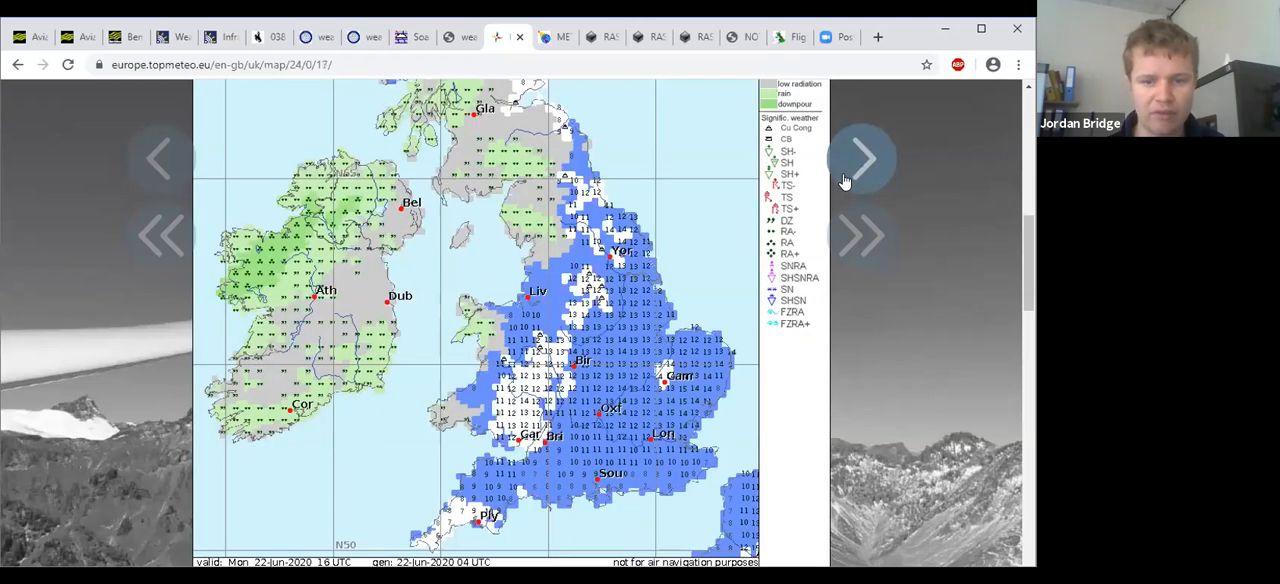
left_click(862, 158)
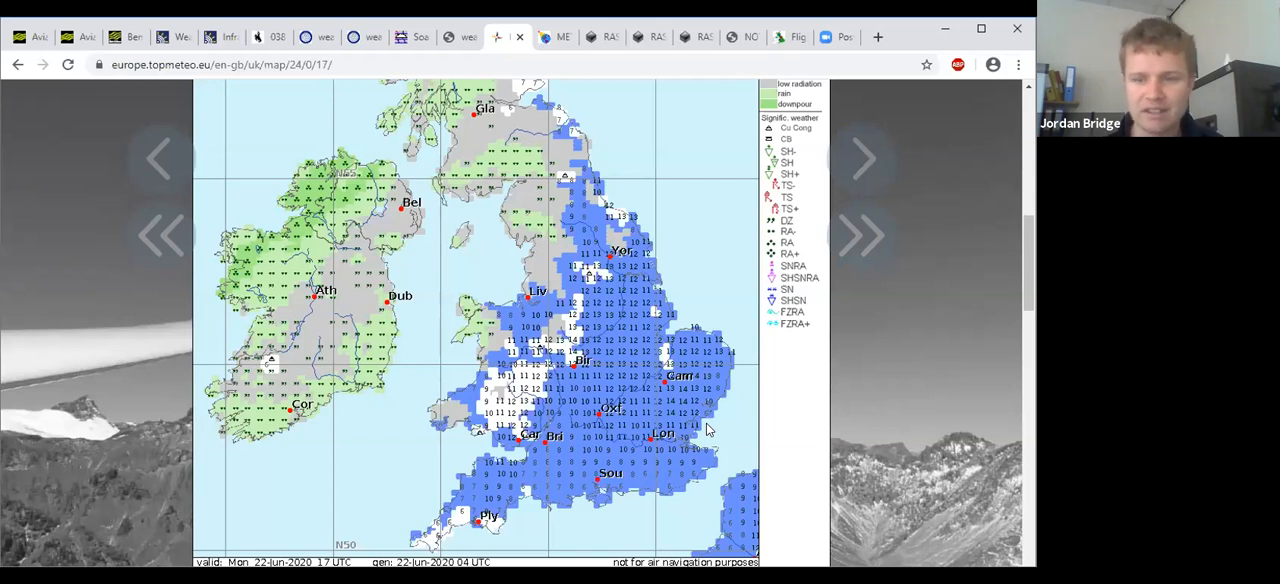
left_click(862, 158)
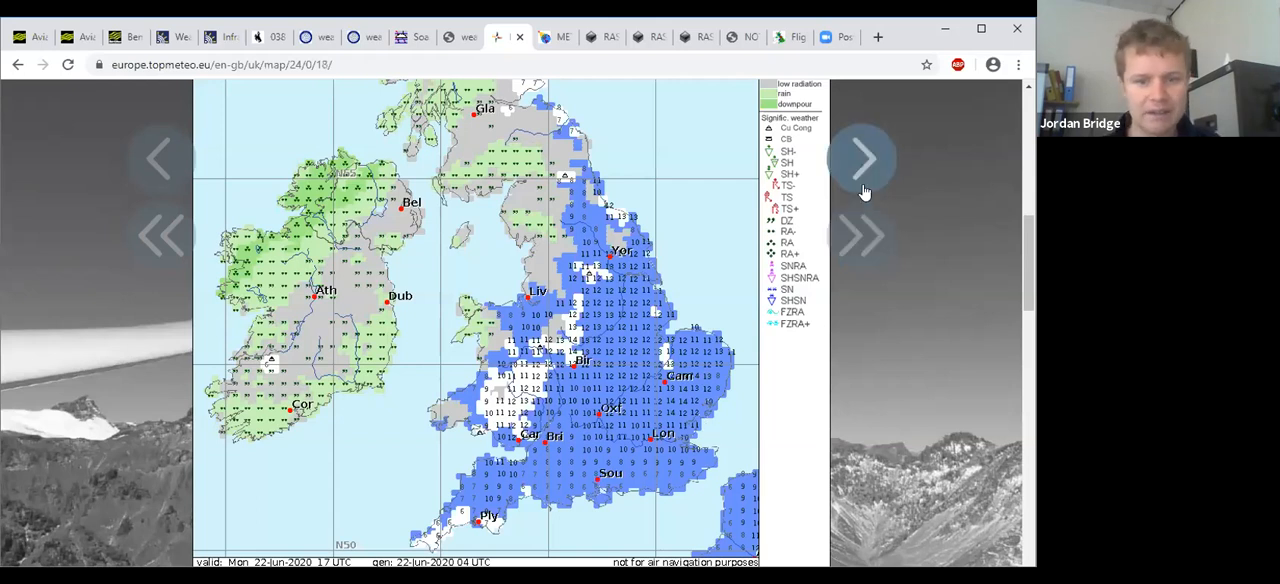
left_click(156, 158)
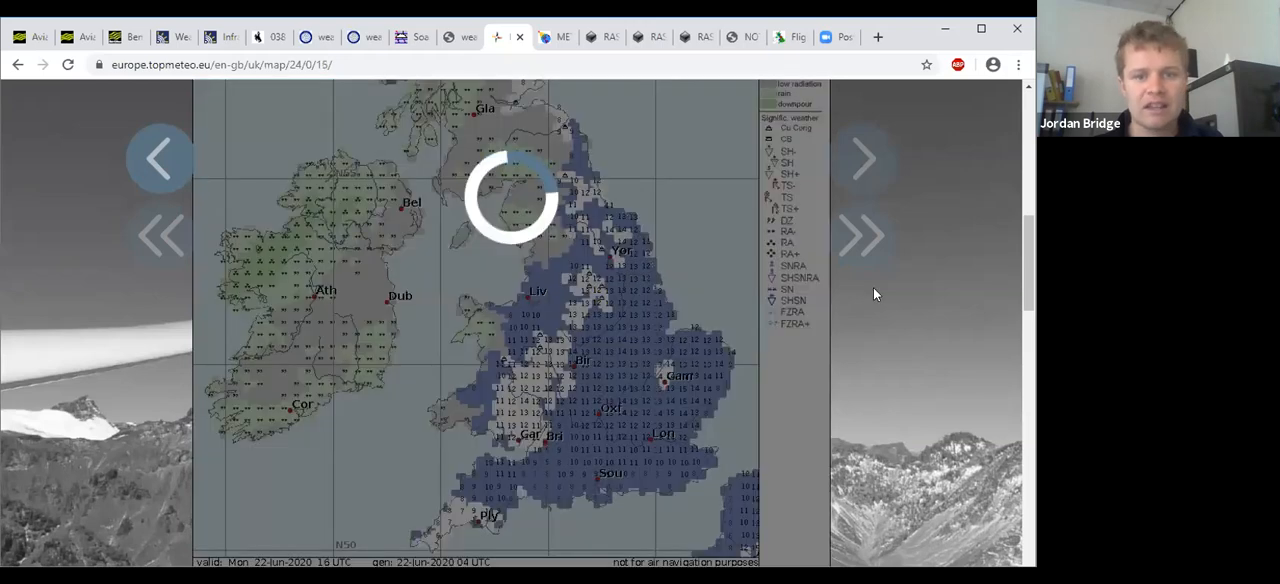
scroll("up", 3)
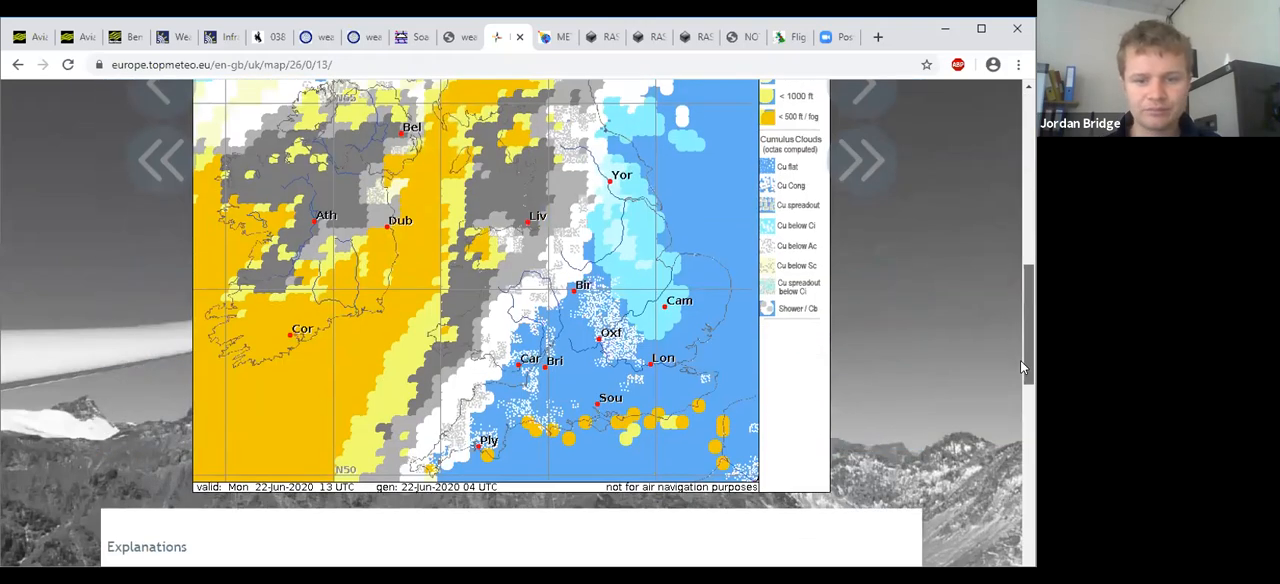
Step the cloud types map to 15:00 UTC, then bring up Allmetsat's RAF Odiham report.
scroll("up", 3)
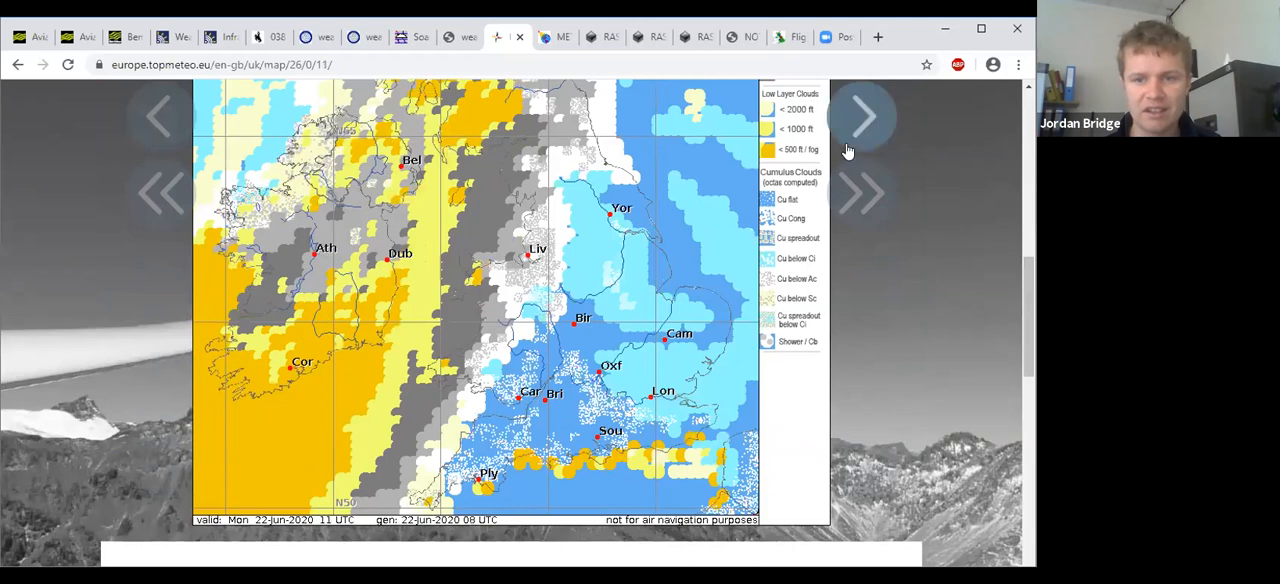
left_click(860, 116)
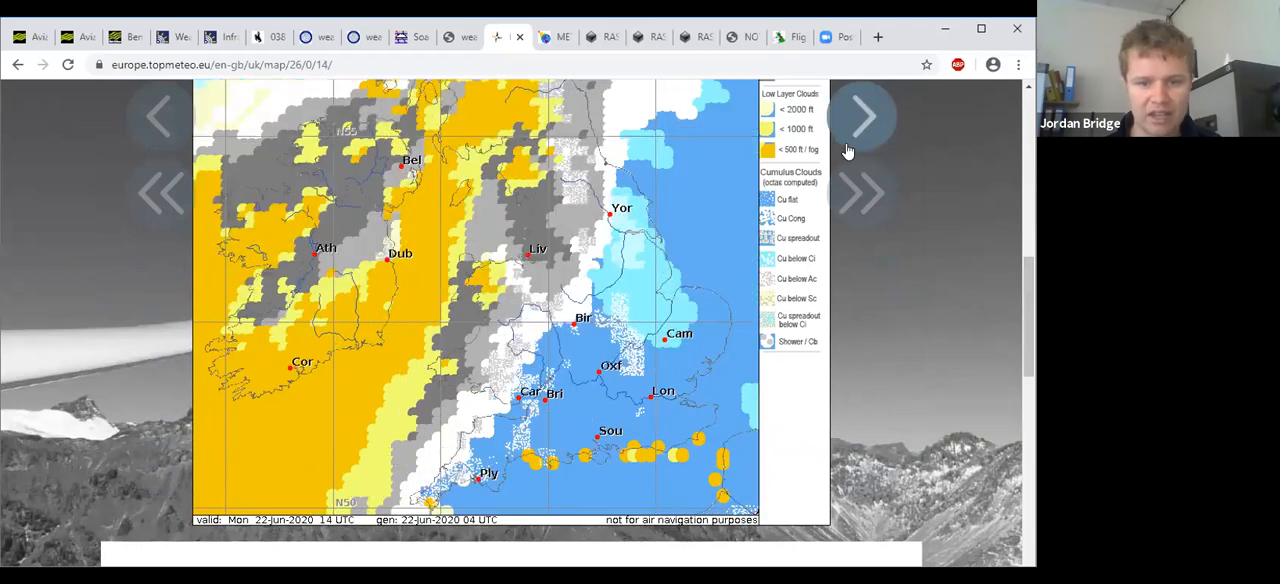
mouse_move(160, 116)
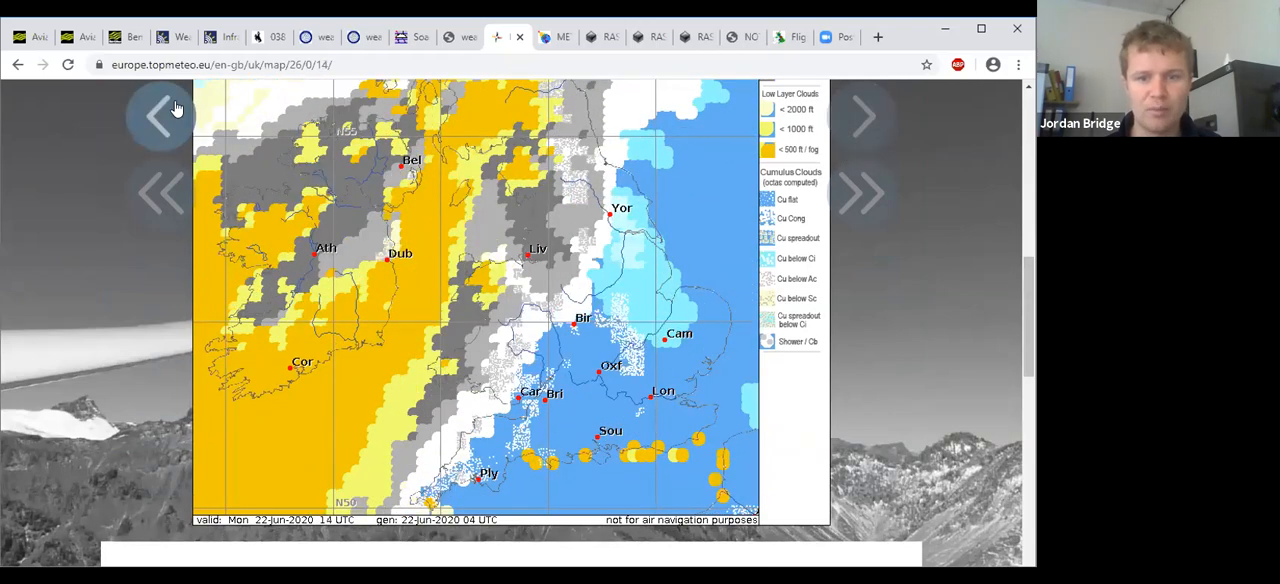
left_click(862, 116)
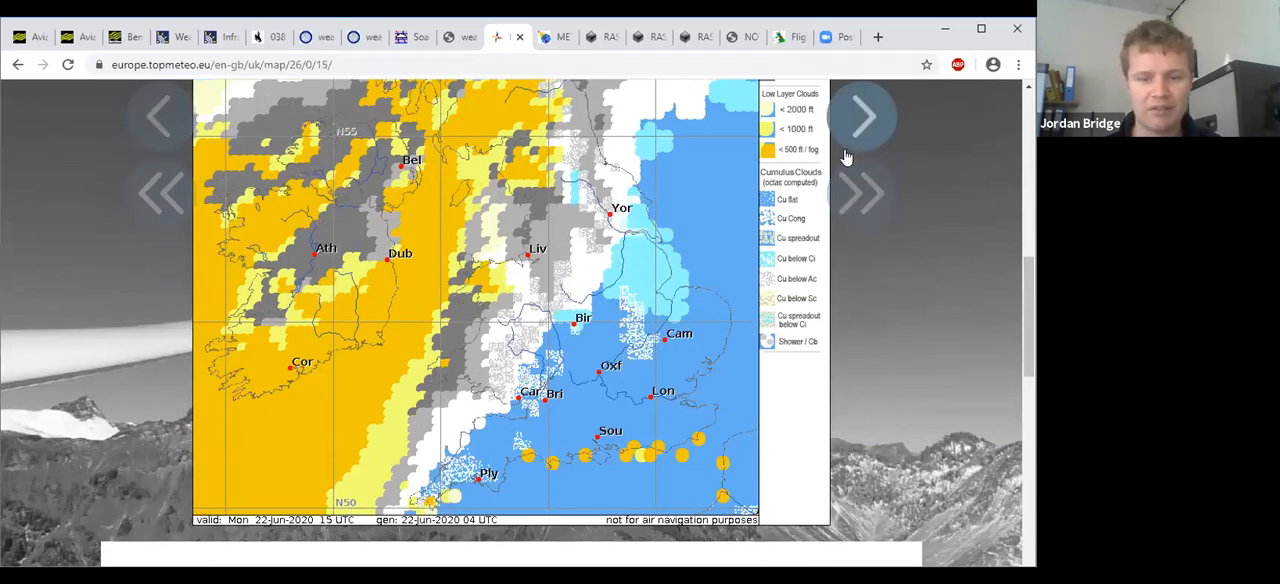
mouse_move(600, 164)
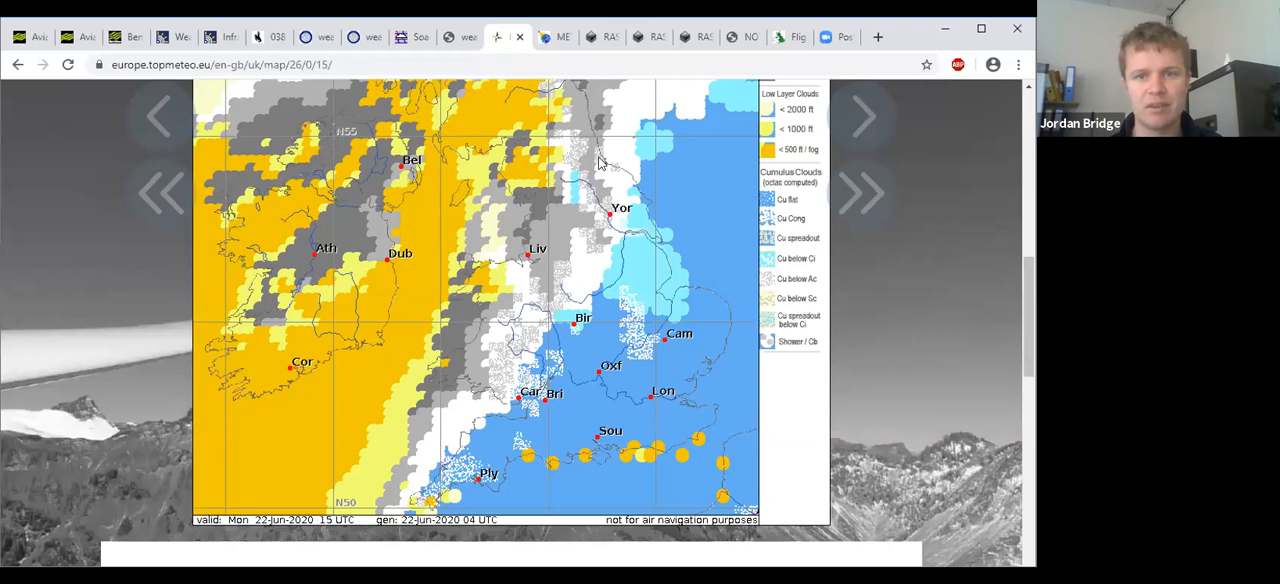
left_click(544, 36)
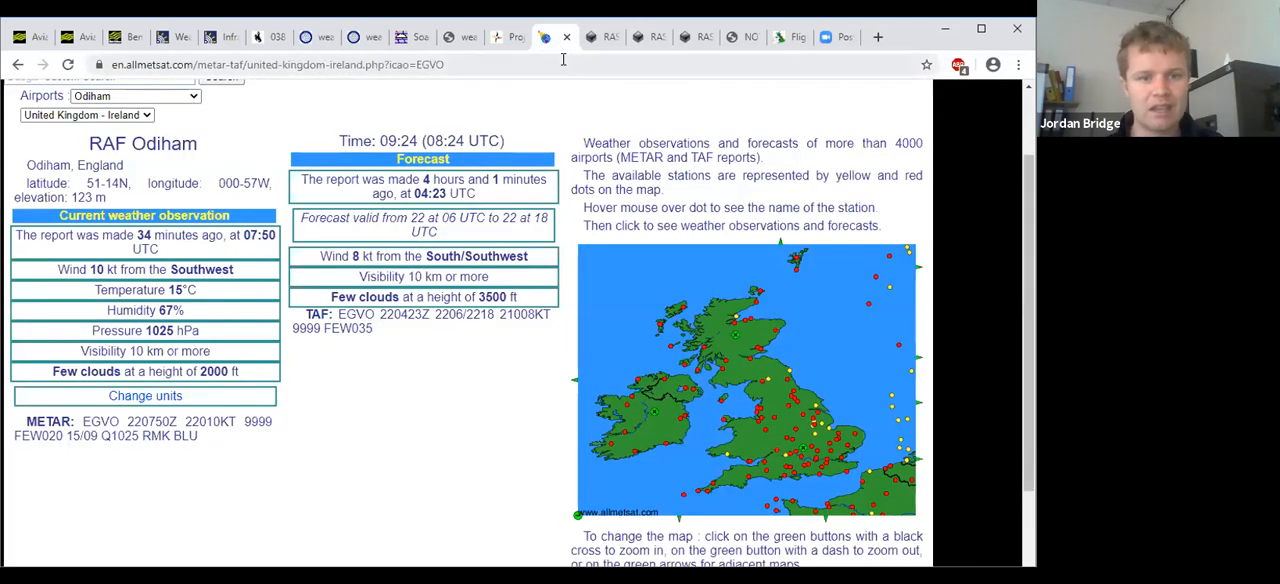
Refresh the RAF Odiham METAR/TAF to the 09:36 UTC report and read the decodes.
left_click(68, 64)
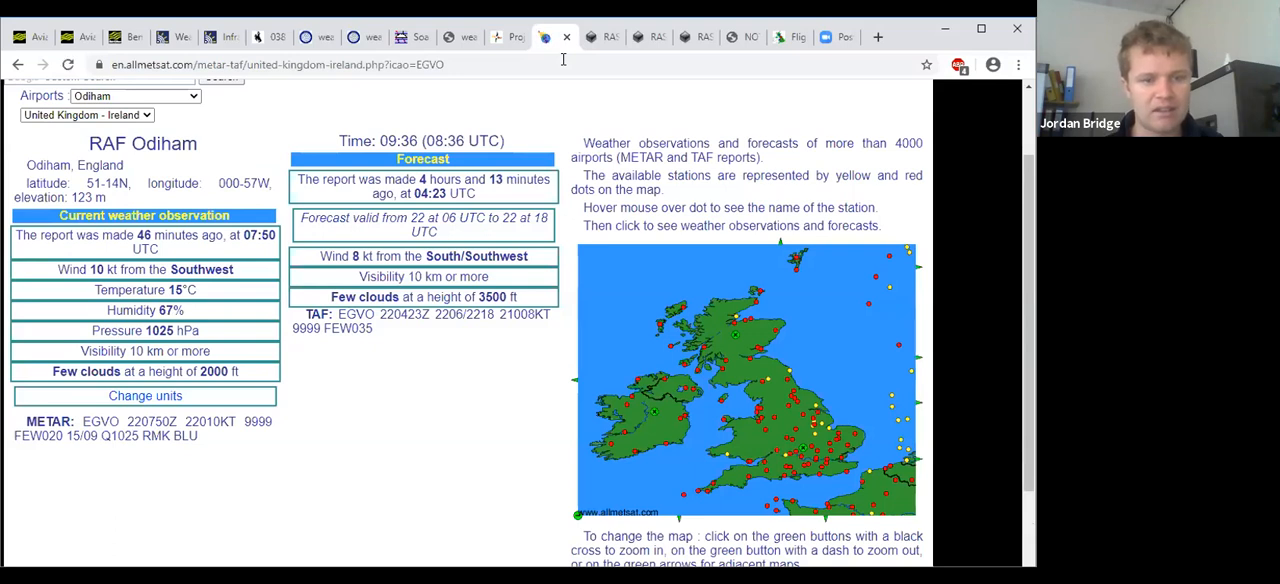
scroll("down", 3)
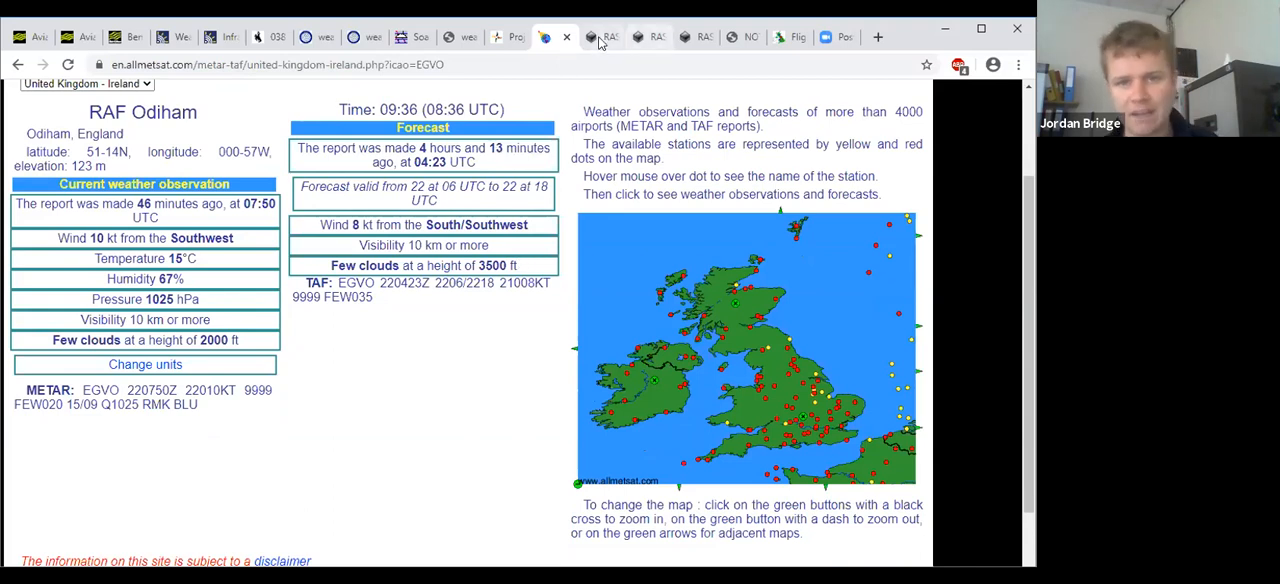
mouse_move(600, 36)
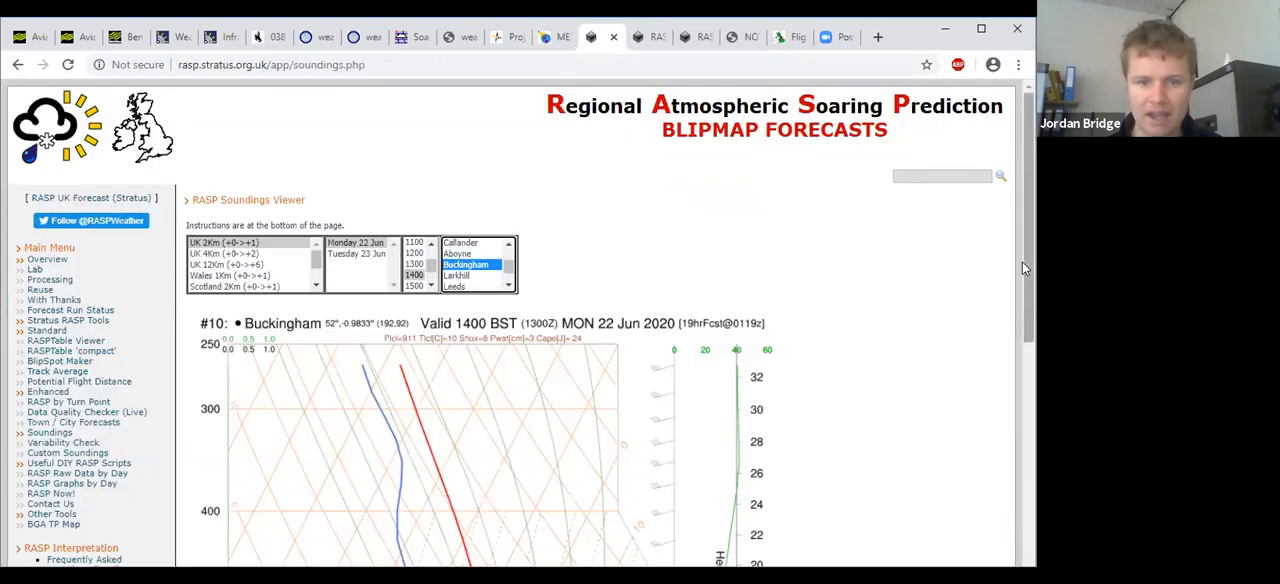
Scroll the RASP sounding plot down to the 1000 hPa surface level and back.
scroll("down", 3)
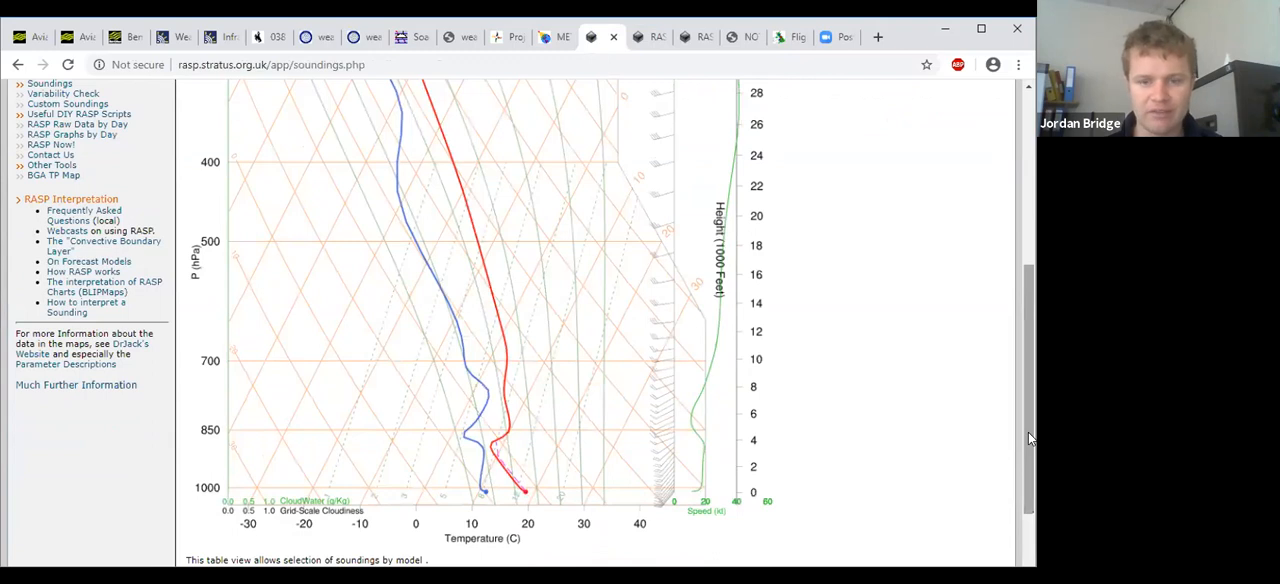
mouse_move(912, 472)
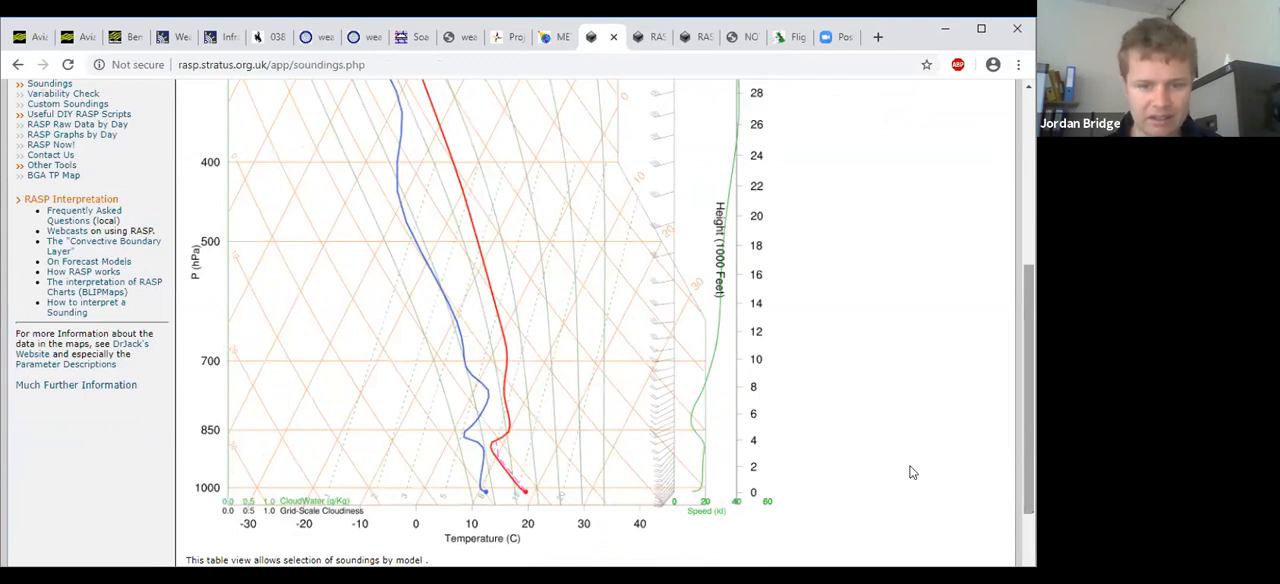
mouse_move(668, 280)
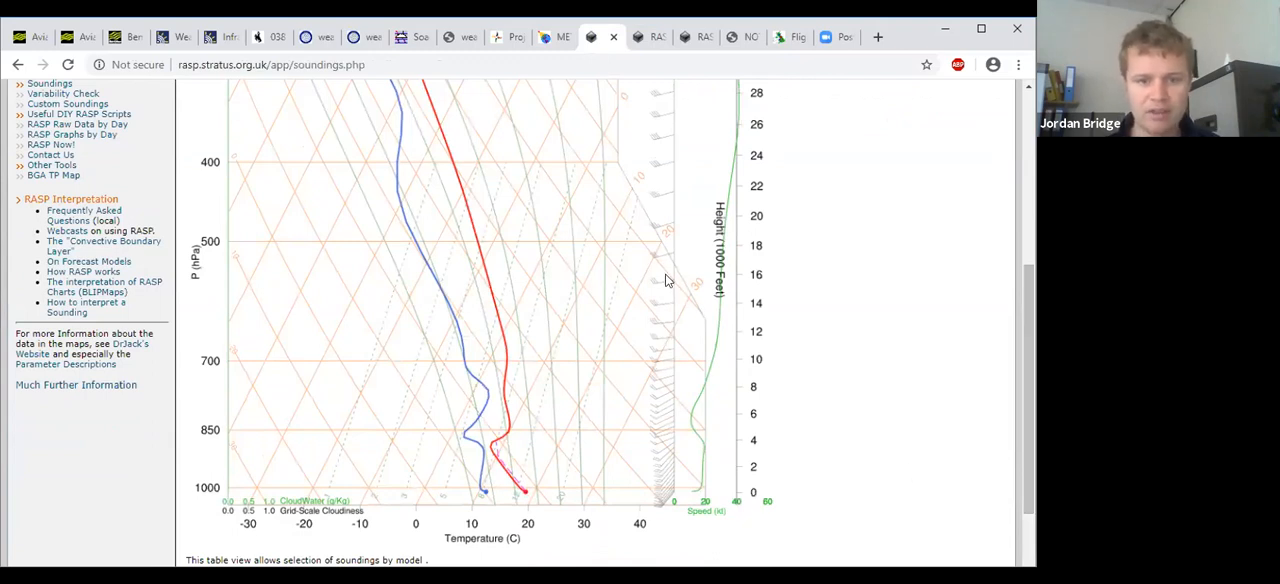
mouse_move(648, 36)
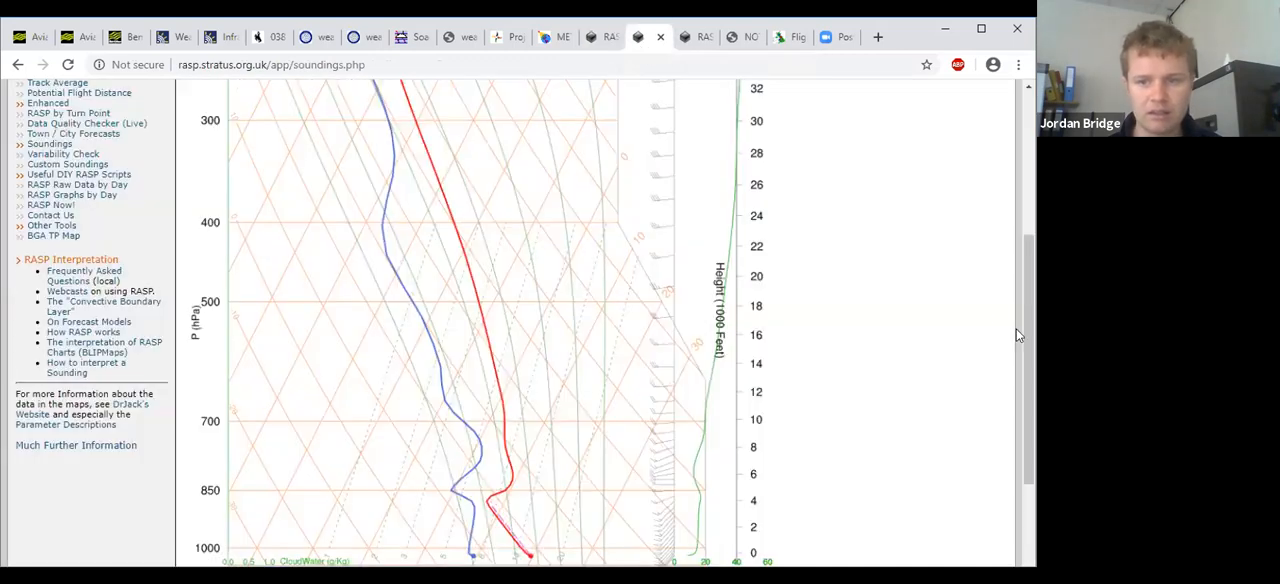
scroll("up", 3)
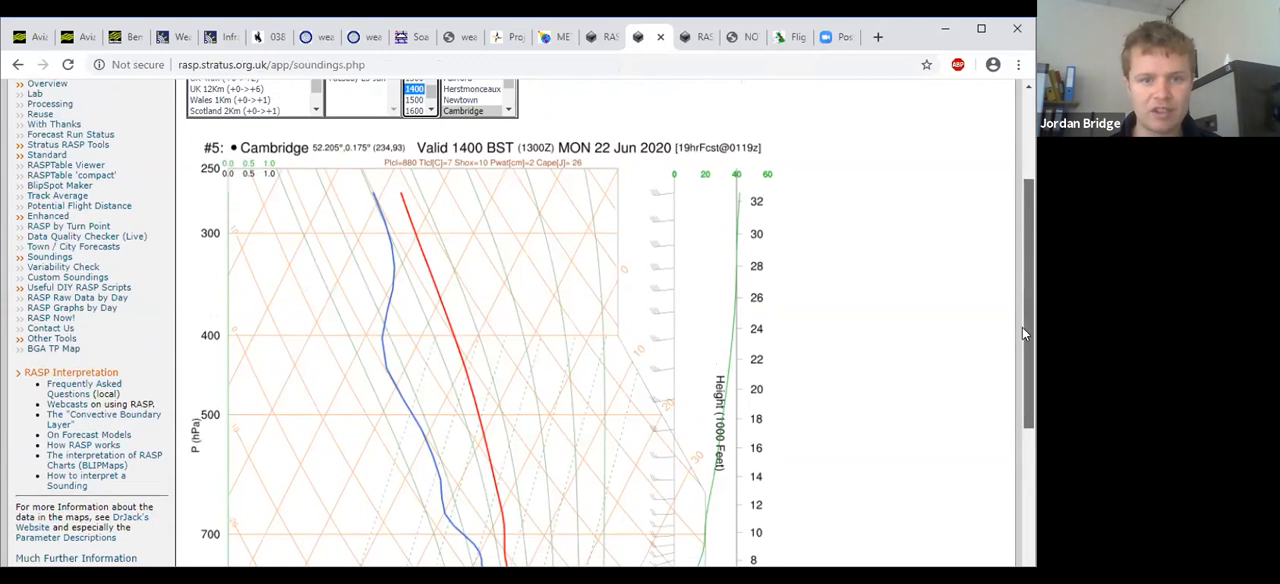
scroll("down", 3)
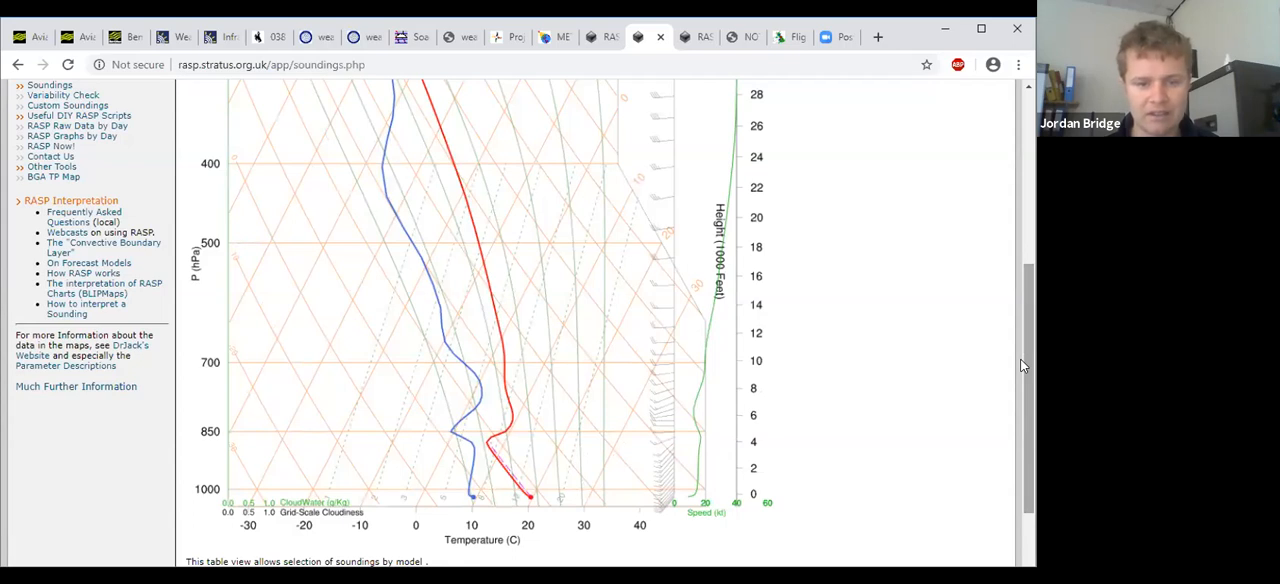
mouse_move(612, 444)
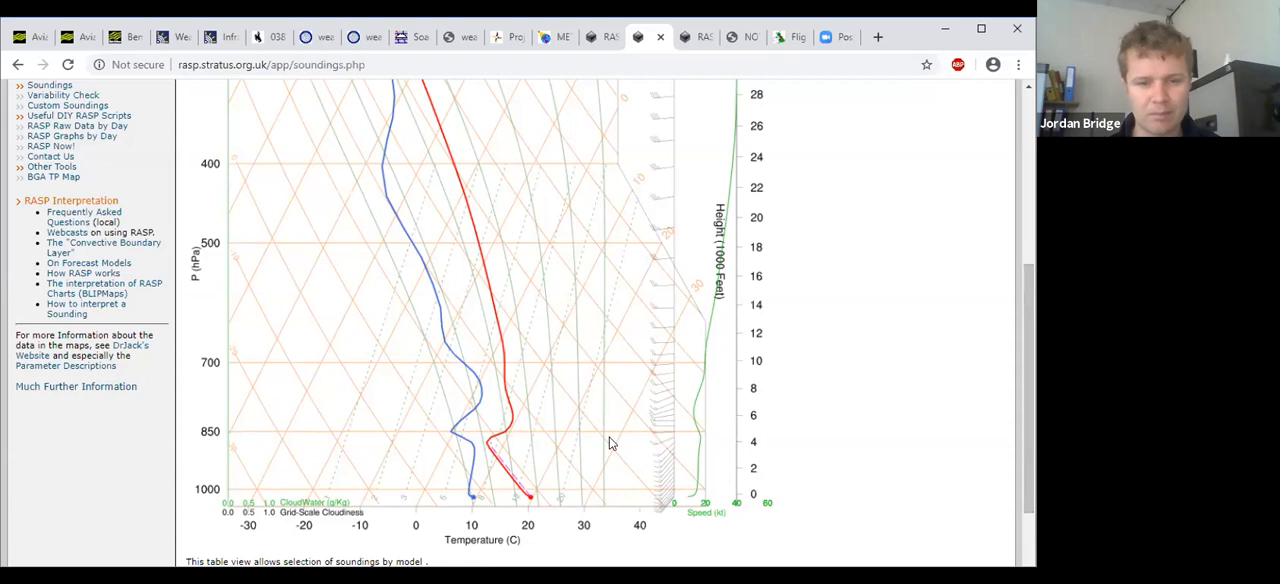
mouse_move(996, 384)
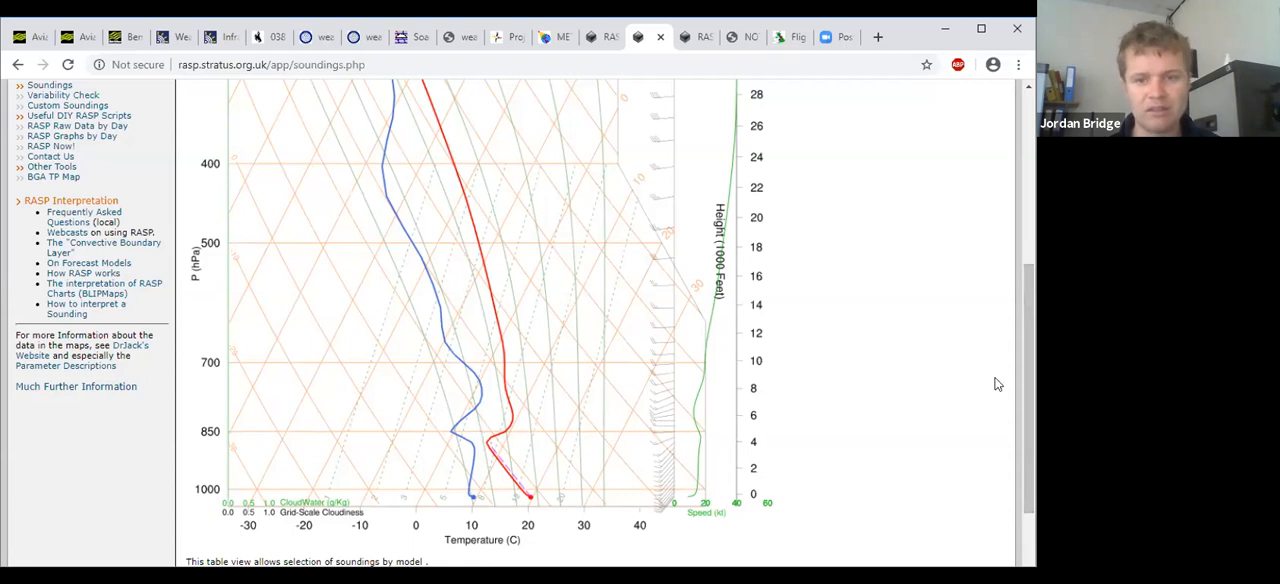
scroll("up", 3)
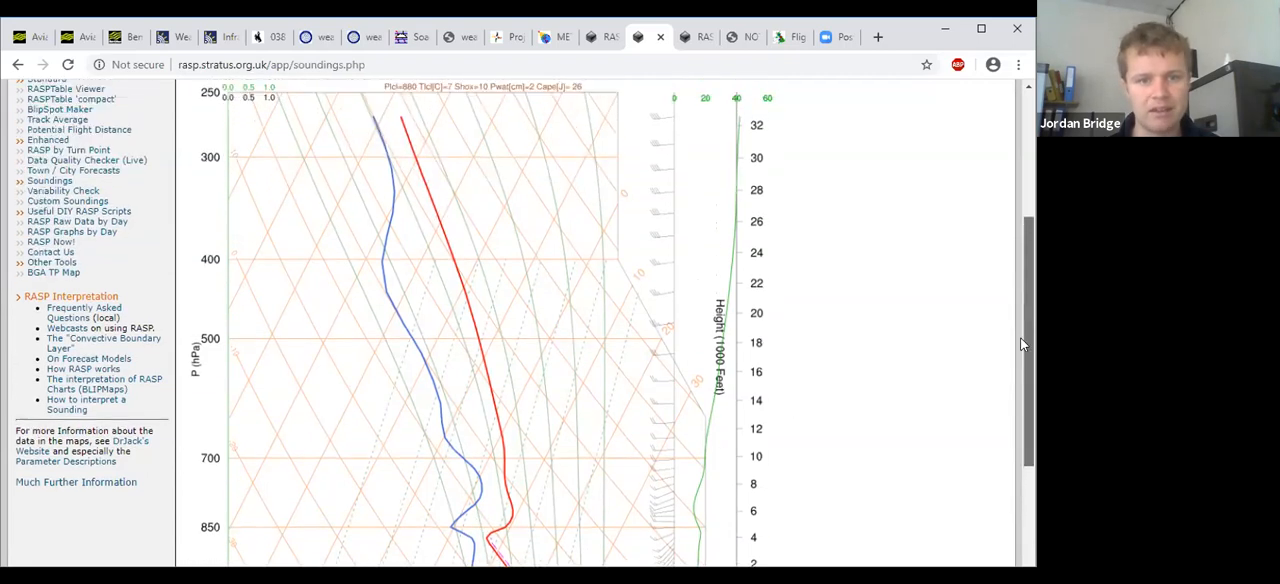
scroll("down", 3)
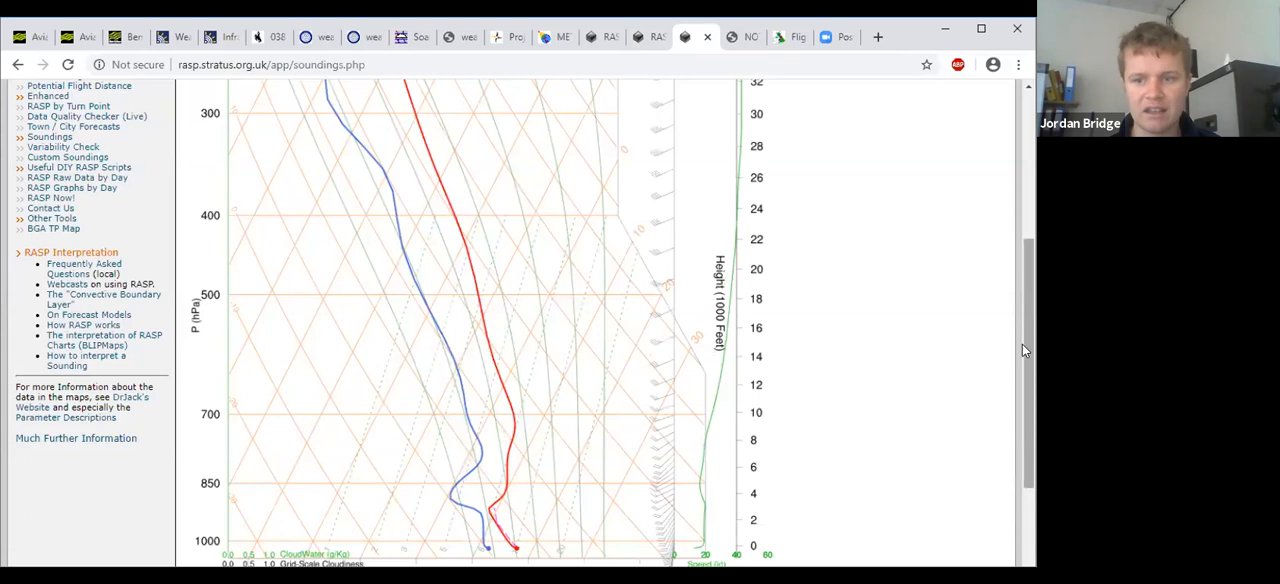
scroll("up", 3)
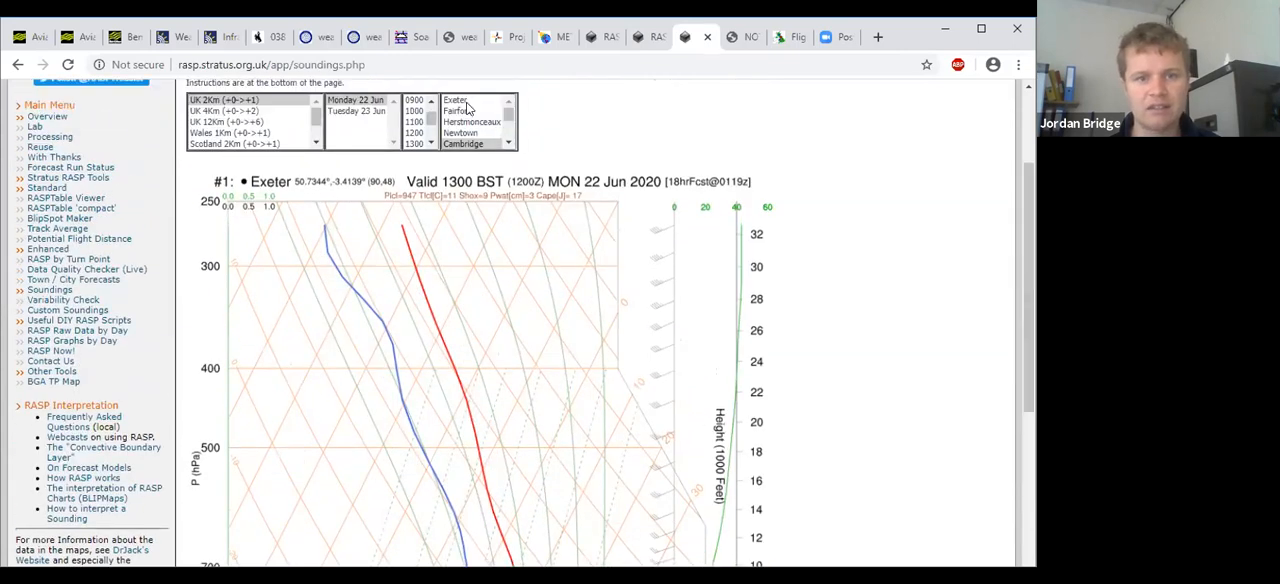
Show Fairford's 14:00 BST skew-T sounding for 22 June 2020 and scroll through its profile.
left_click(456, 110)
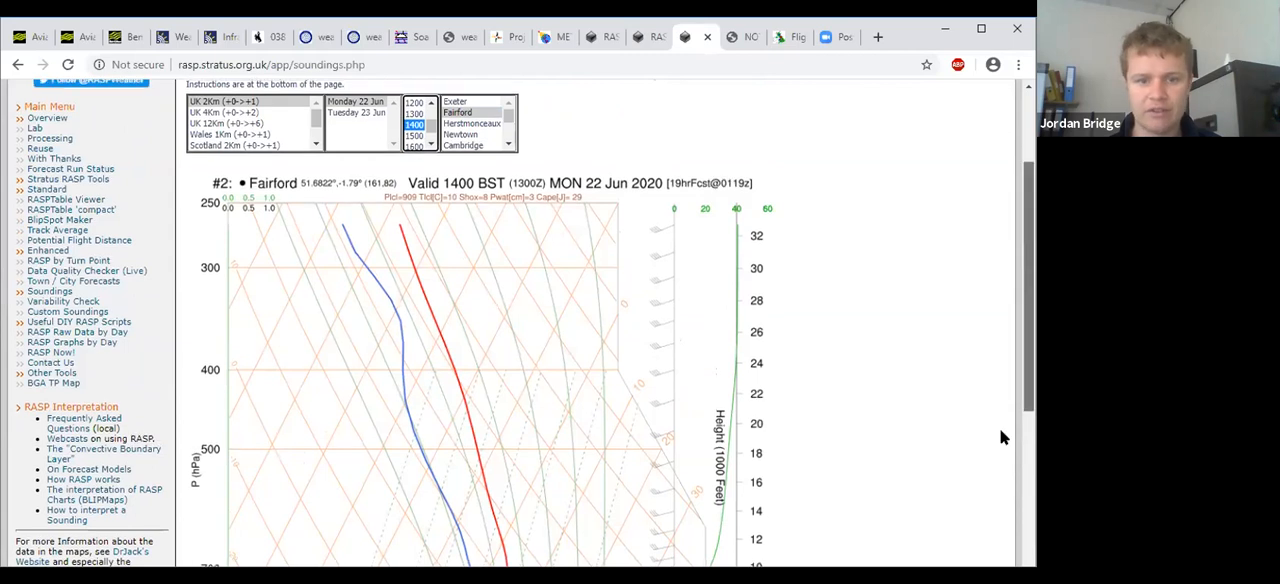
scroll("down", 3)
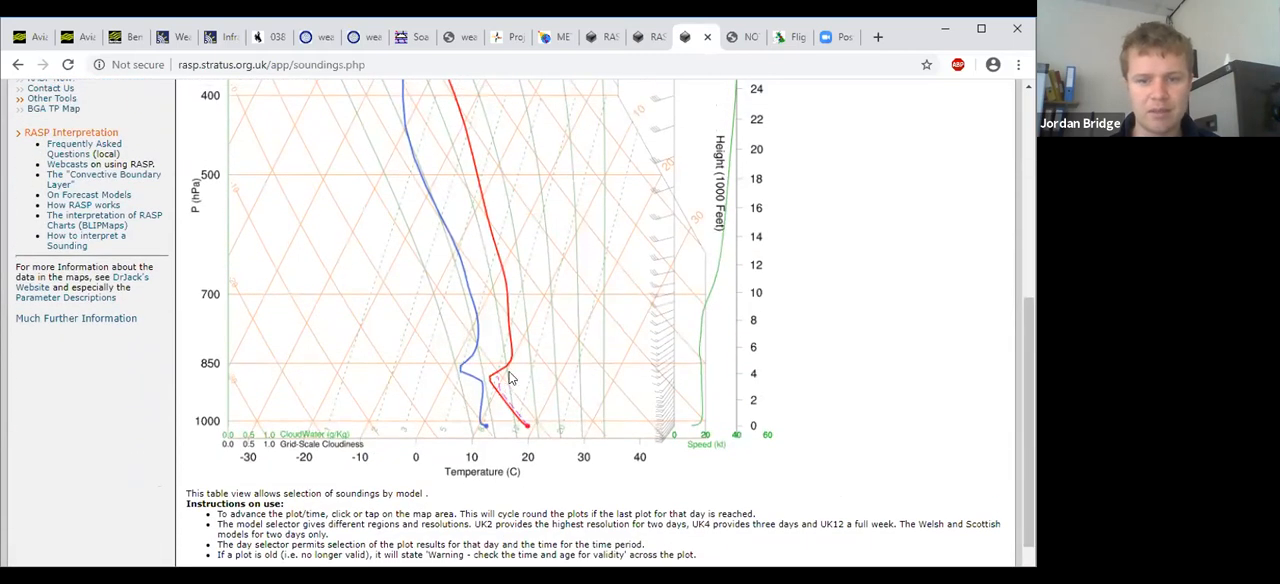
mouse_move(1024, 410)
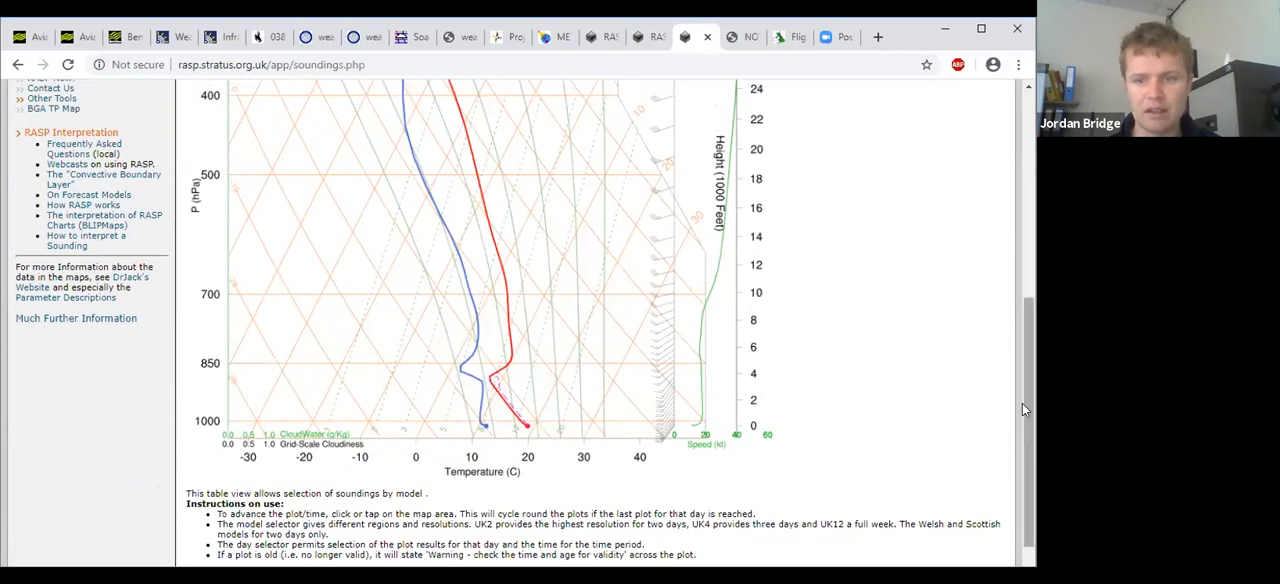
scroll("up", 3)
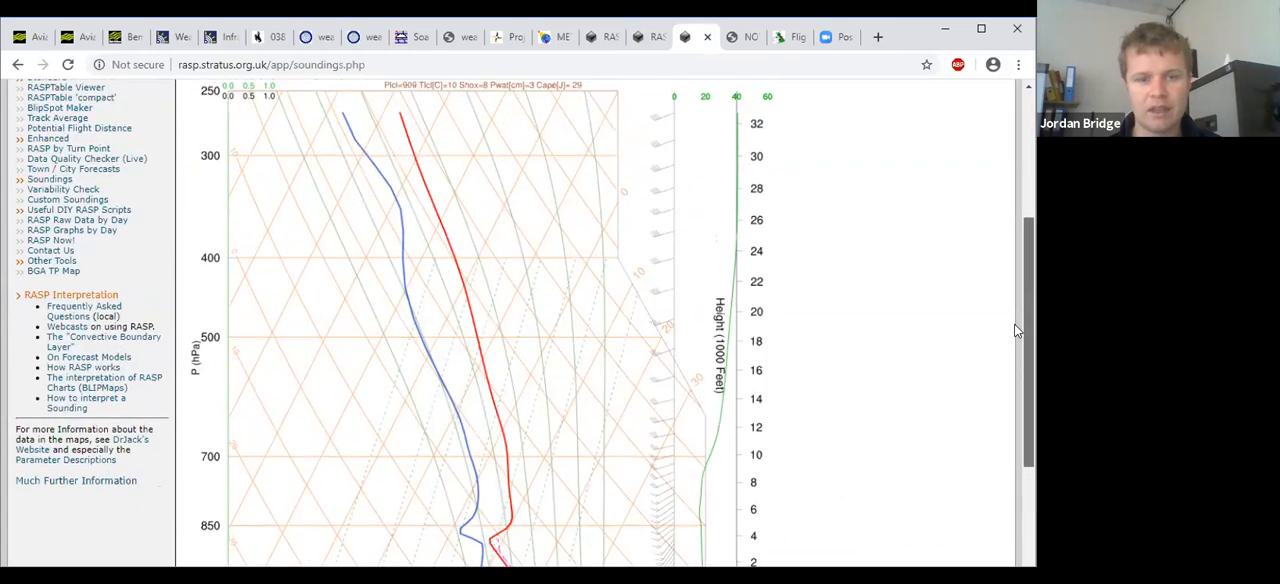
scroll("down", 3)
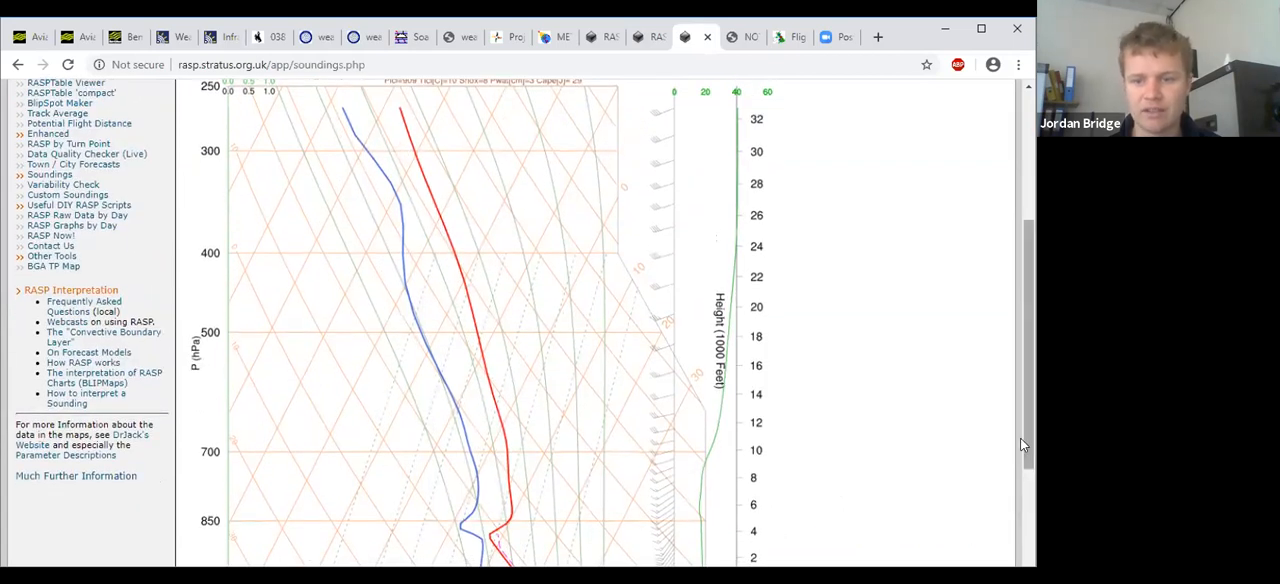
scroll("down", 3)
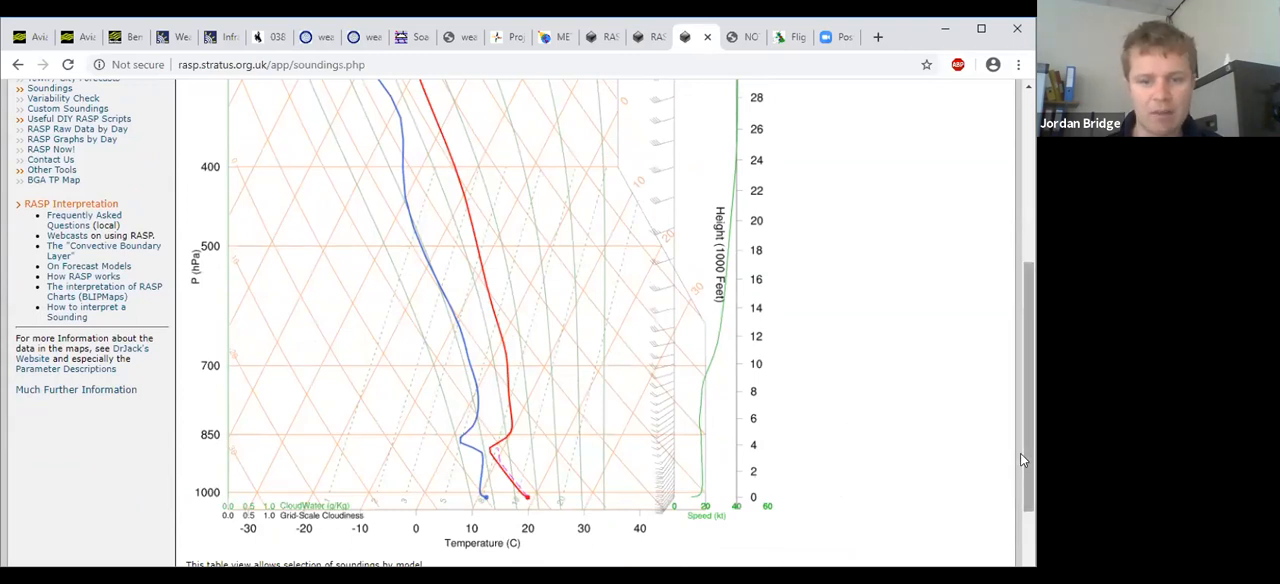
mouse_move(740, 56)
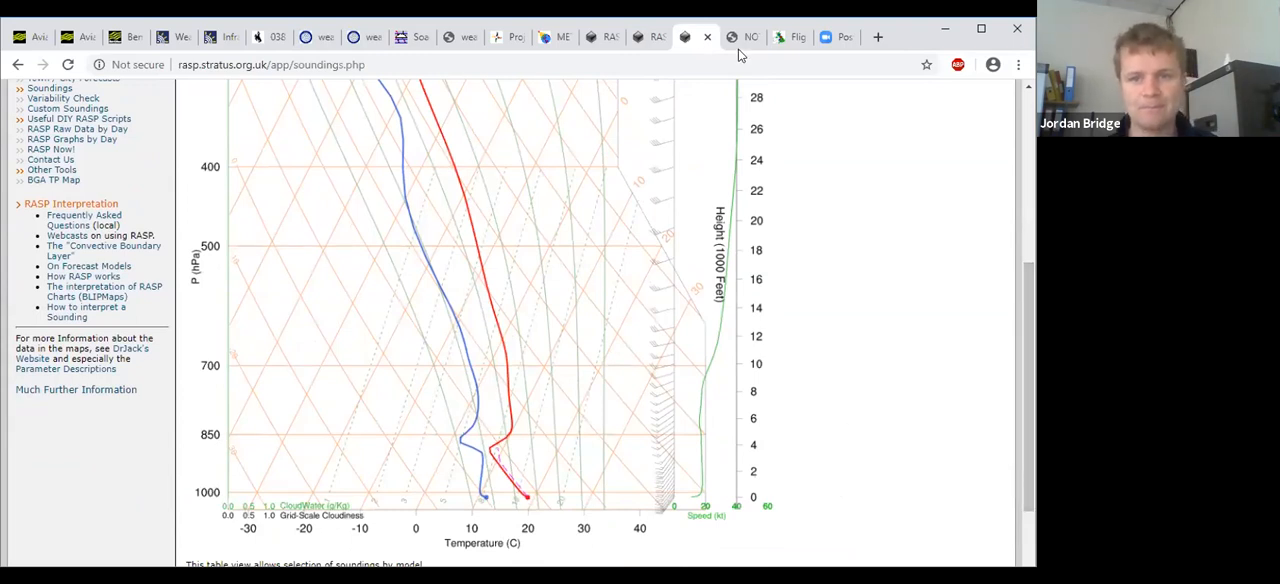
Switch to the today_south.pdf NOTAM briefing and scroll the NavPlot warnings map of southern England.
left_click(740, 36)
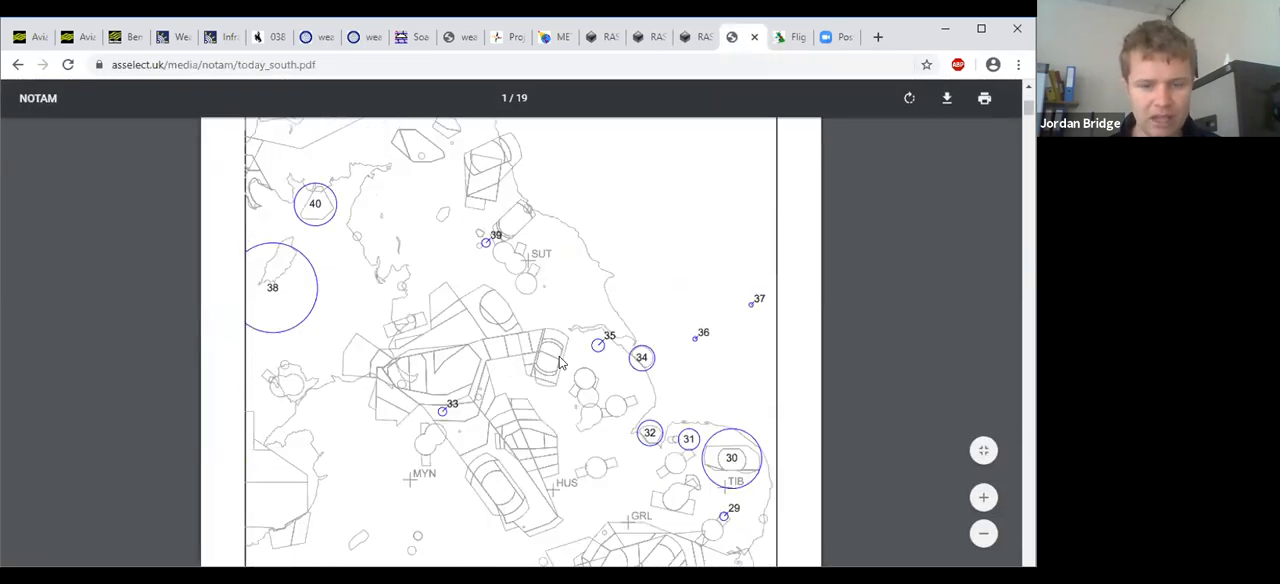
scroll("down", 3)
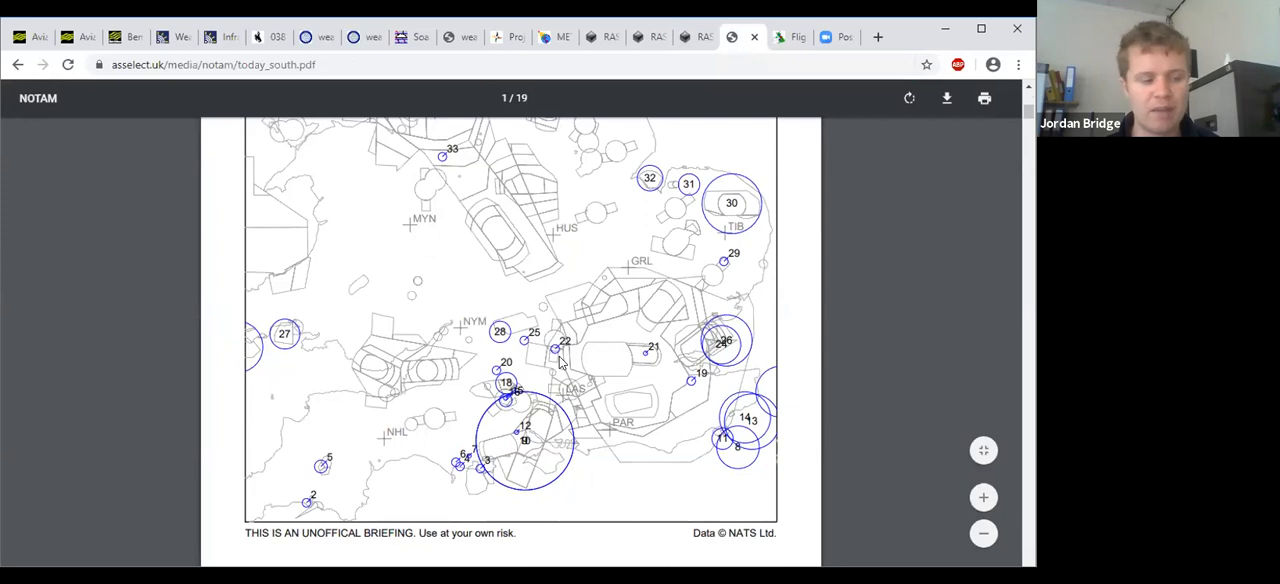
scroll("up", 3)
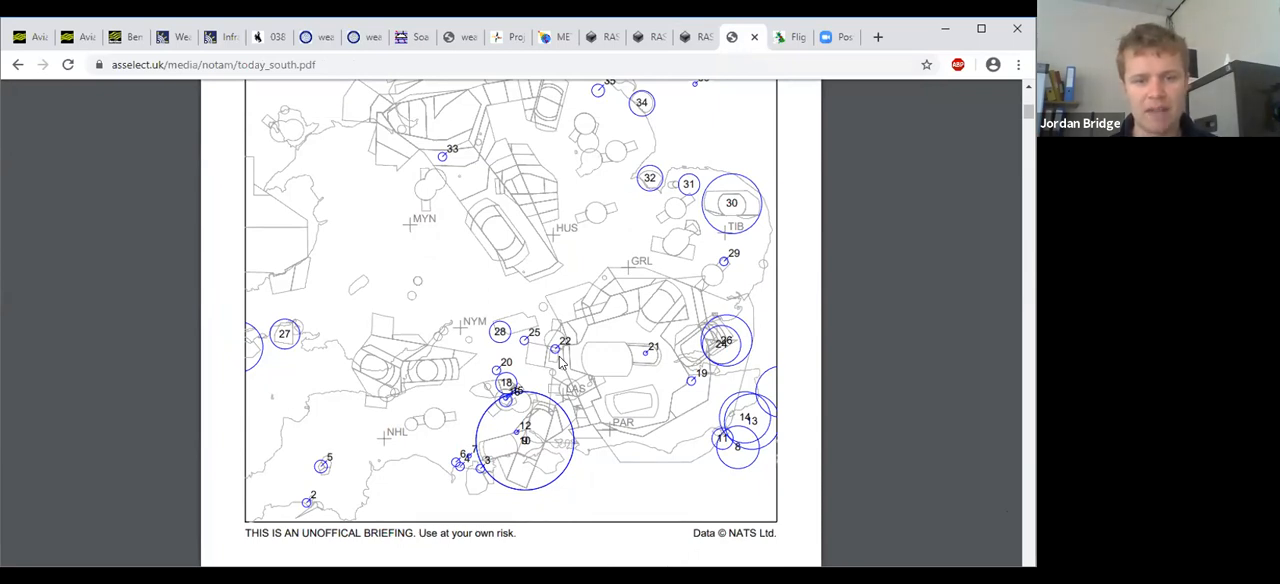
mouse_move(488, 356)
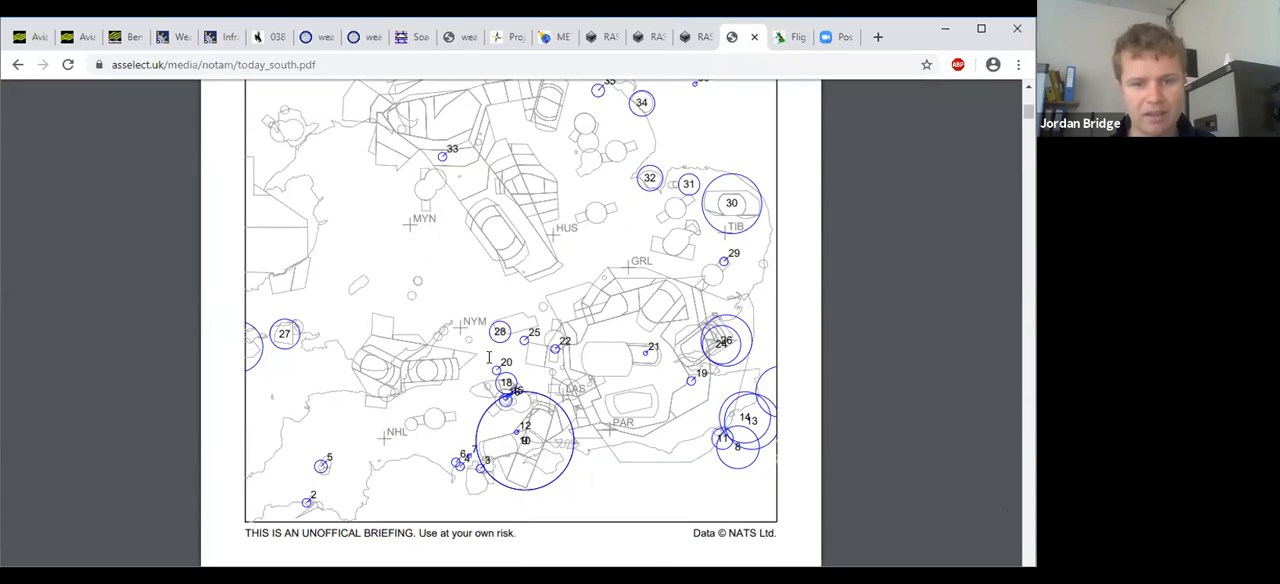
scroll("down", 3)
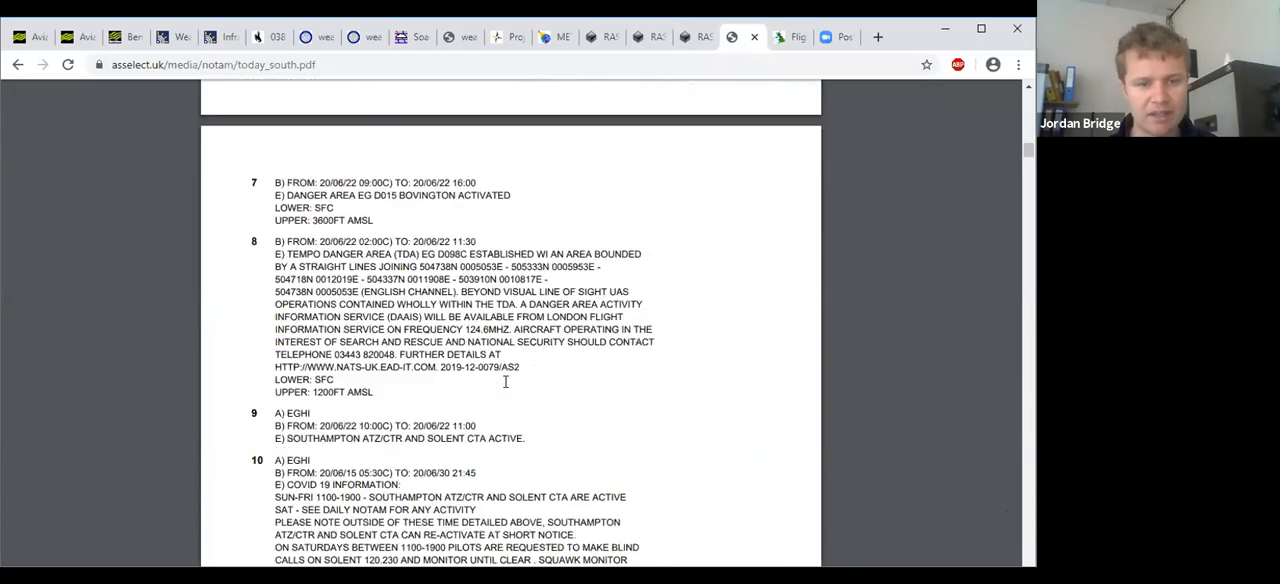
scroll("down", 3)
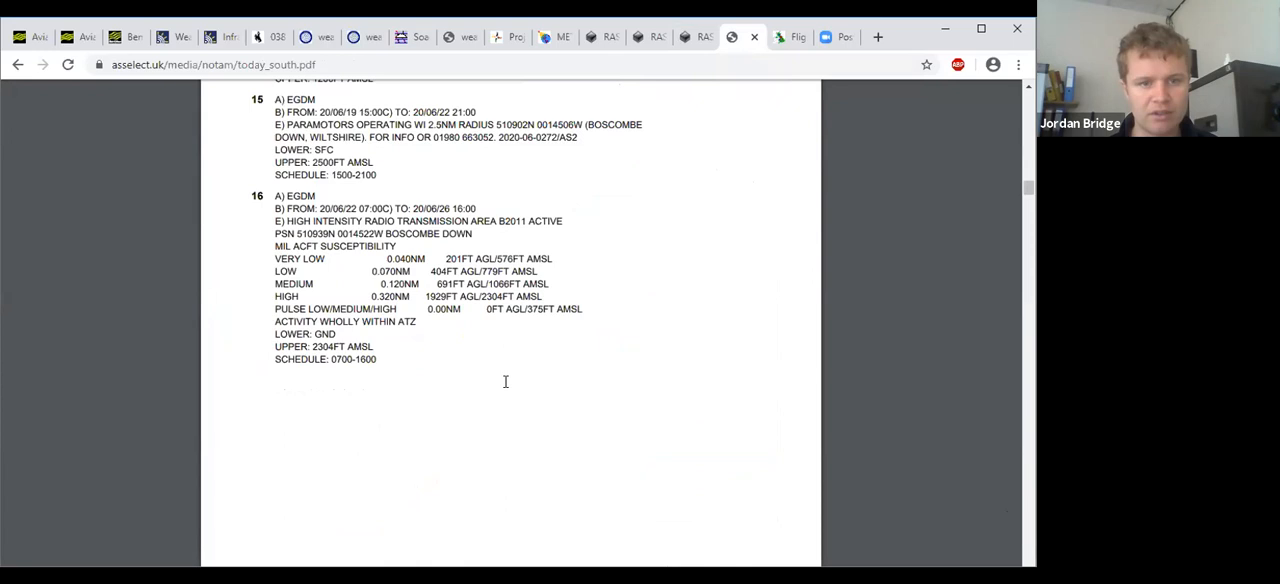
scroll("down", 3)
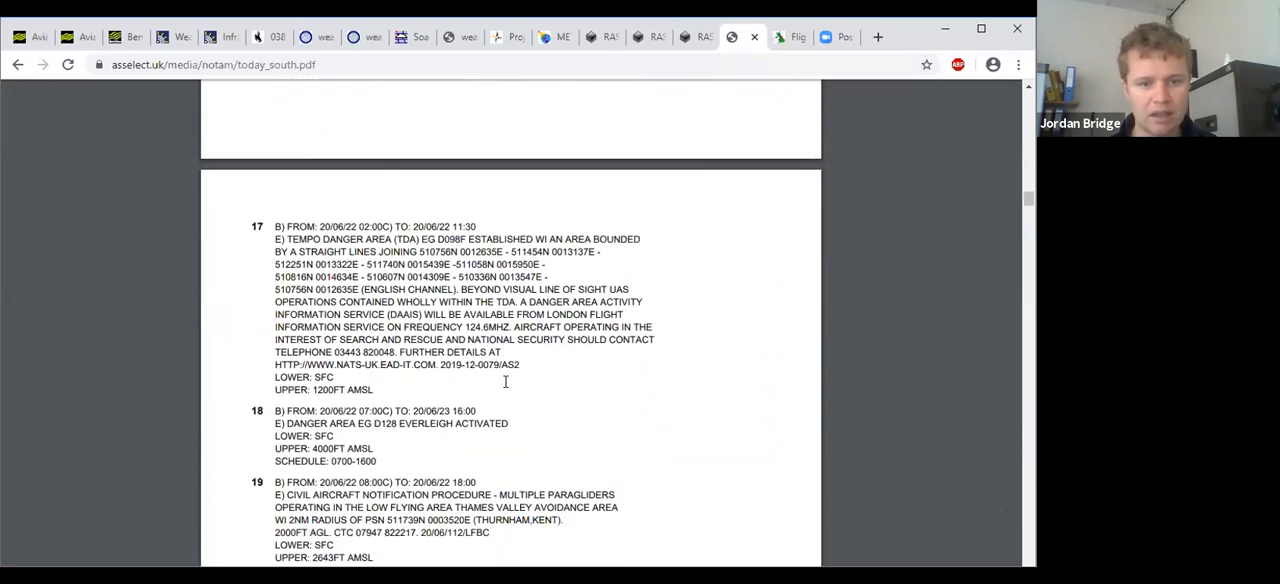
scroll("down", 3)
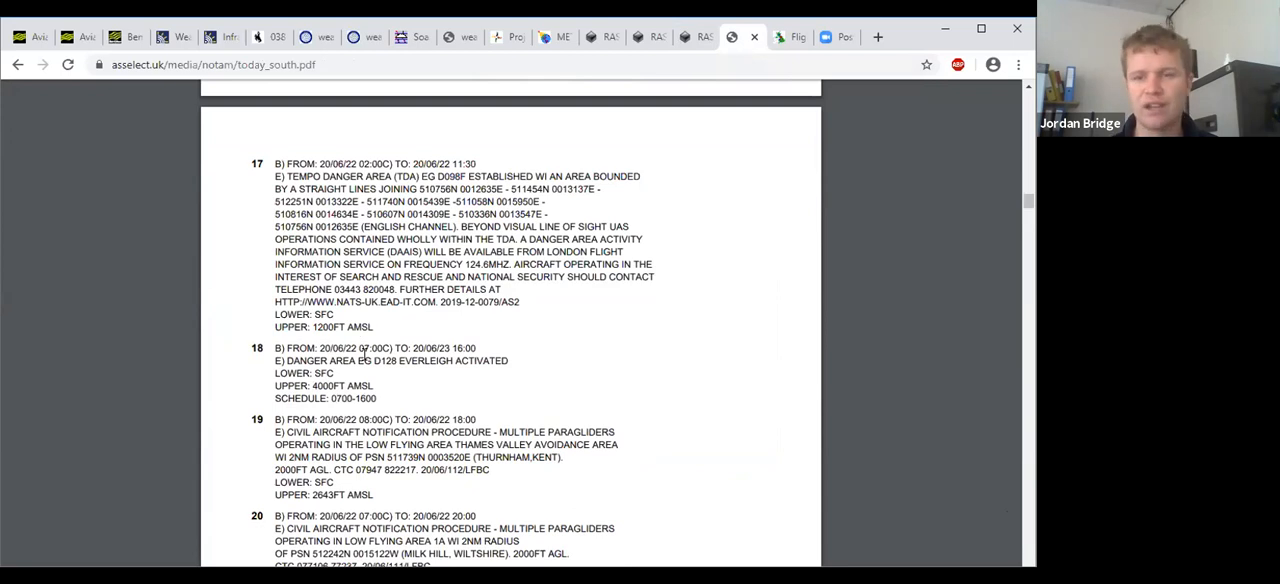
scroll("up", 3)
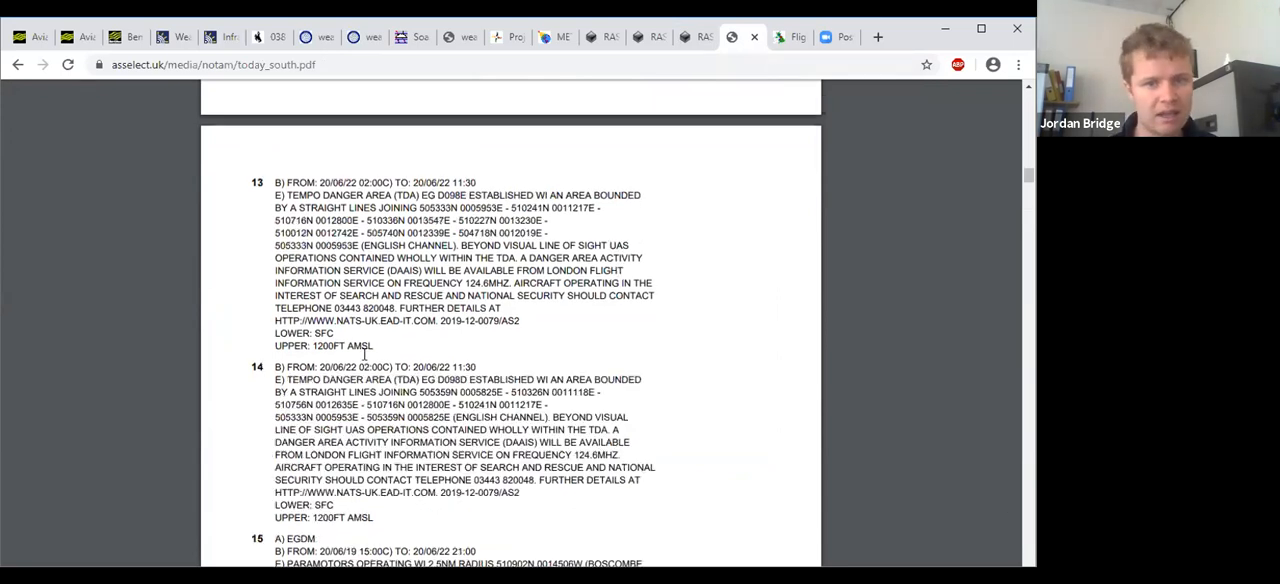
scroll("up", 3)
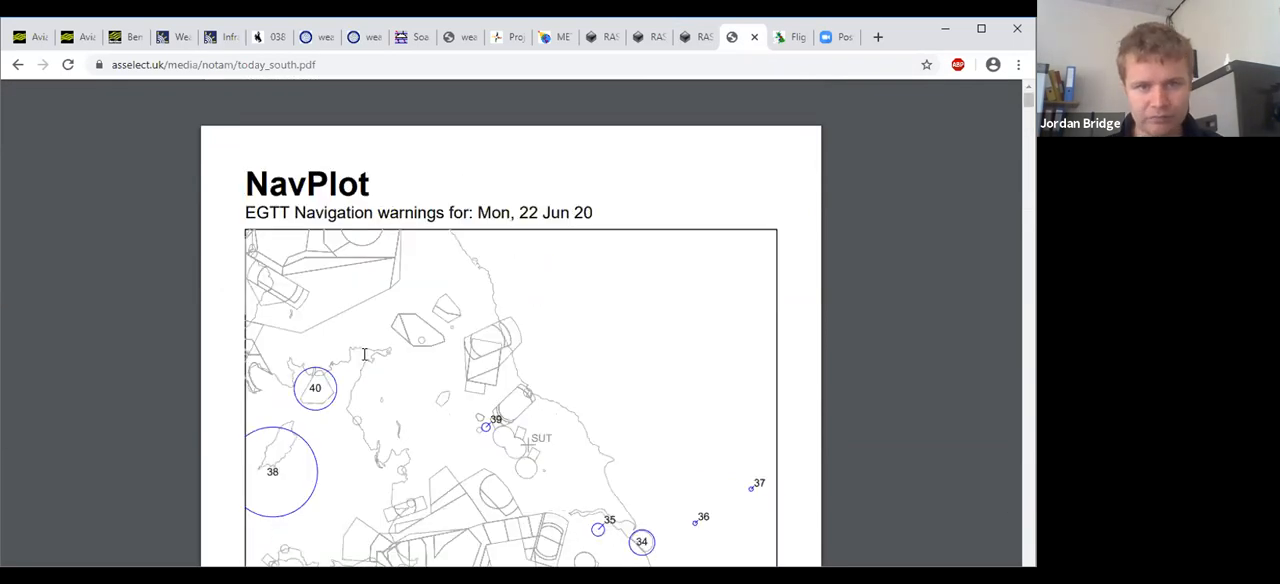
scroll("down", 3)
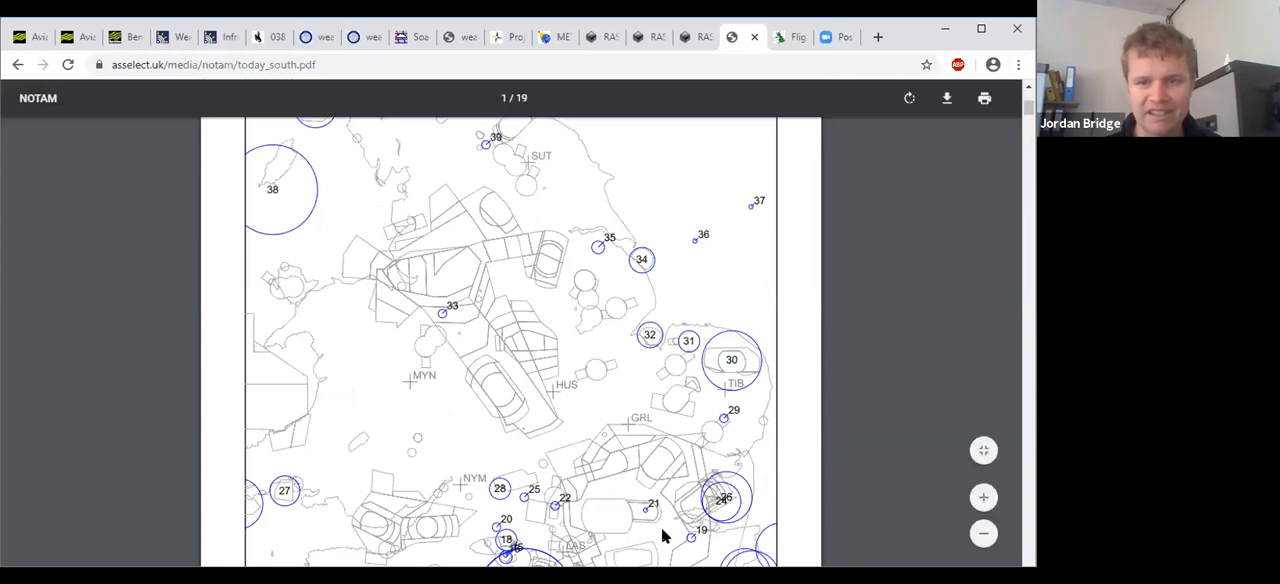
scroll("down", 3)
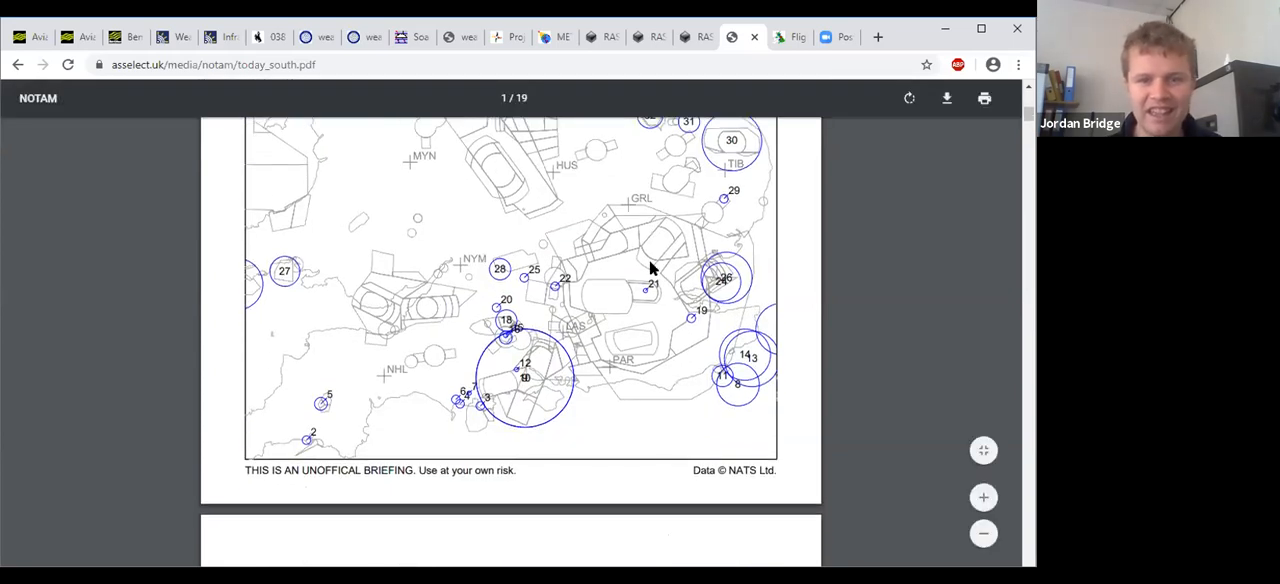
scroll("up", 3)
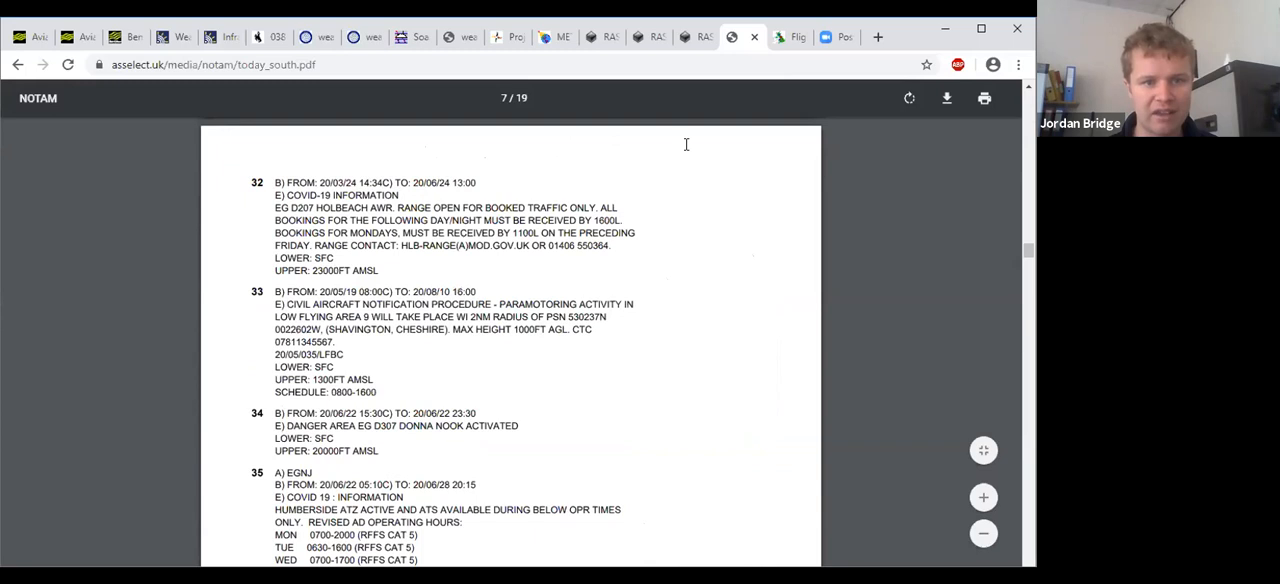
scroll("up", 3)
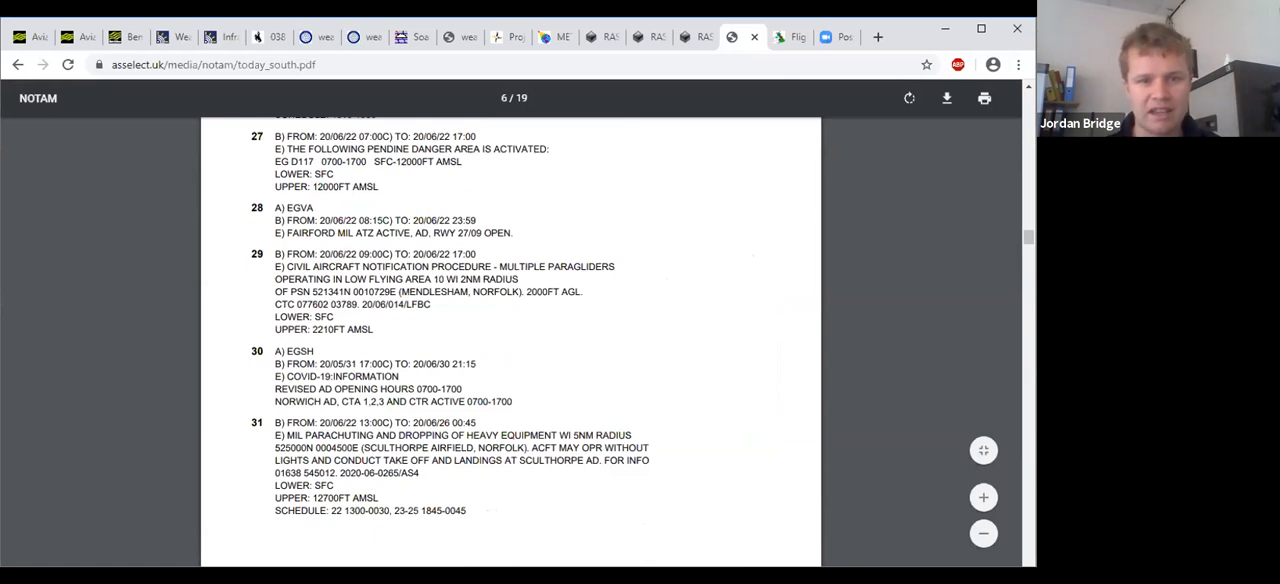
scroll("up", 3)
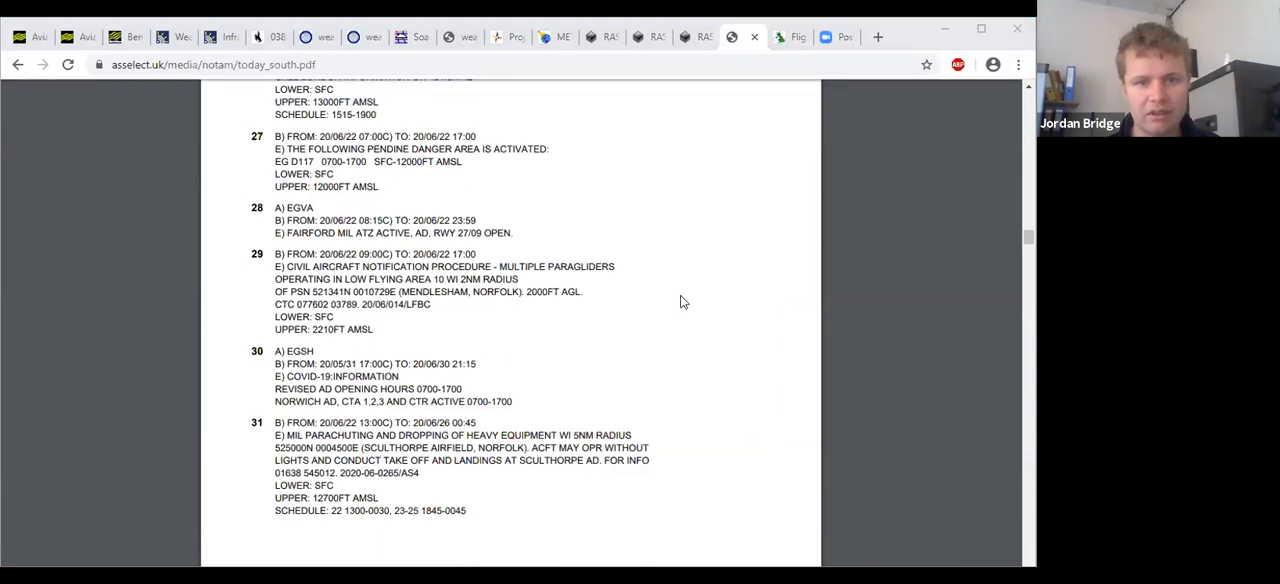
mouse_move(616, 112)
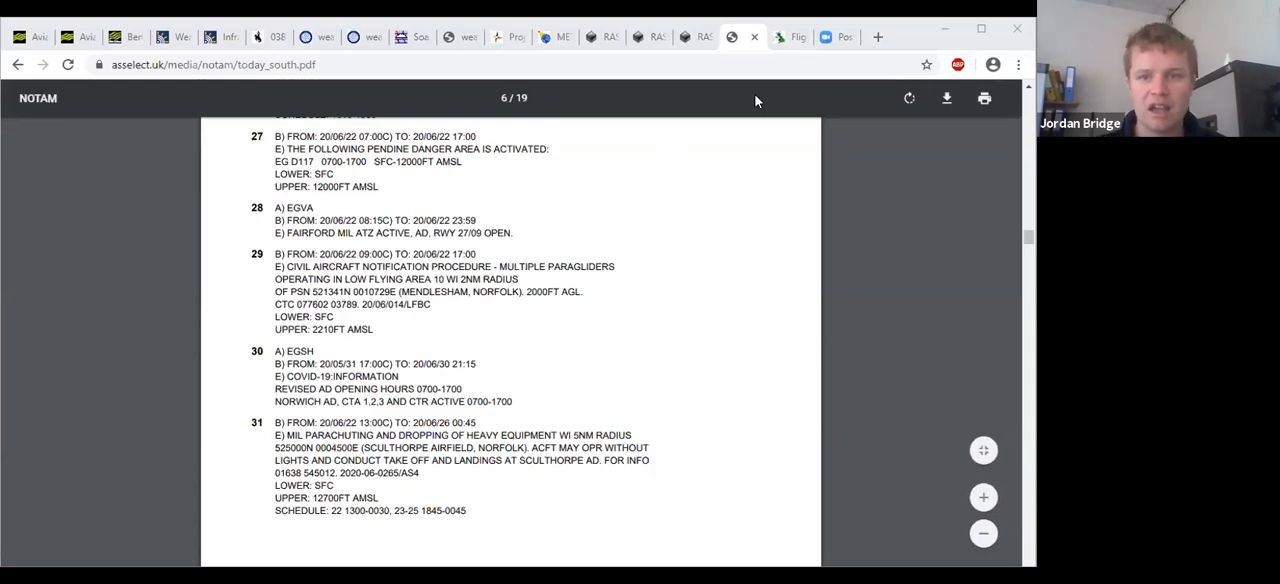
scroll("up", 3)
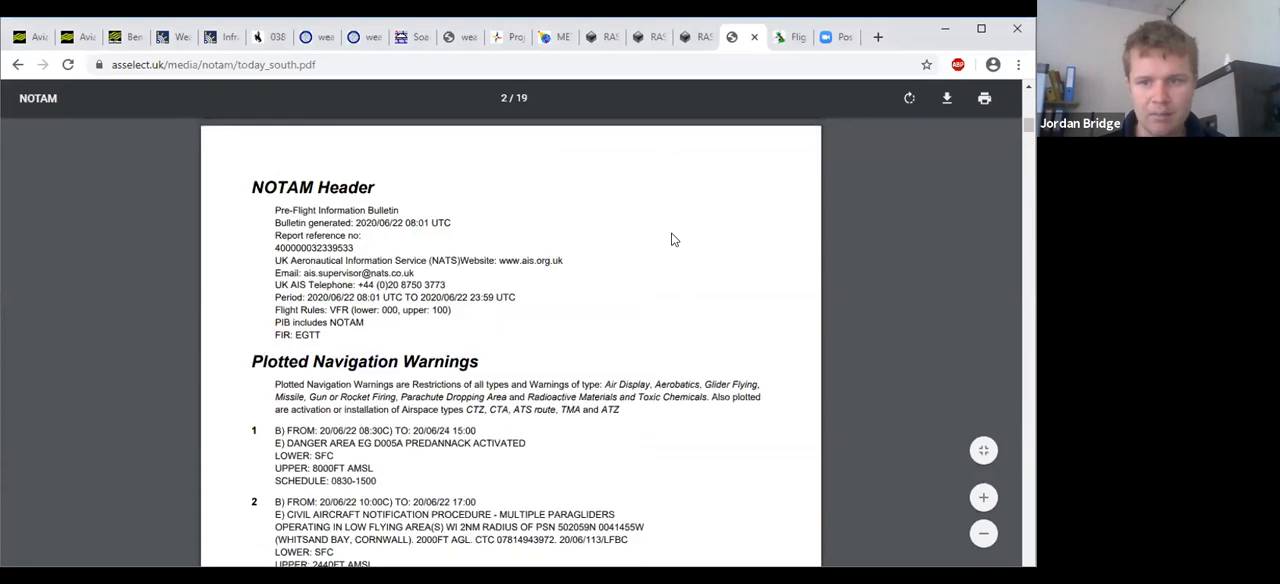
scroll("up", 3)
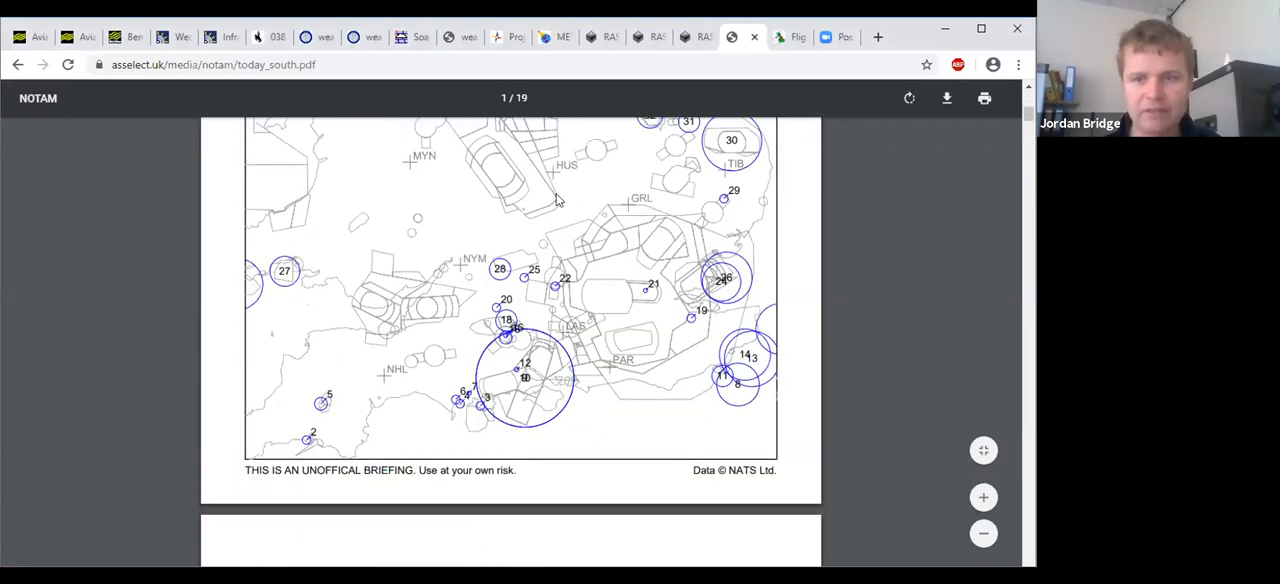
mouse_move(492, 236)
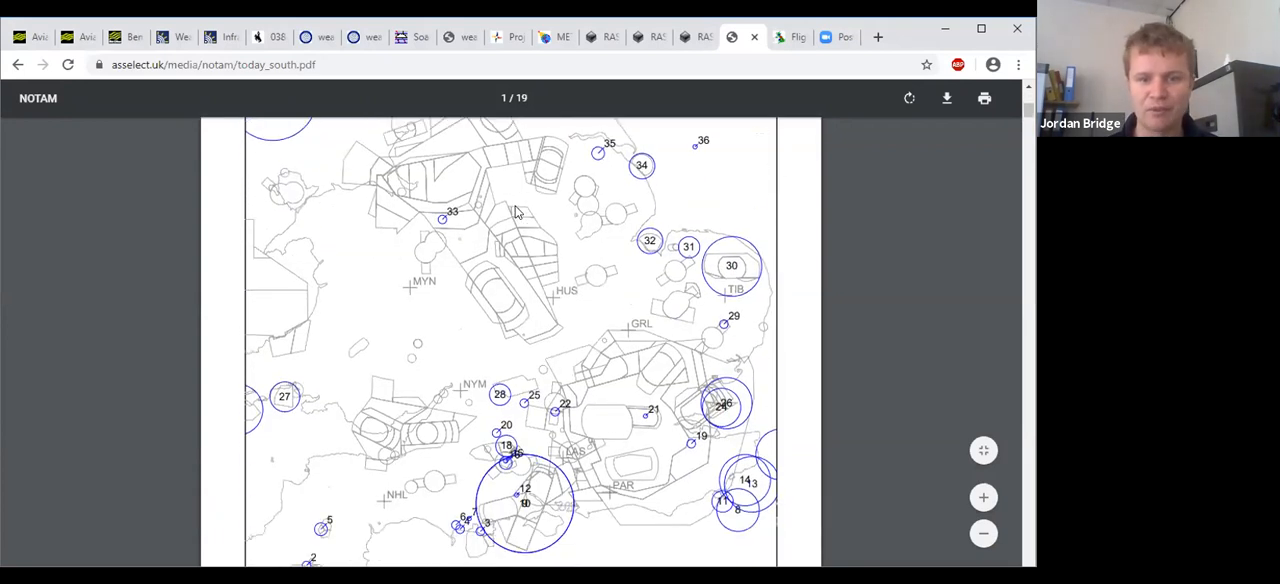
scroll("down", 3)
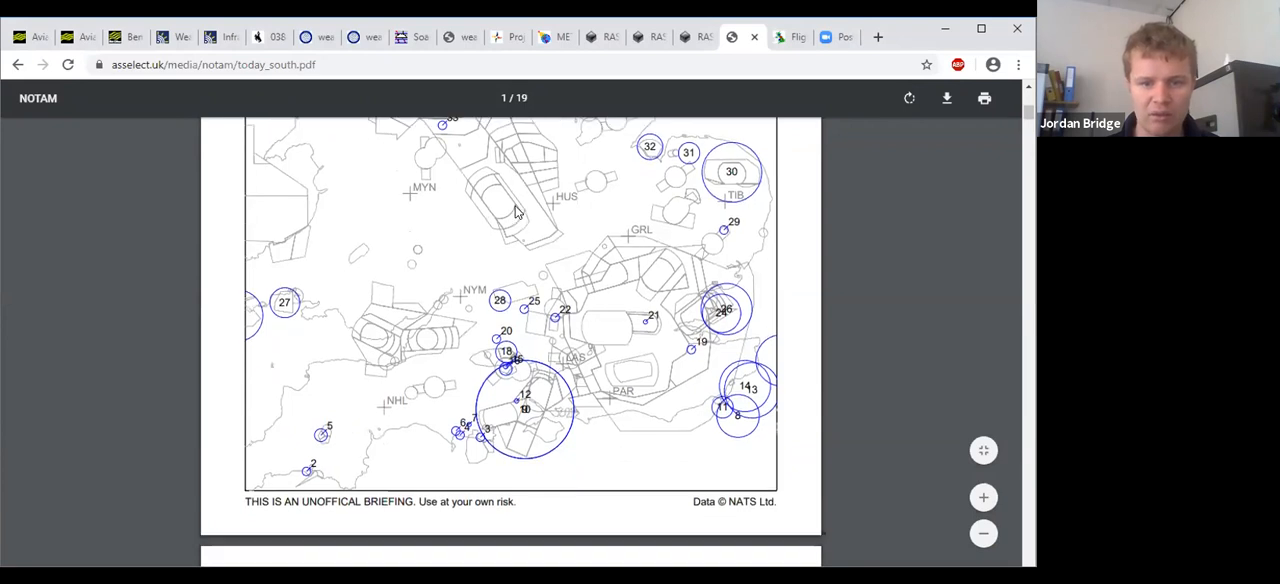
scroll("up", 3)
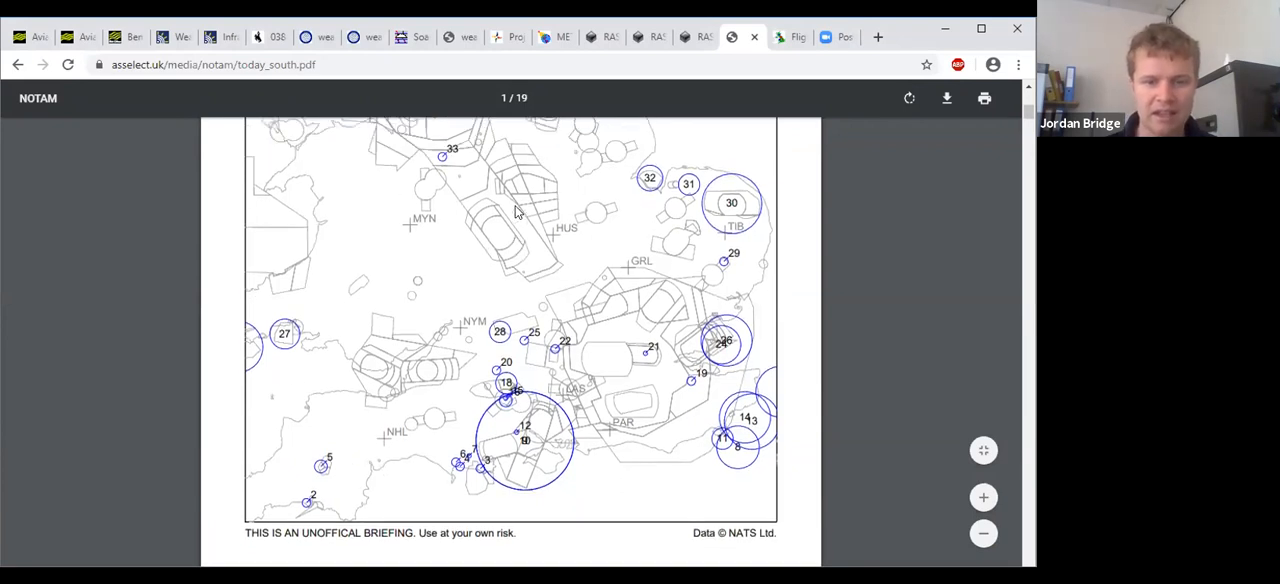
scroll("up", 3)
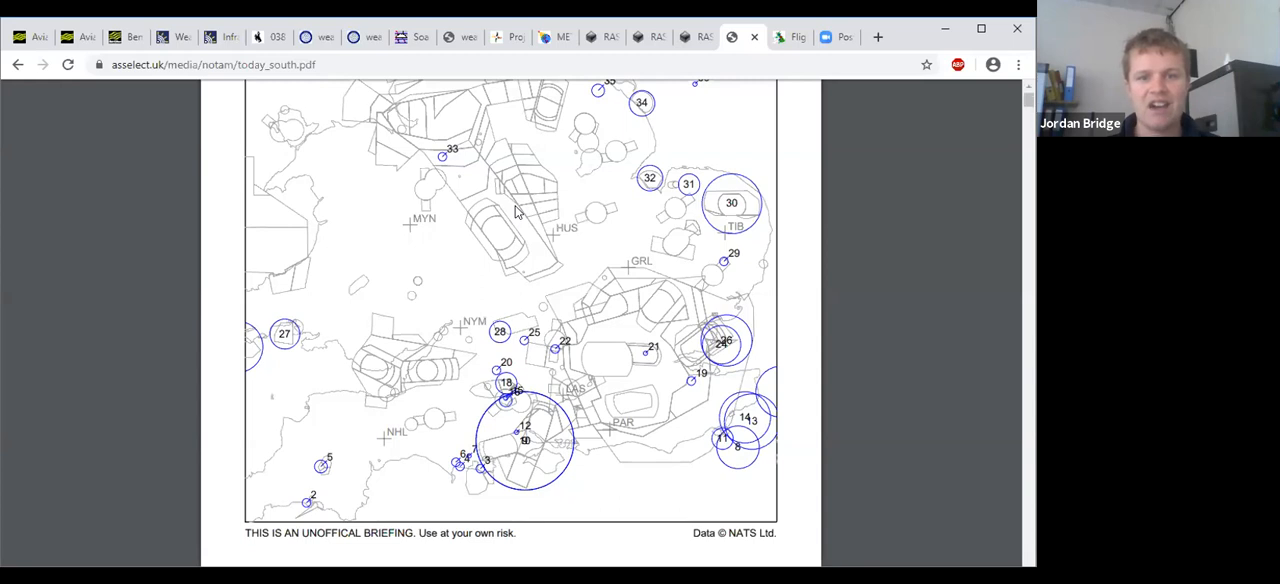
scroll("up", 3)
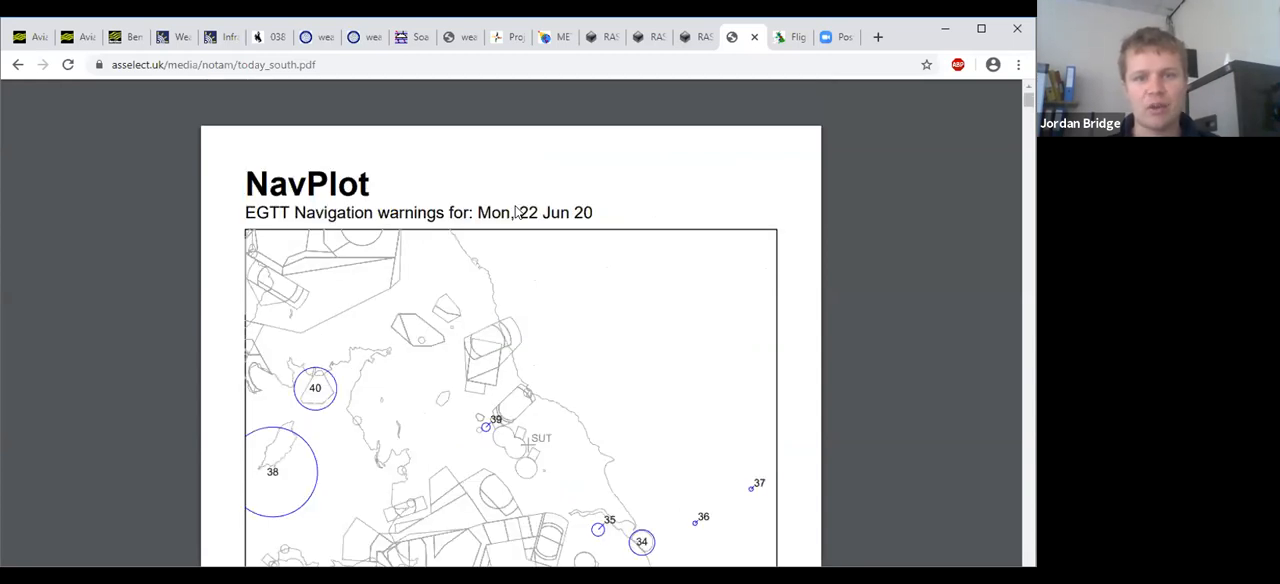
mouse_move(576, 348)
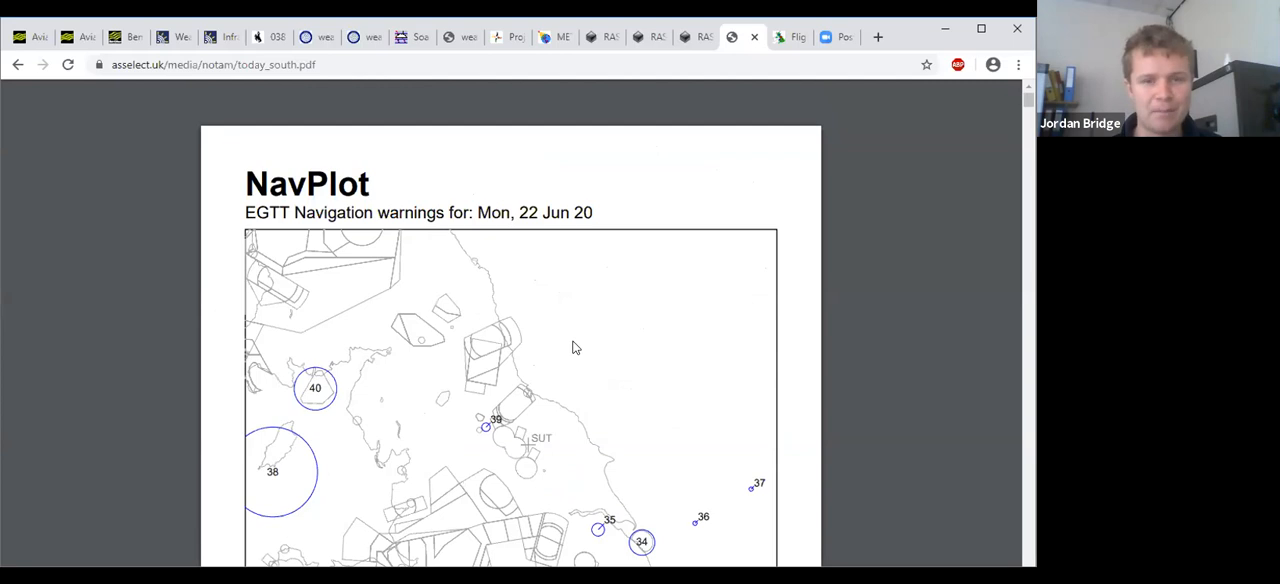
scroll("down", 3)
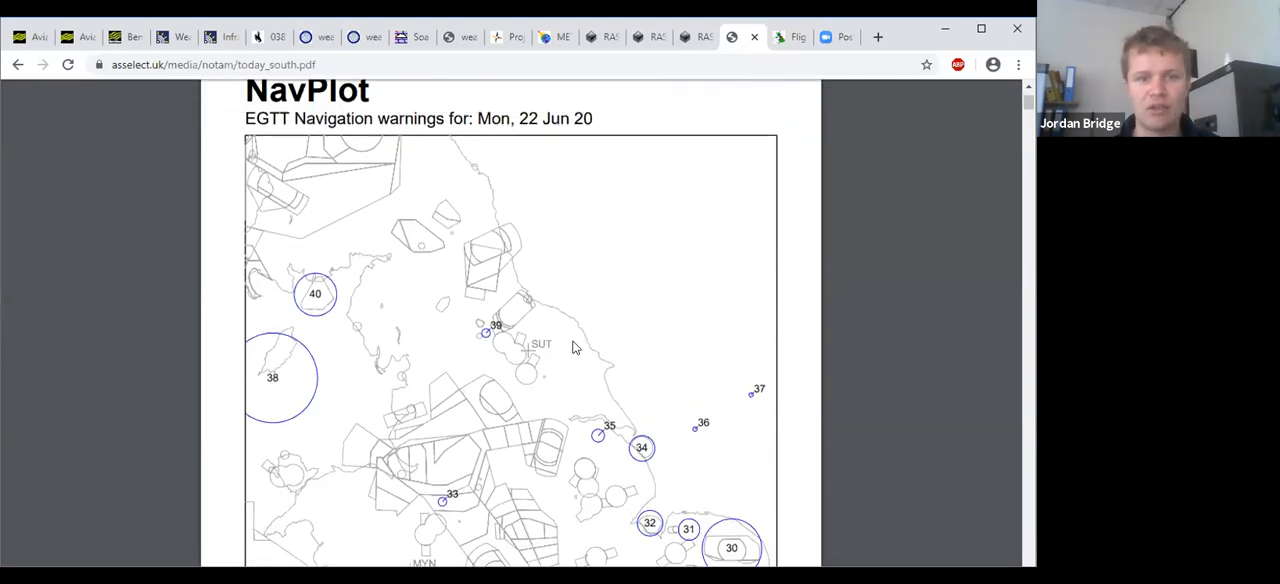